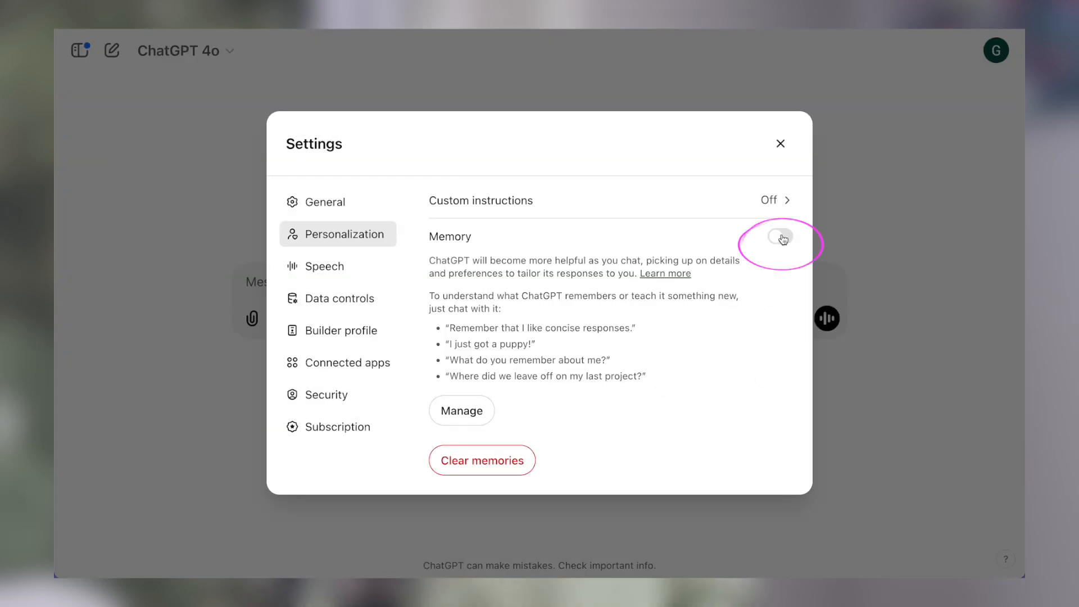
- Turn Memory off in ChatGPT's Personalization settings so past chats don't shape answers
left_click(780, 143)
type("What are the current trends in Responsible AI?")
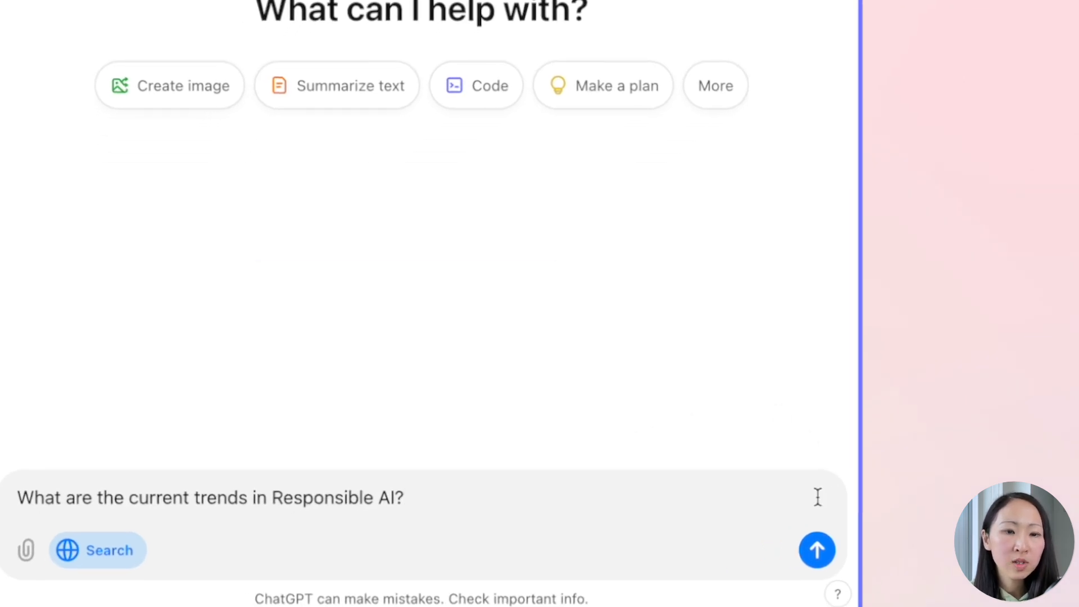
- Send 'What are the current trends in Responsible AI?' with Search on and review the cited links
left_click(817, 550)
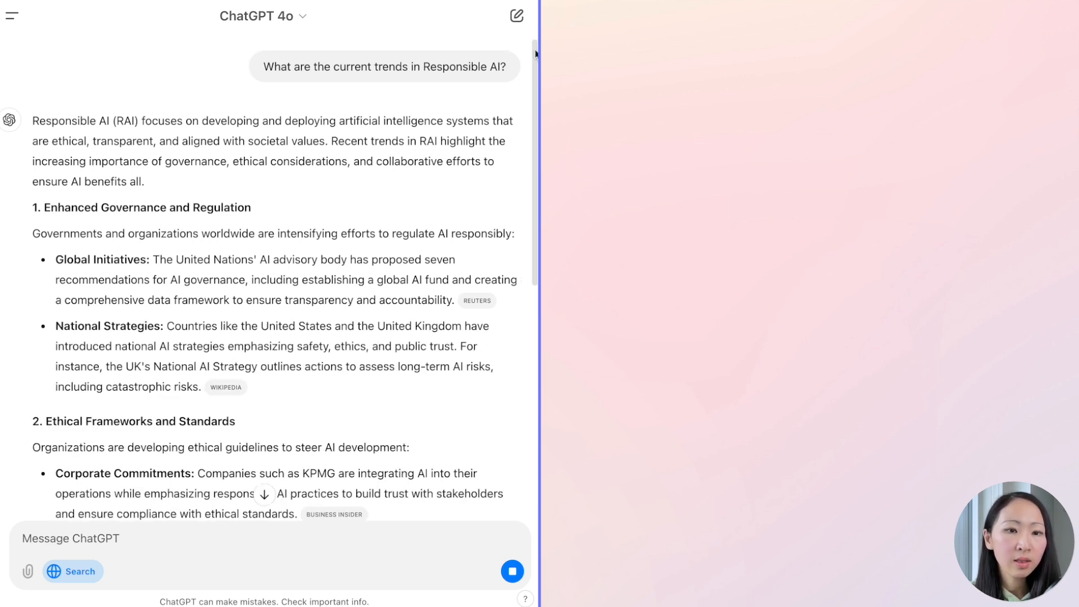
scroll("down", 3)
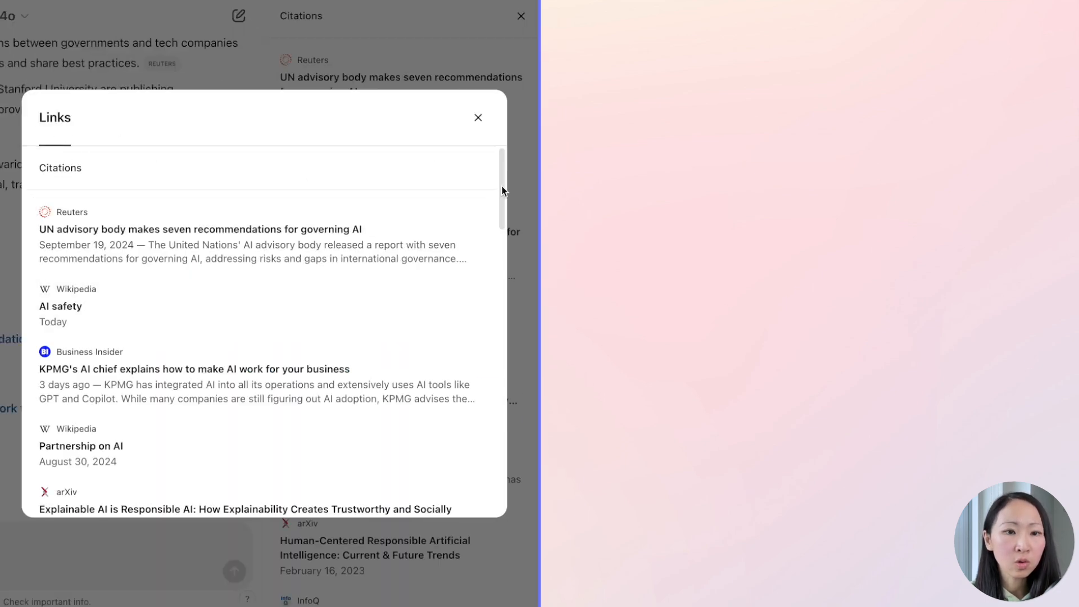
left_click(477, 117)
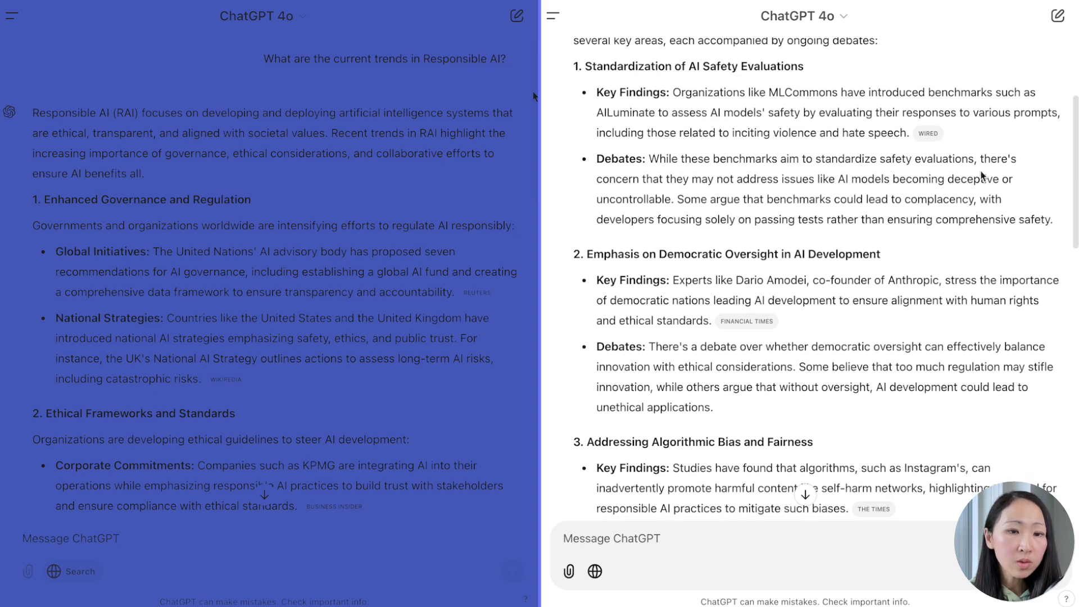
scroll("down", 3)
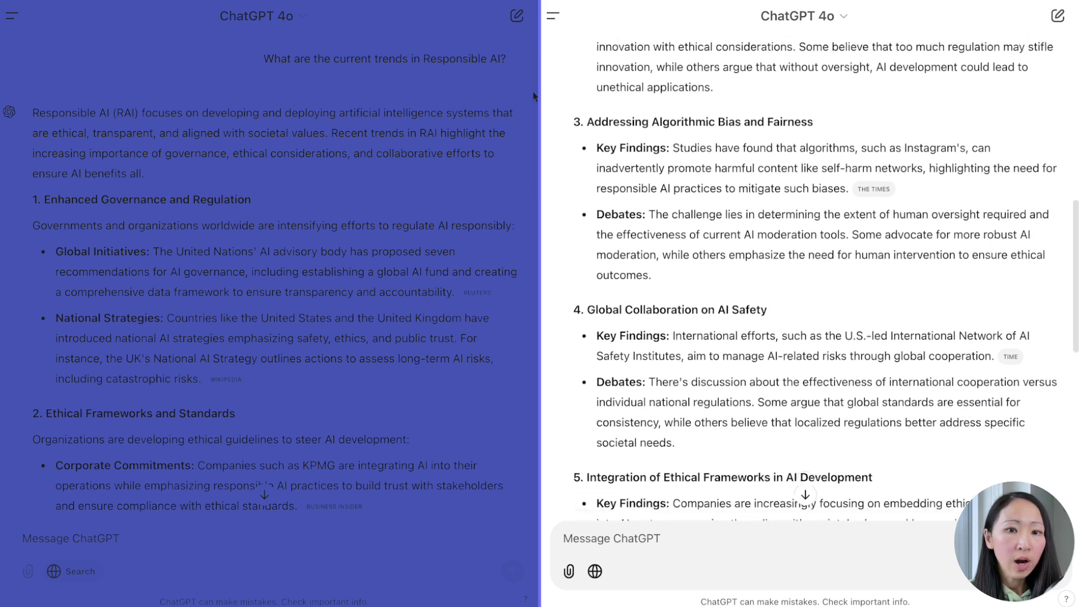
scroll("down", 3)
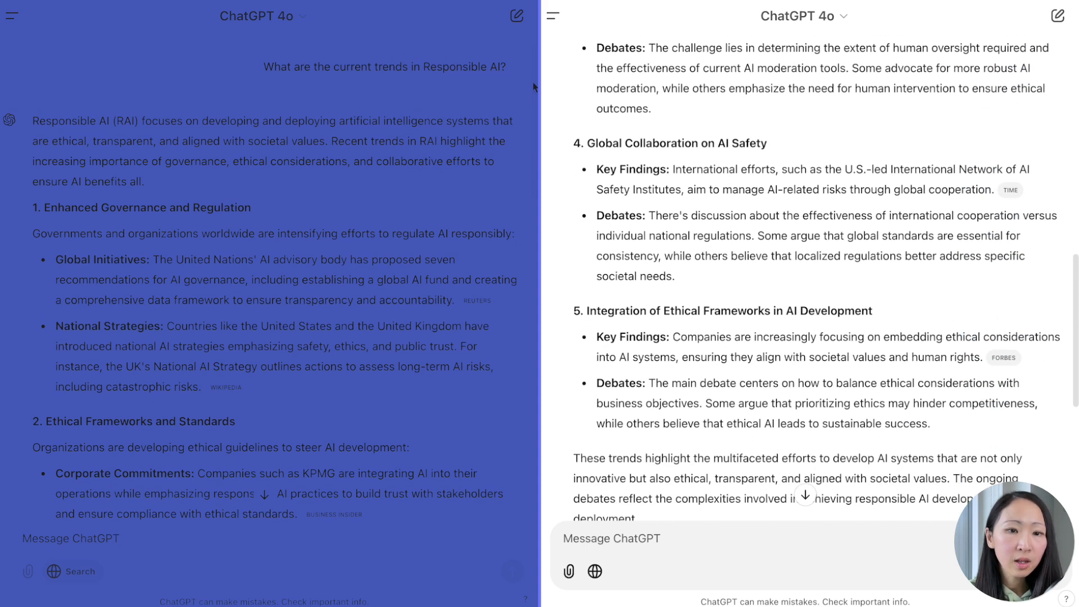
scroll("down", 3)
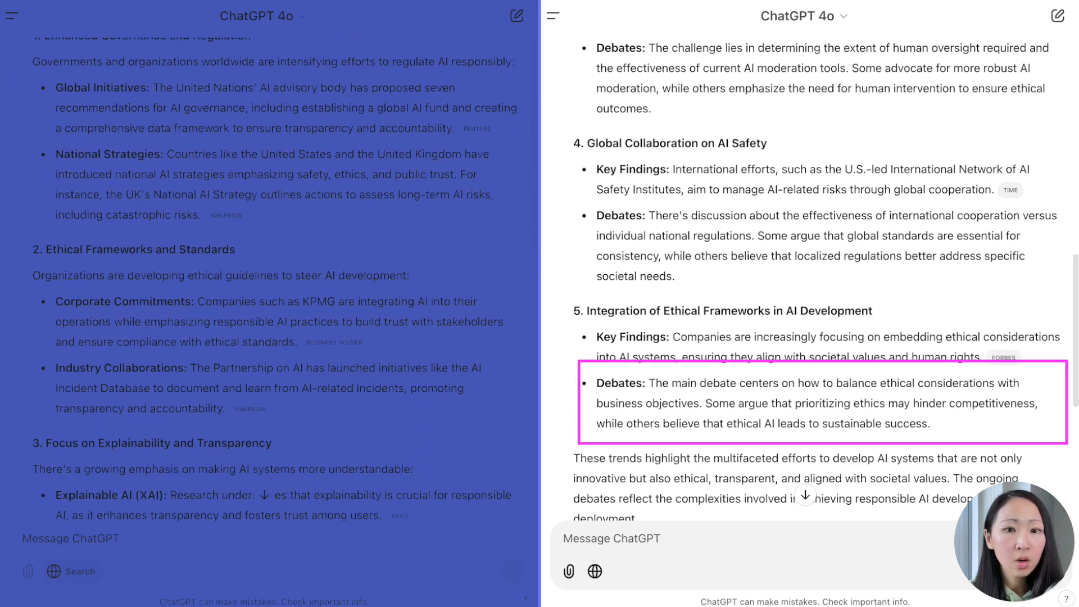
scroll("down", 3)
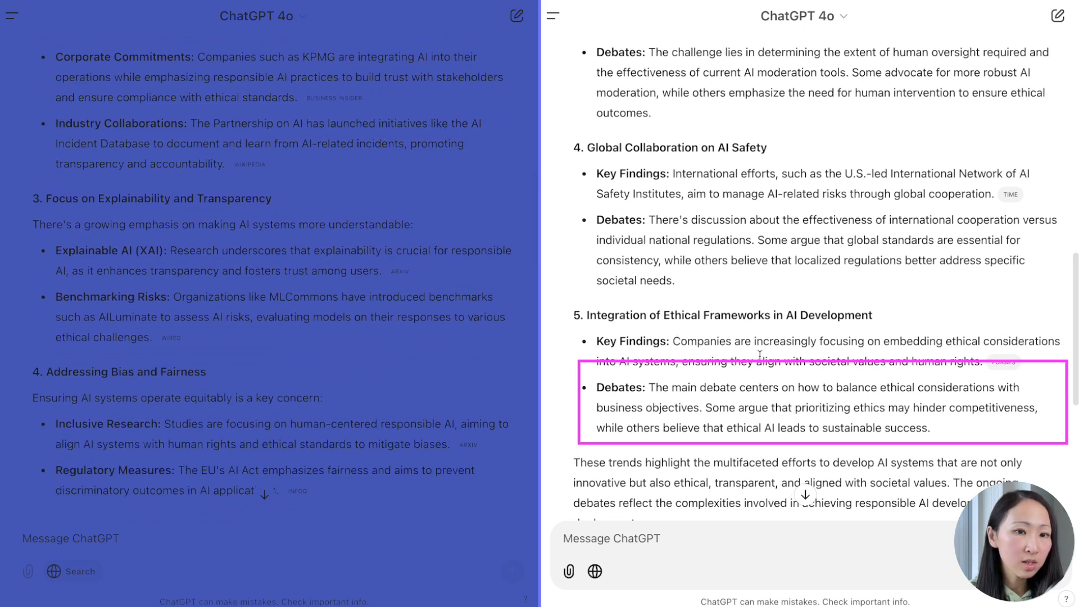
scroll("down", 3)
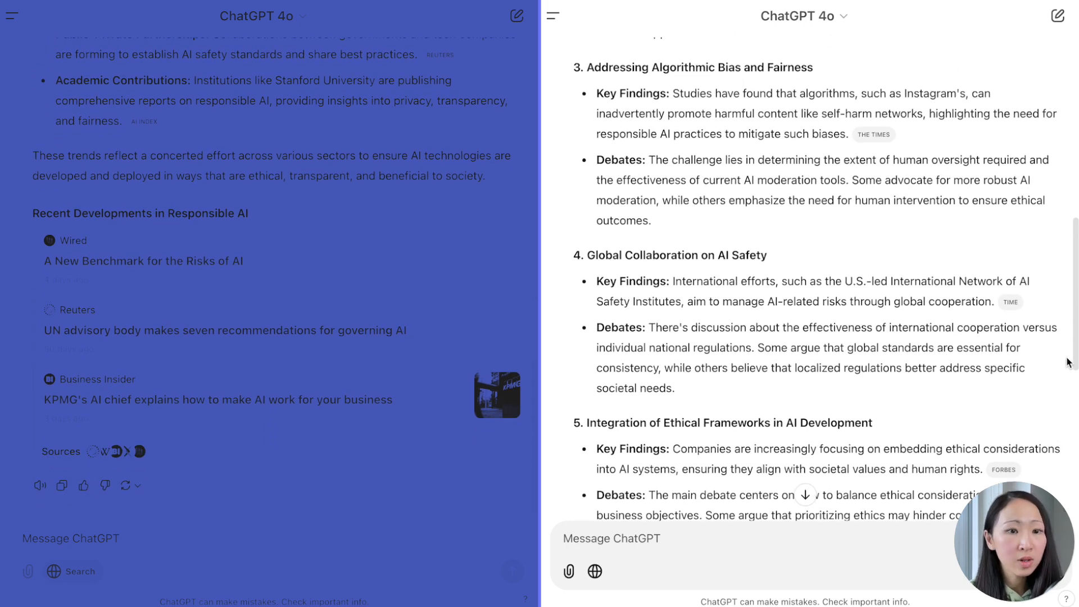
scroll("up", 3)
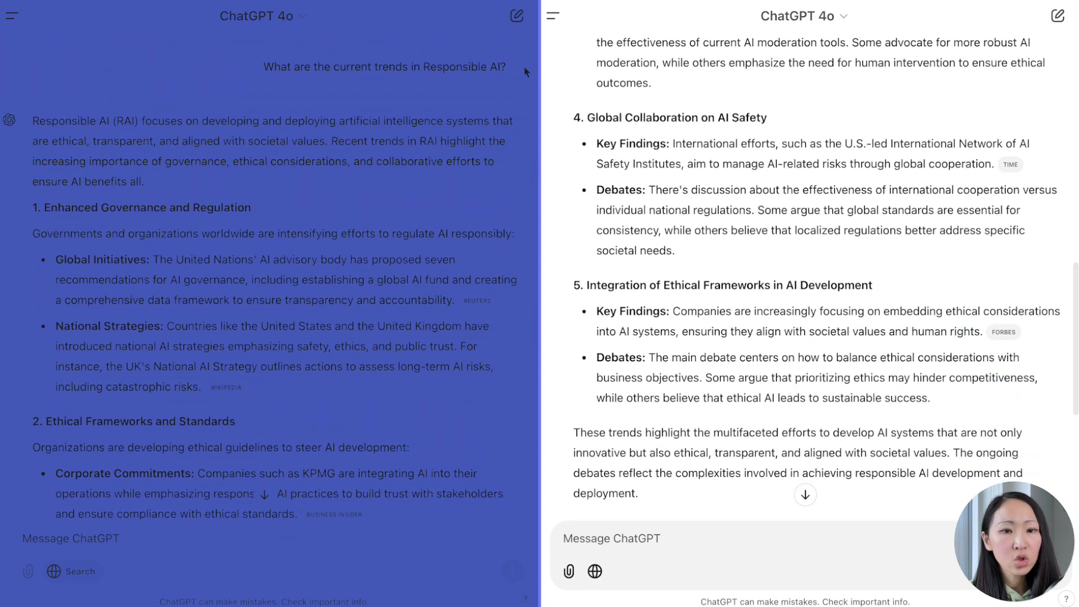
mouse_move(973, 404)
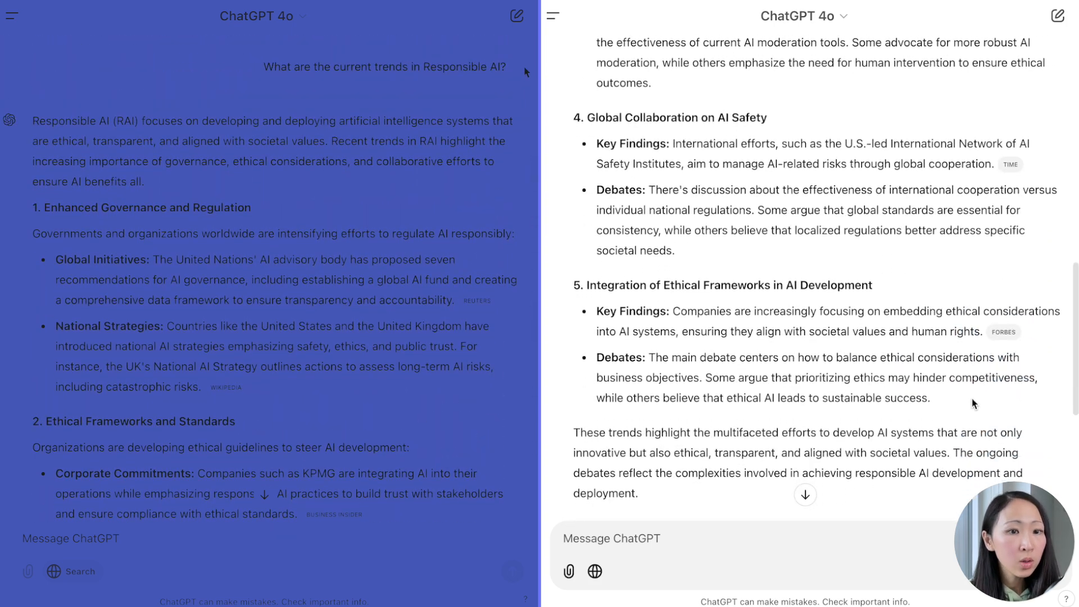
mouse_move(946, 394)
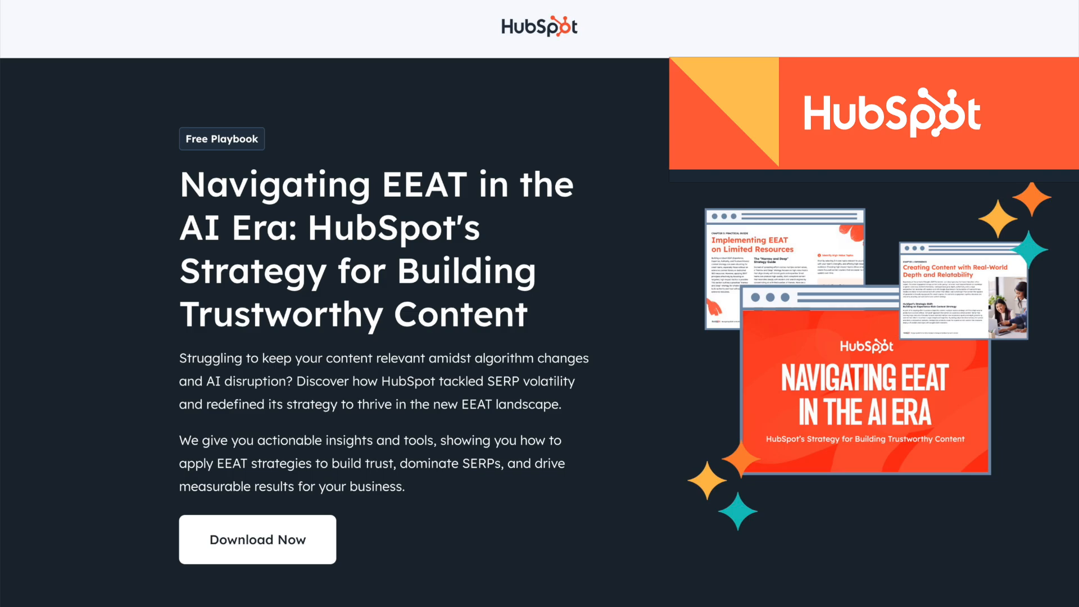
- Page through the EEAT playbook preview: What's Coming Up, Changing SERP Landscape, case study and beyond
scroll("down", 3)
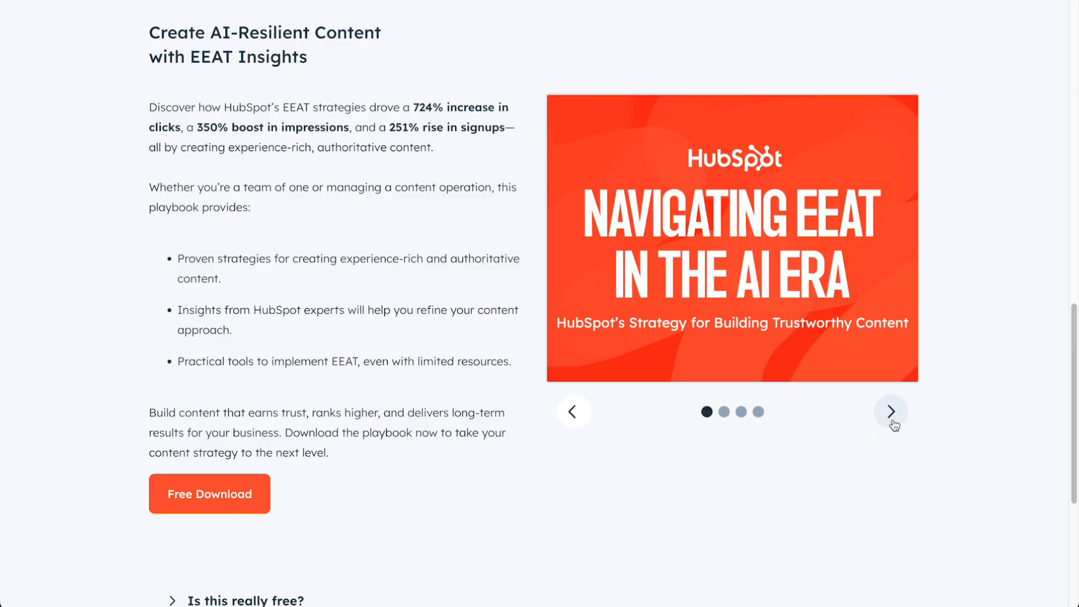
left_click(891, 412)
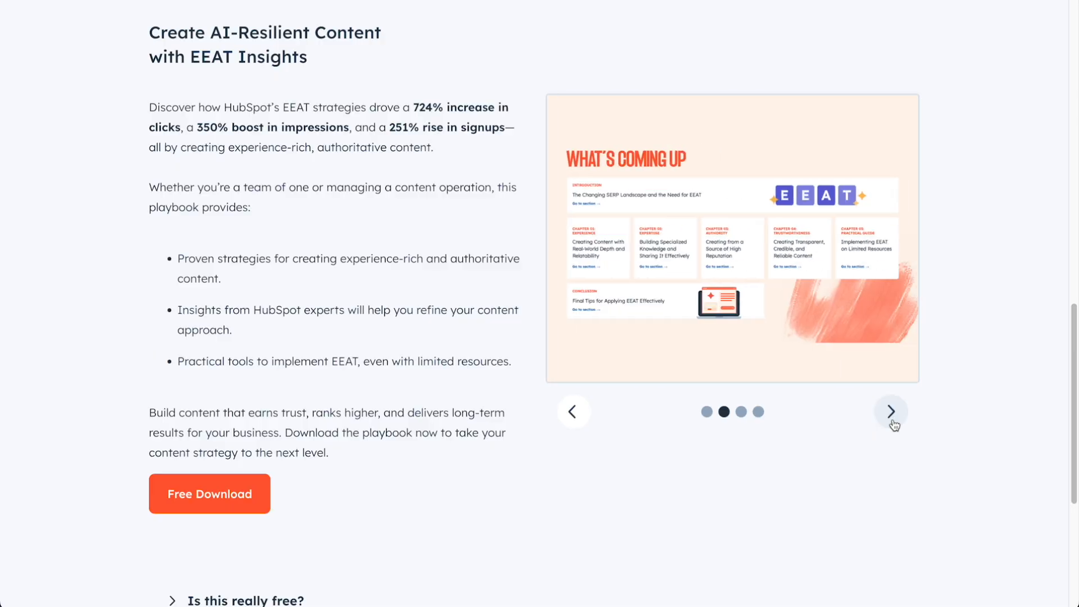
left_click(890, 411)
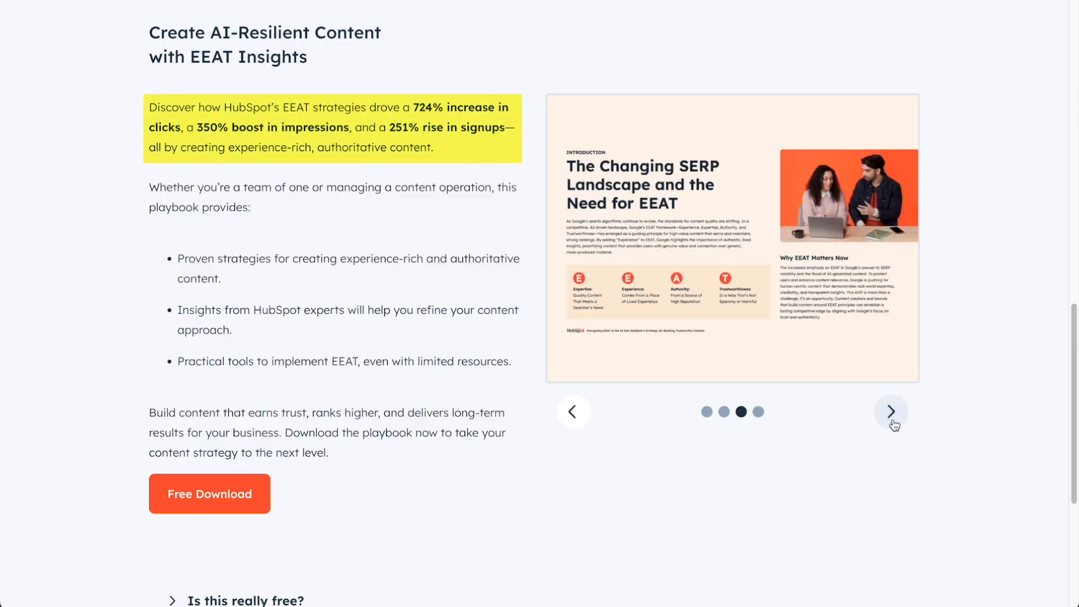
left_click(892, 411)
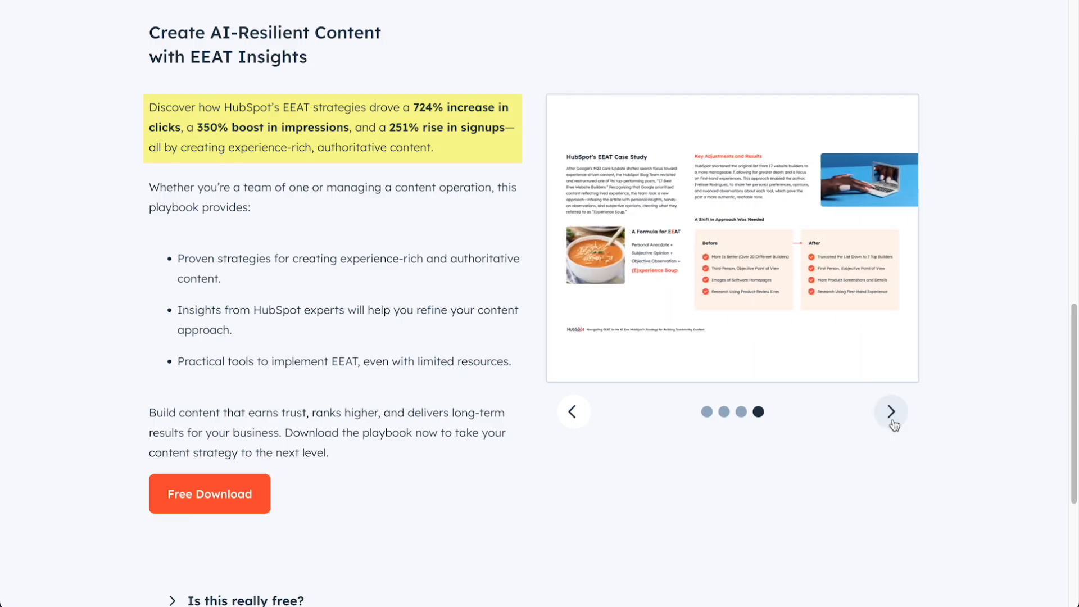
left_click(892, 411)
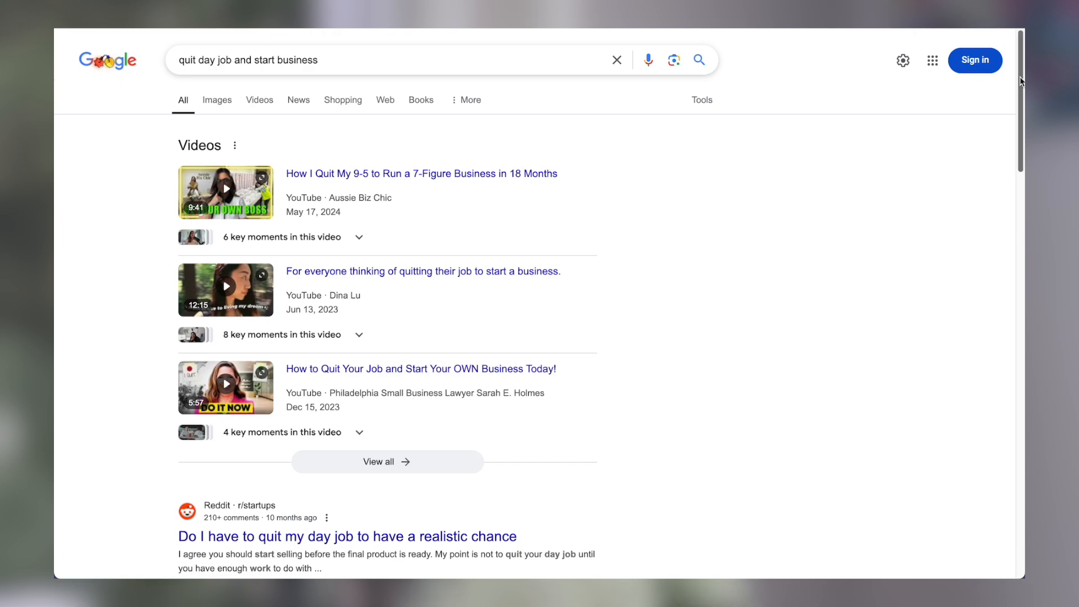
- From the 'quit day job and start business' results, read Foundr's side-hustle article
scroll("down", 3)
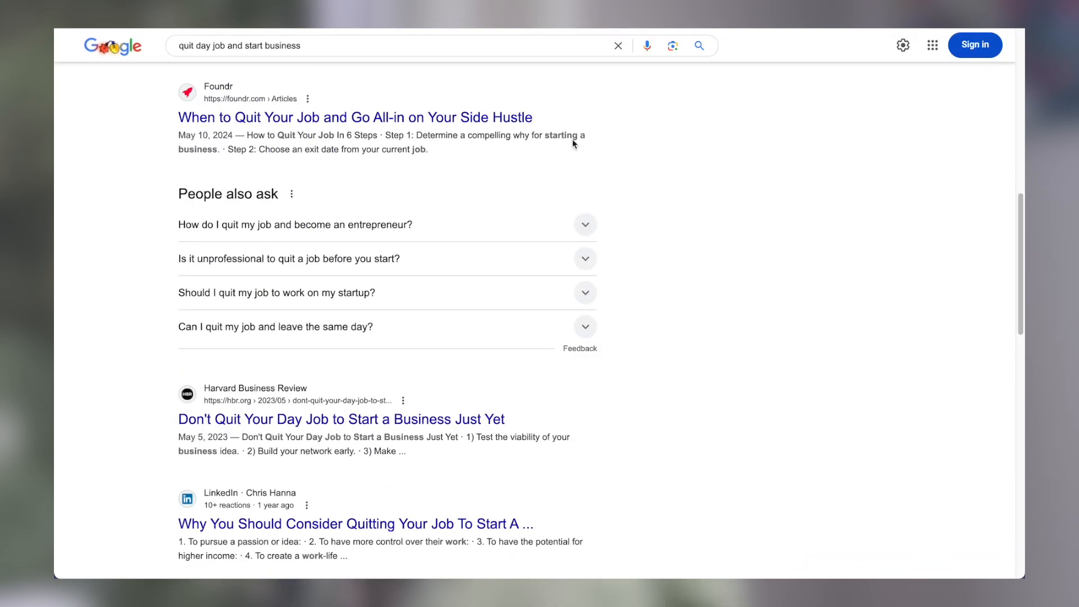
left_click(355, 116)
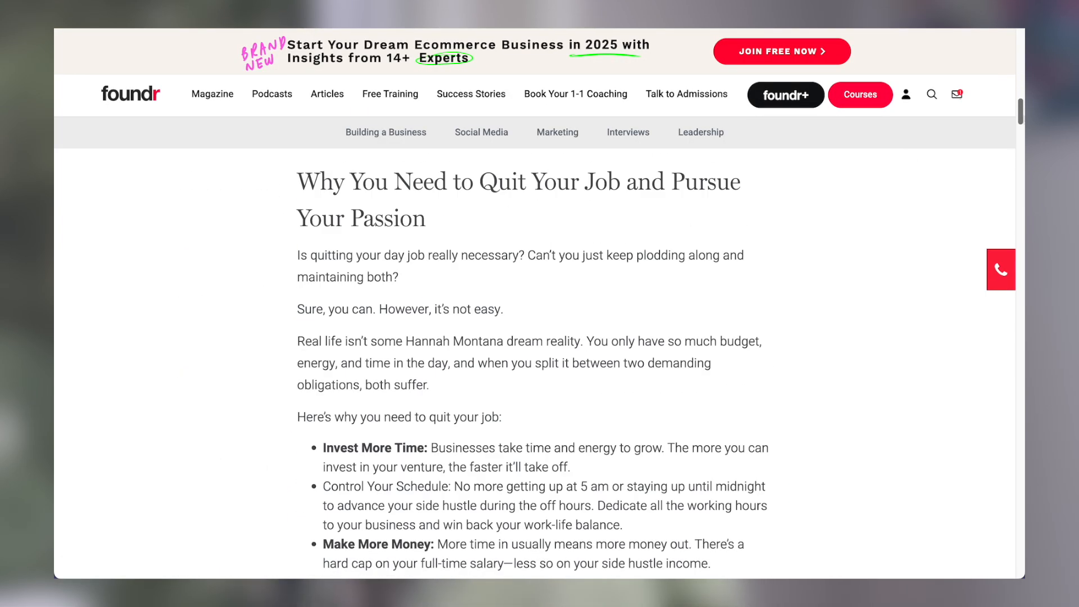
scroll("down", 3)
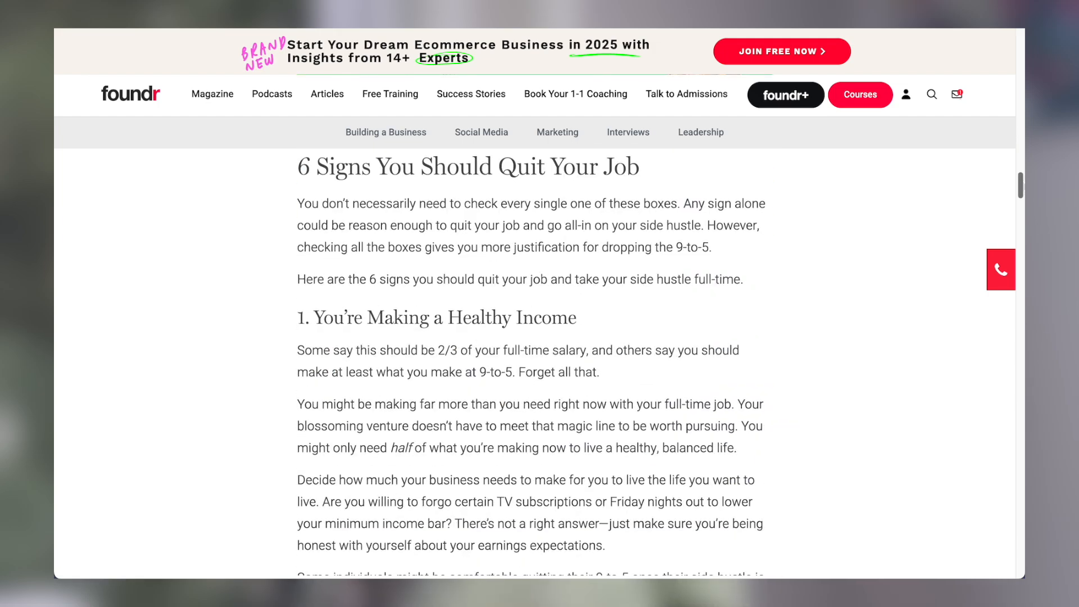
scroll("down", 3)
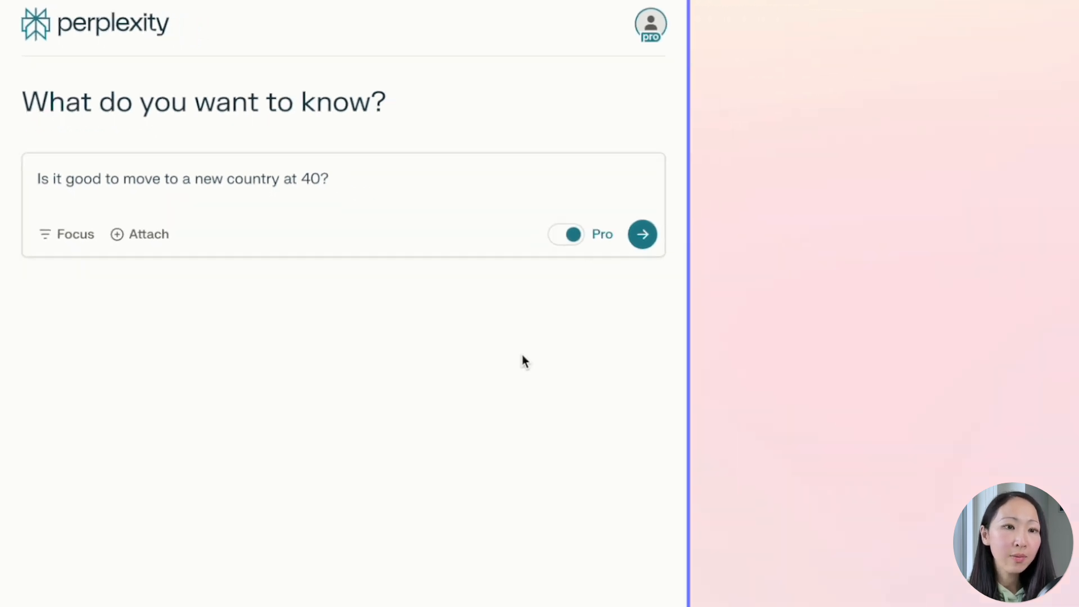
- Run 'Is it good to move to a new country at 40?' as a Pro Search and read the benefits and challenges
left_click(641, 233)
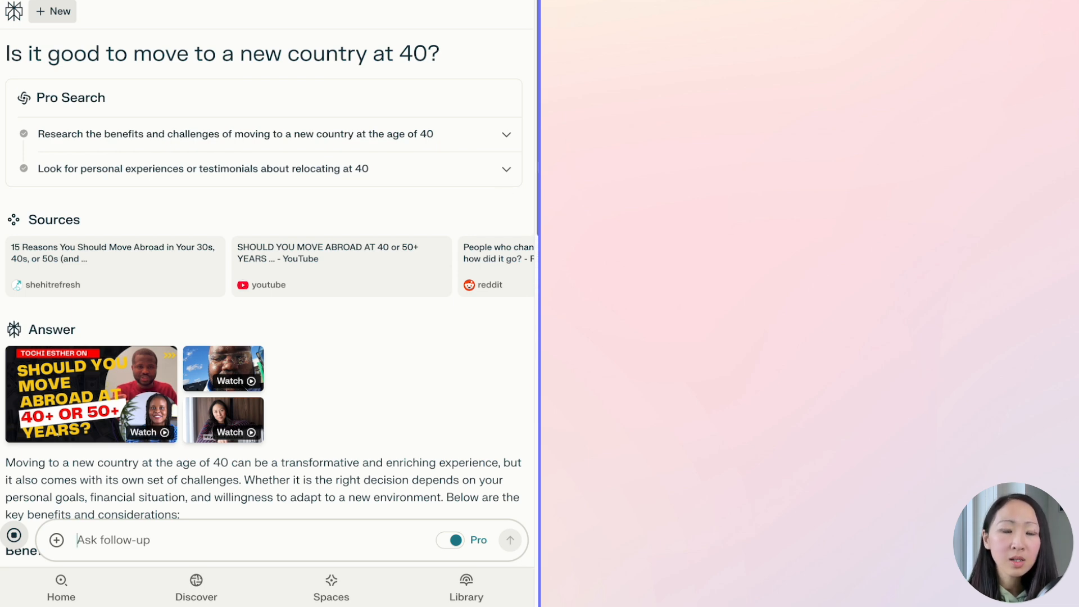
scroll("down", 3)
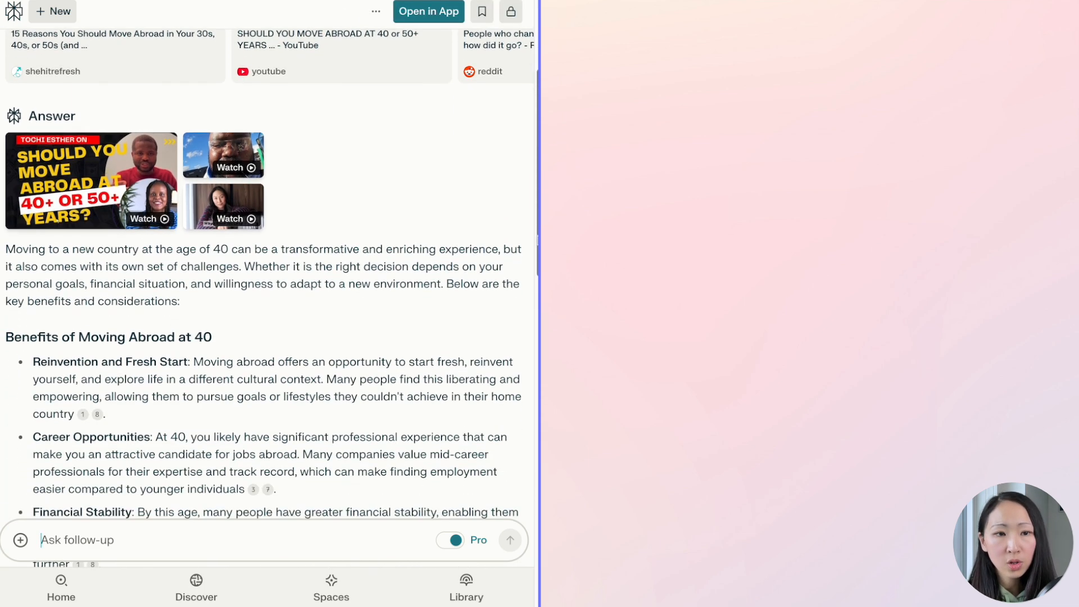
scroll("down", 3)
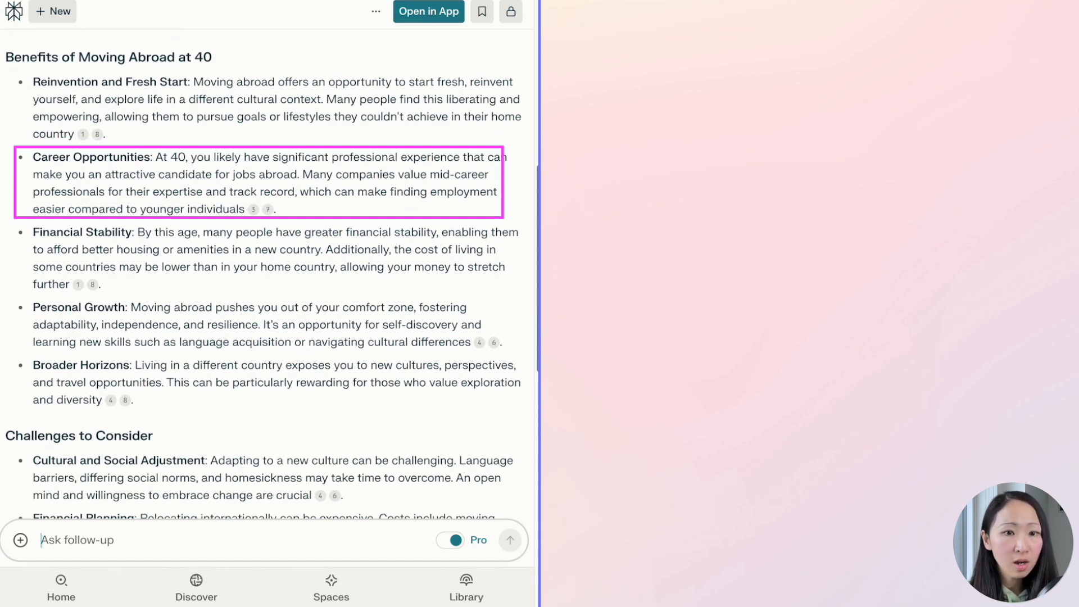
scroll("down", 3)
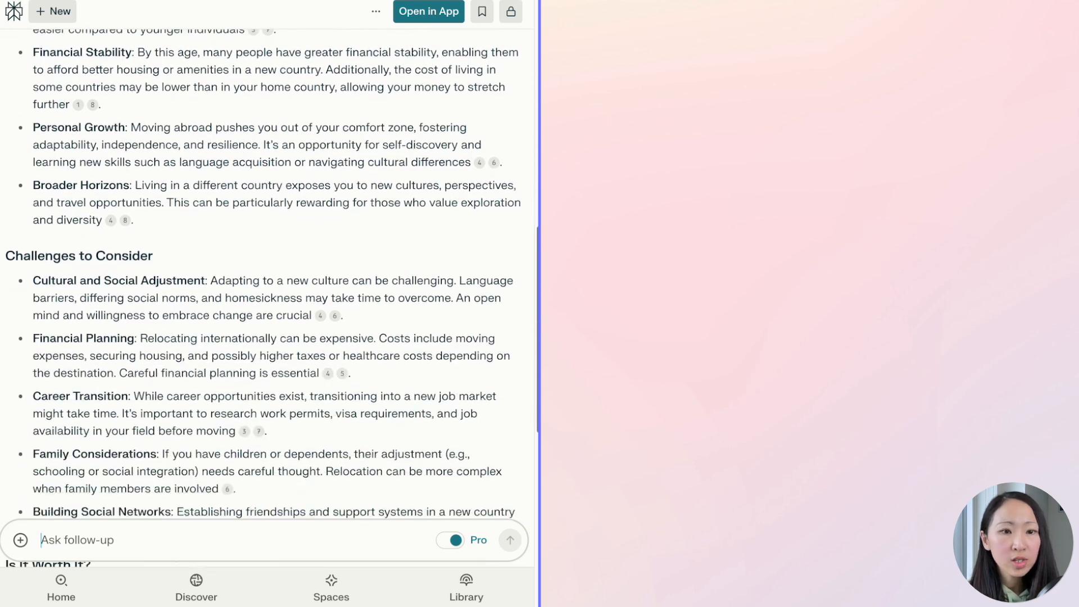
scroll("down", 3)
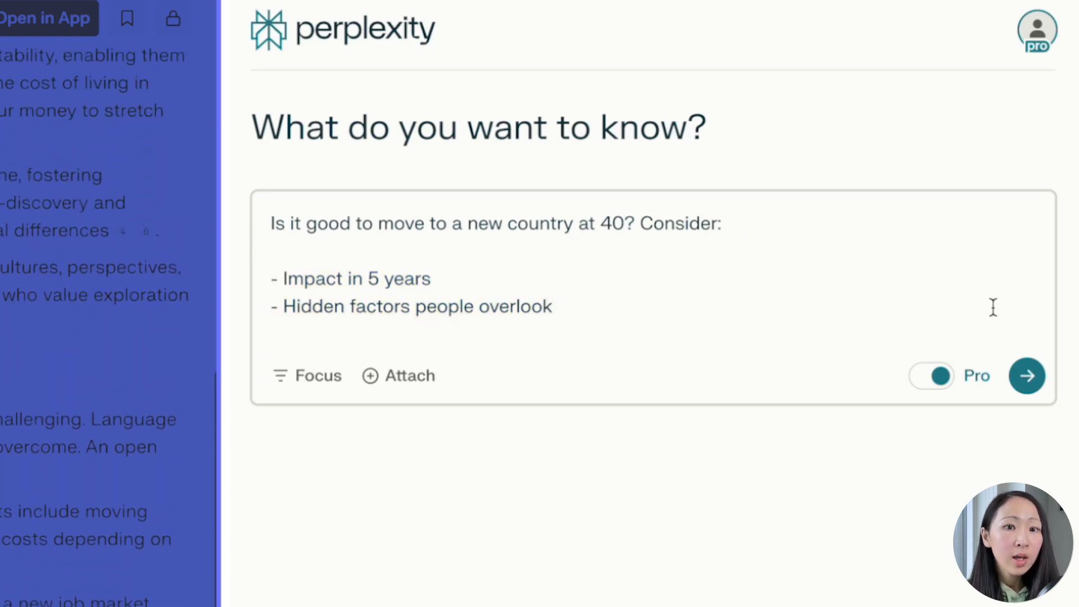
left_click(1026, 375)
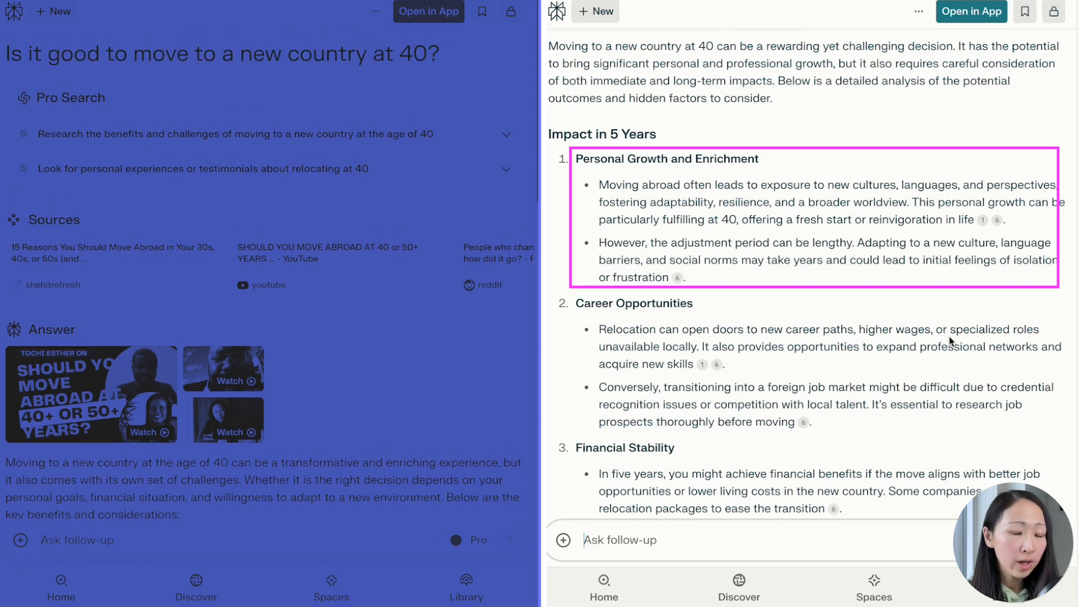
scroll("down", 3)
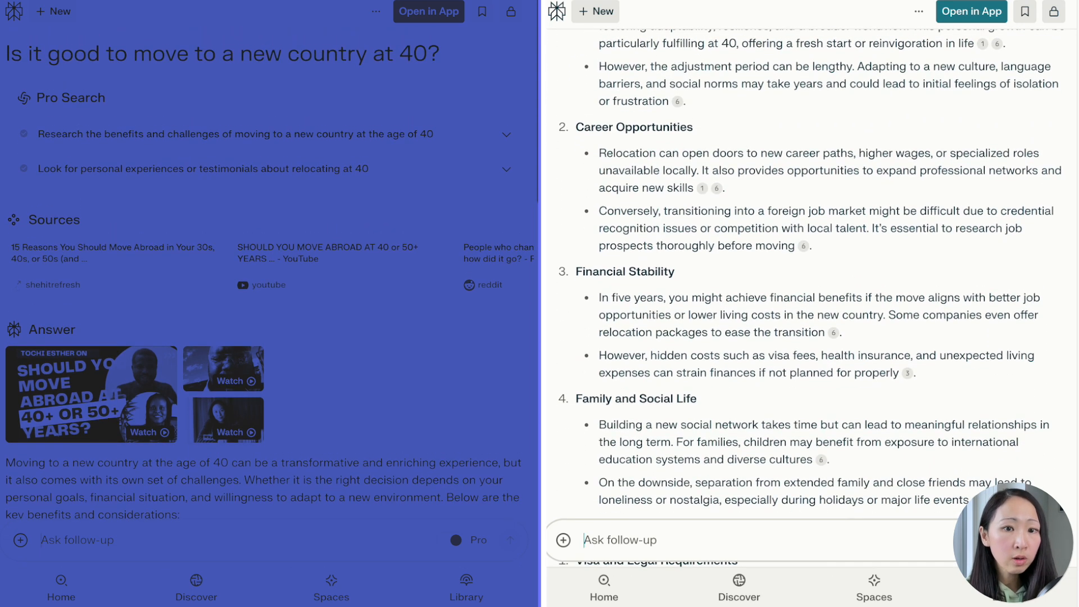
scroll("down", 3)
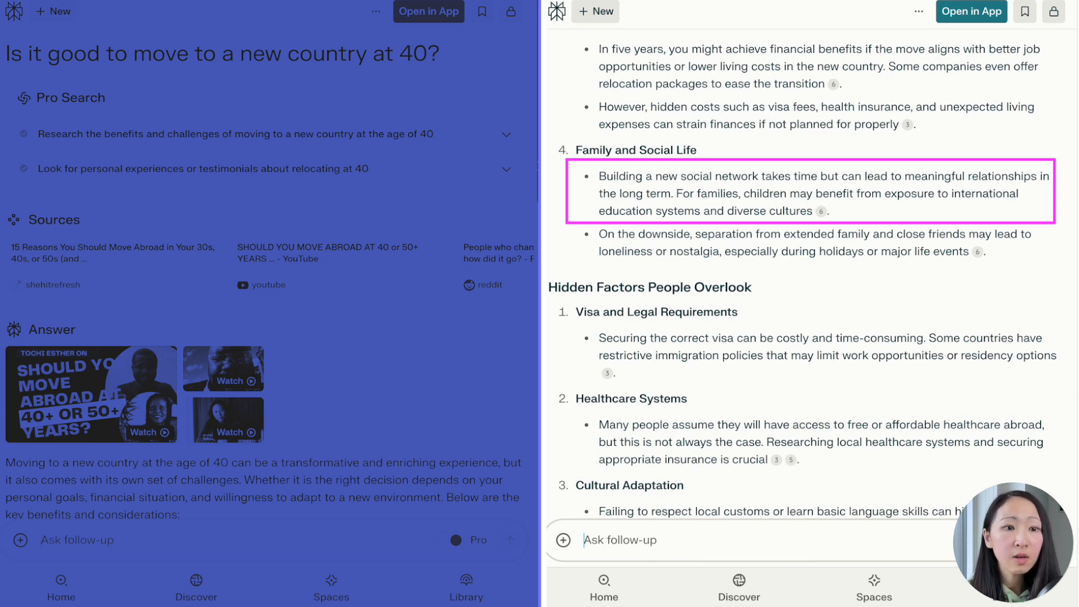
scroll("down", 3)
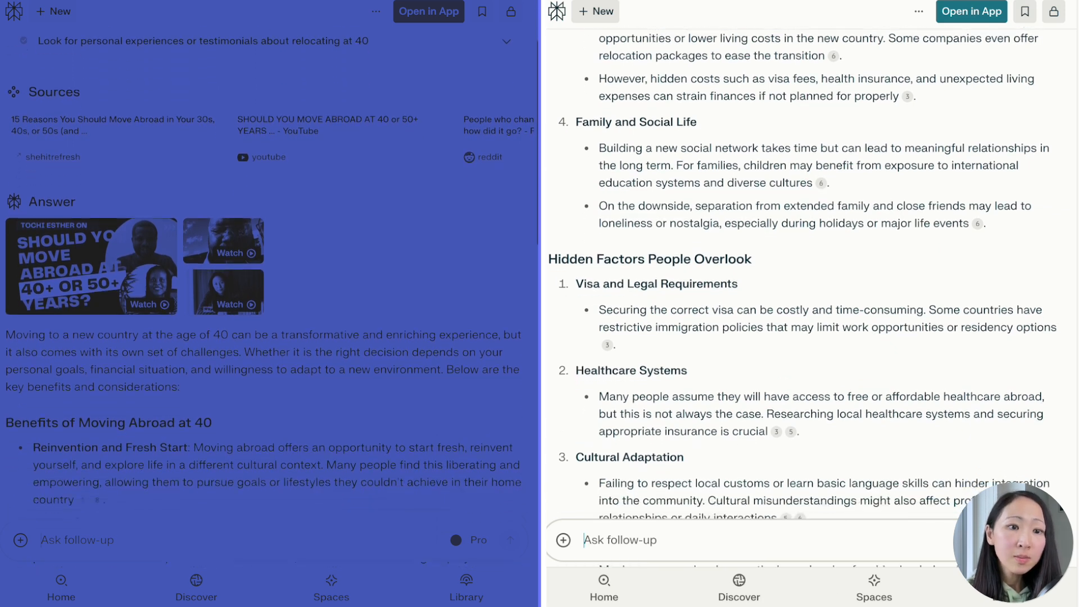
scroll("down", 3)
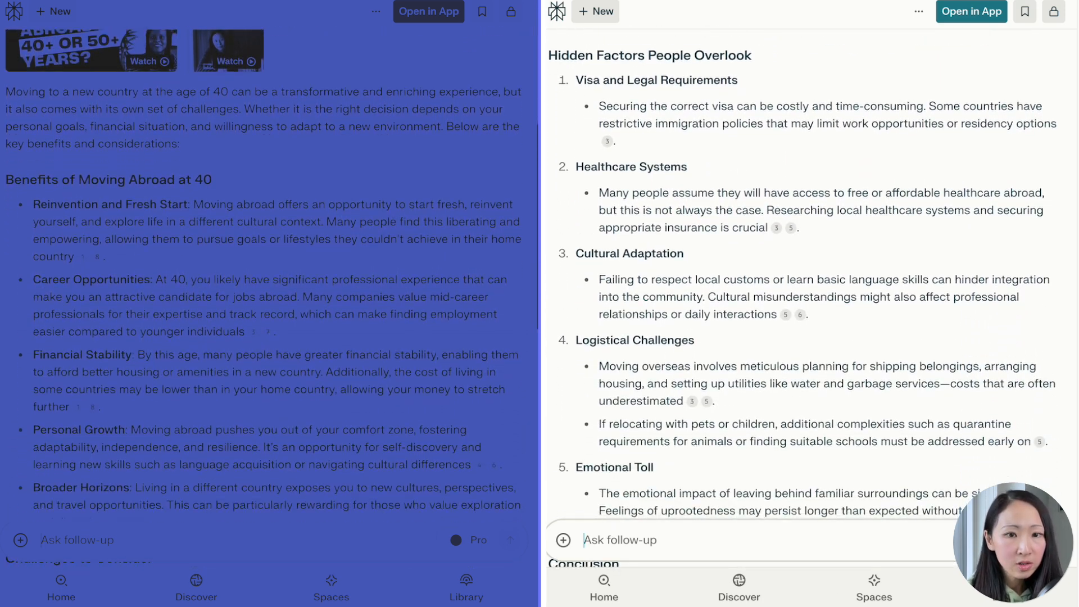
scroll("down", 3)
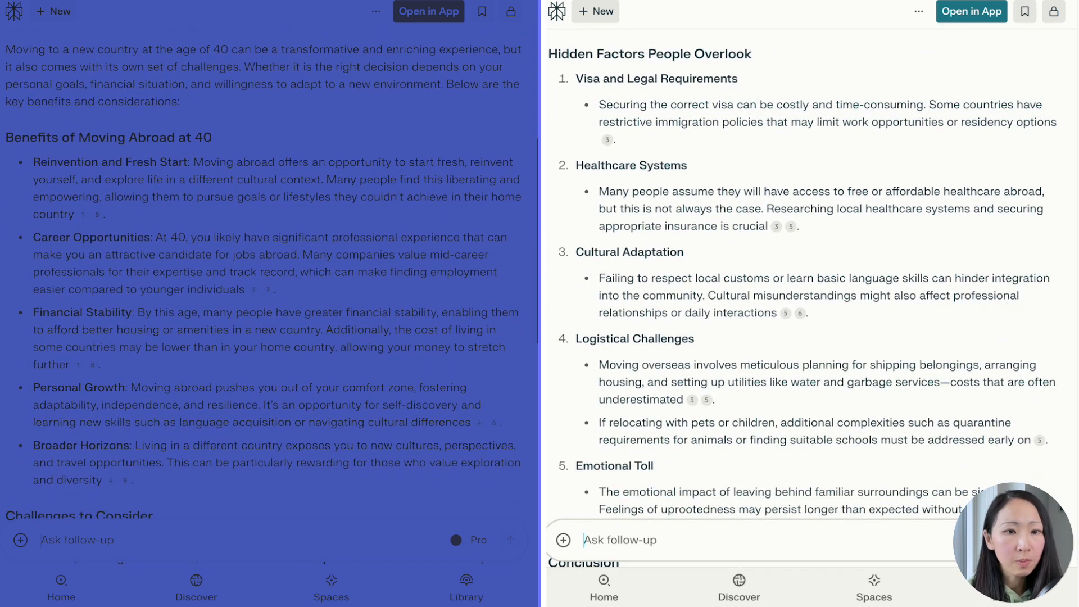
scroll("down", 3)
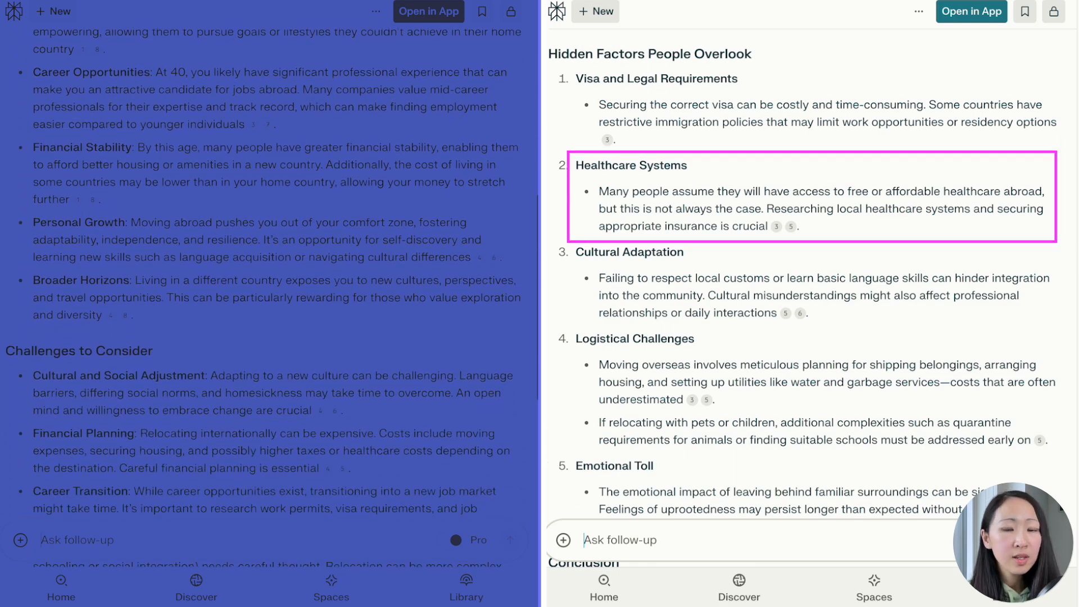
scroll("down", 3)
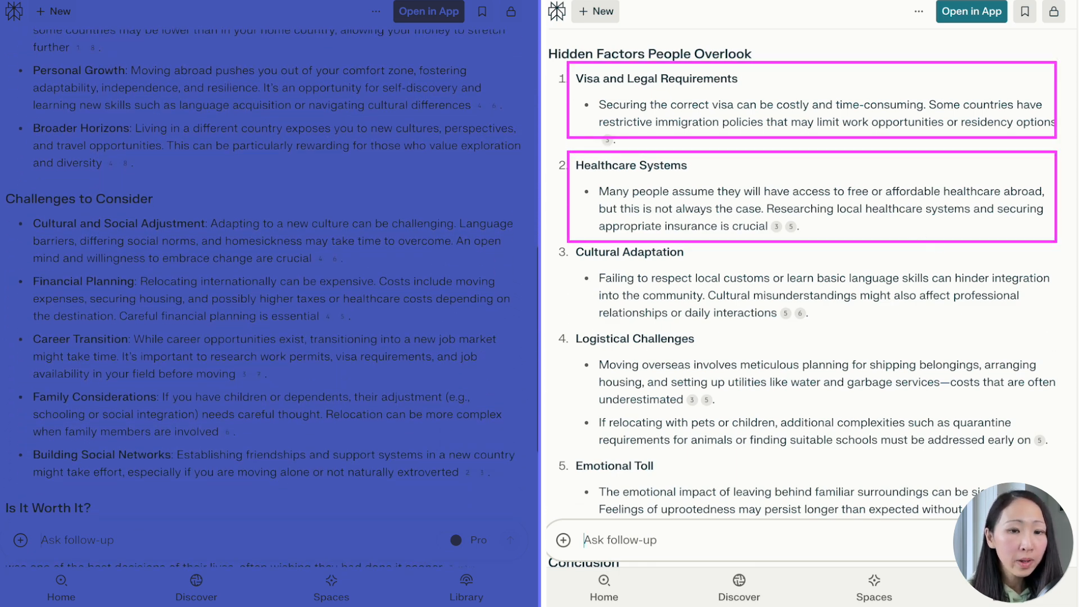
scroll("down", 3)
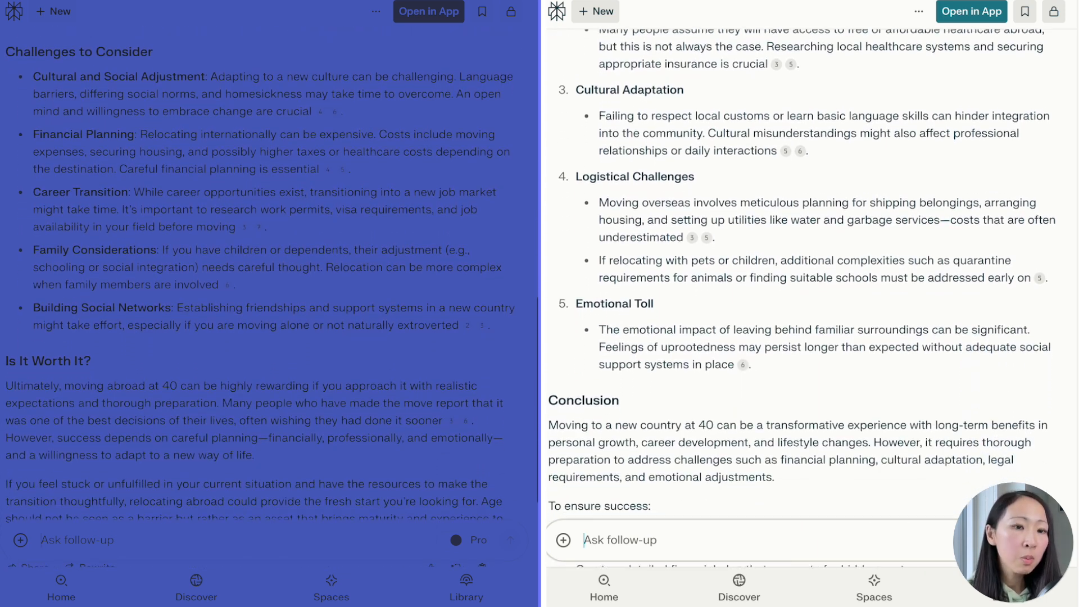
scroll("down", 3)
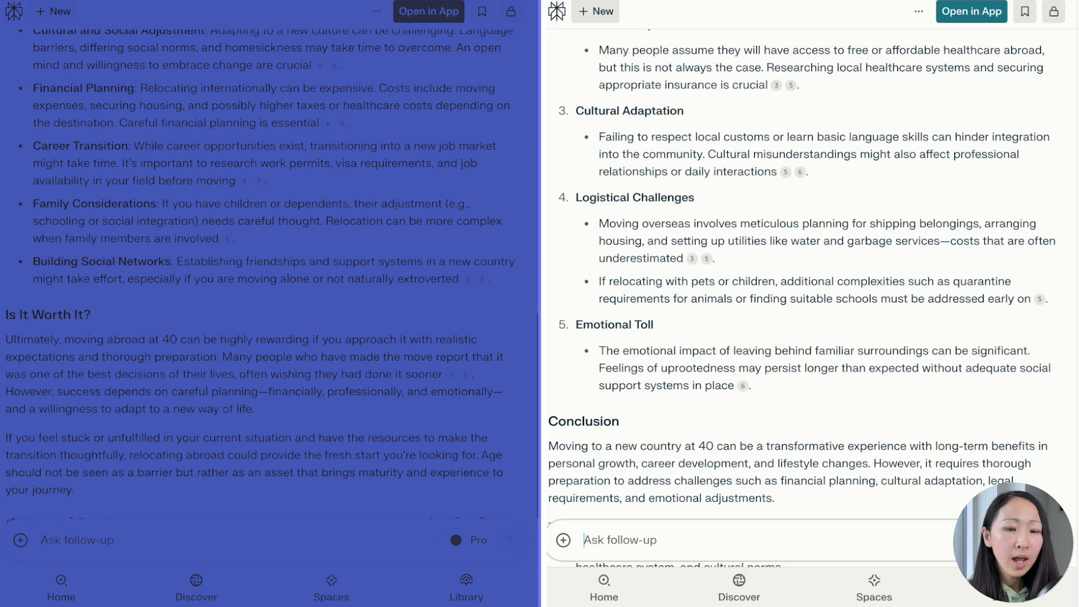
scroll("up", 3)
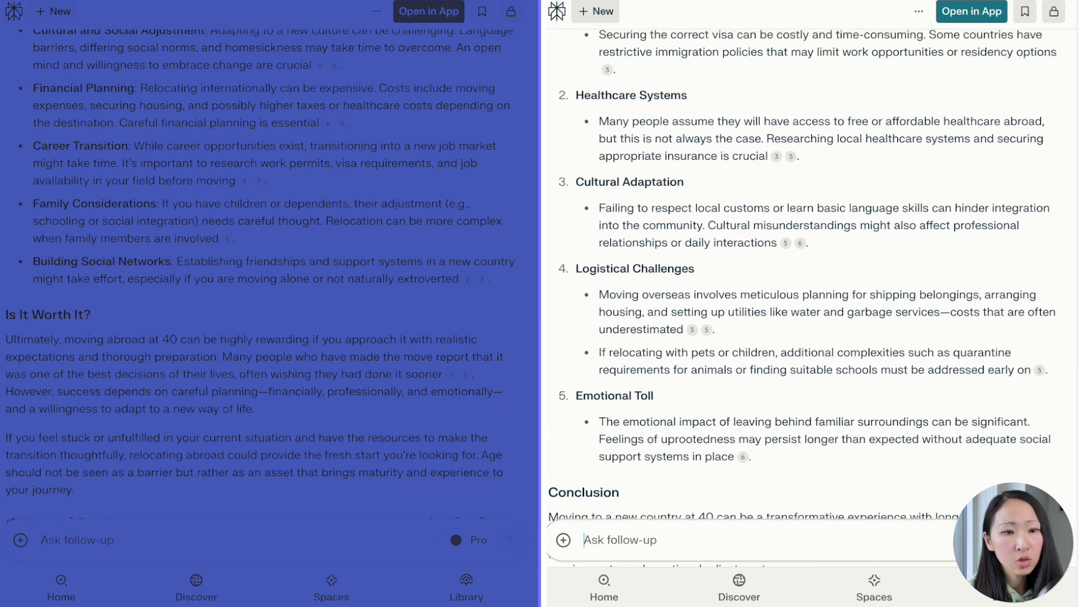
scroll("up", 3)
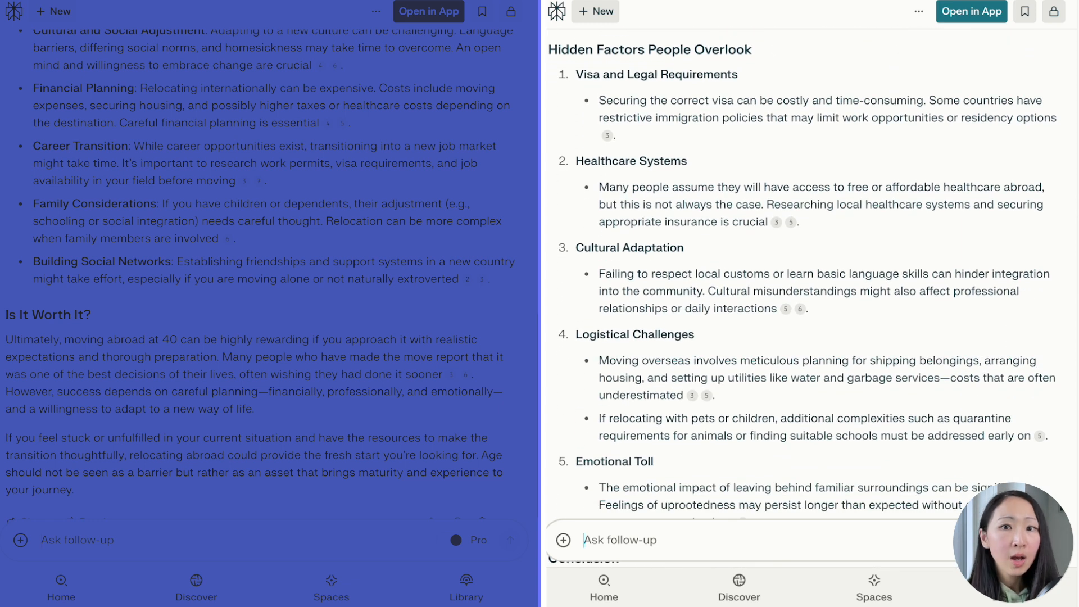
mouse_move(294, 11)
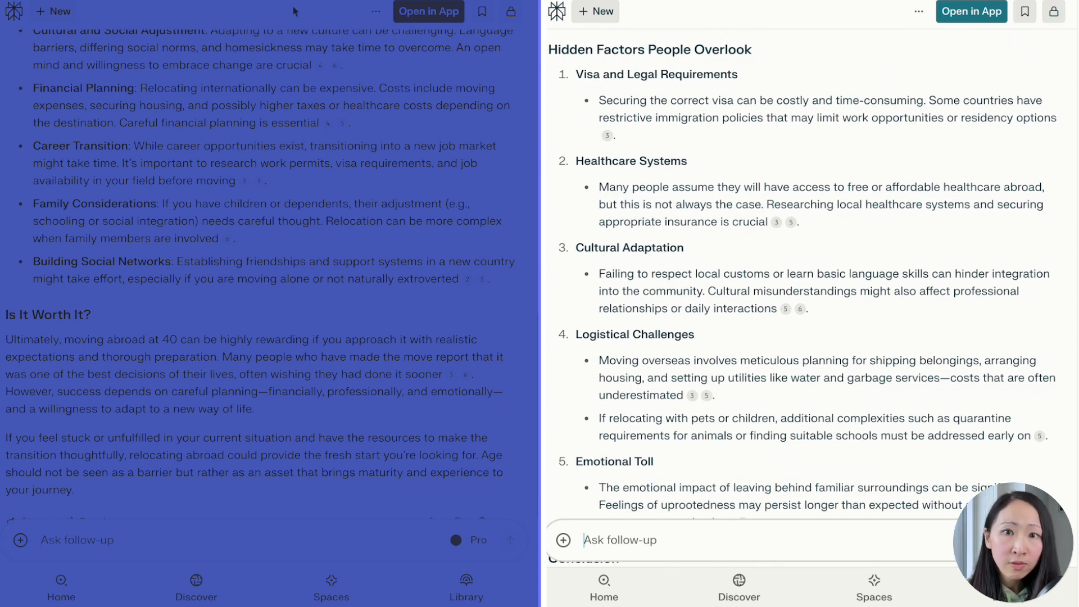
left_click(595, 12)
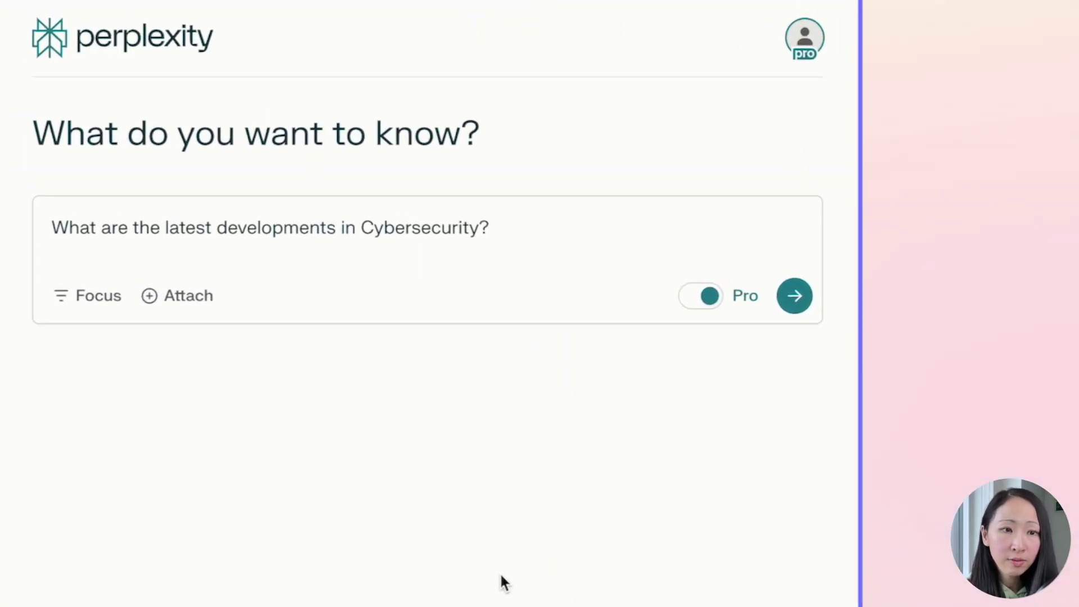
- Ask 'What are the latest developments in Cybersecurity?' and read through the key trends answer
left_click(794, 296)
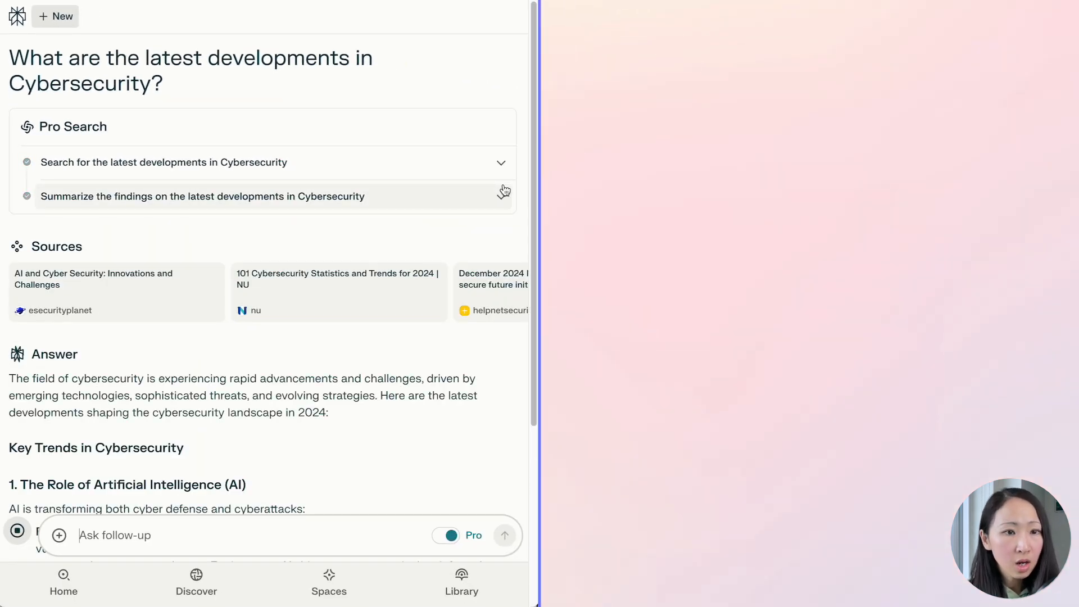
scroll("down", 3)
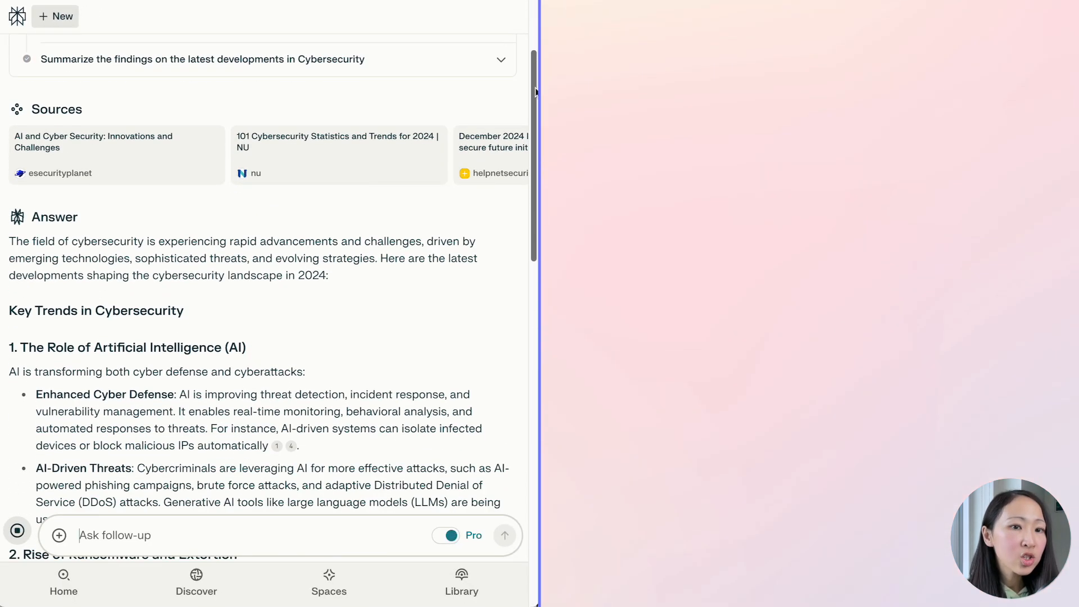
scroll("down", 3)
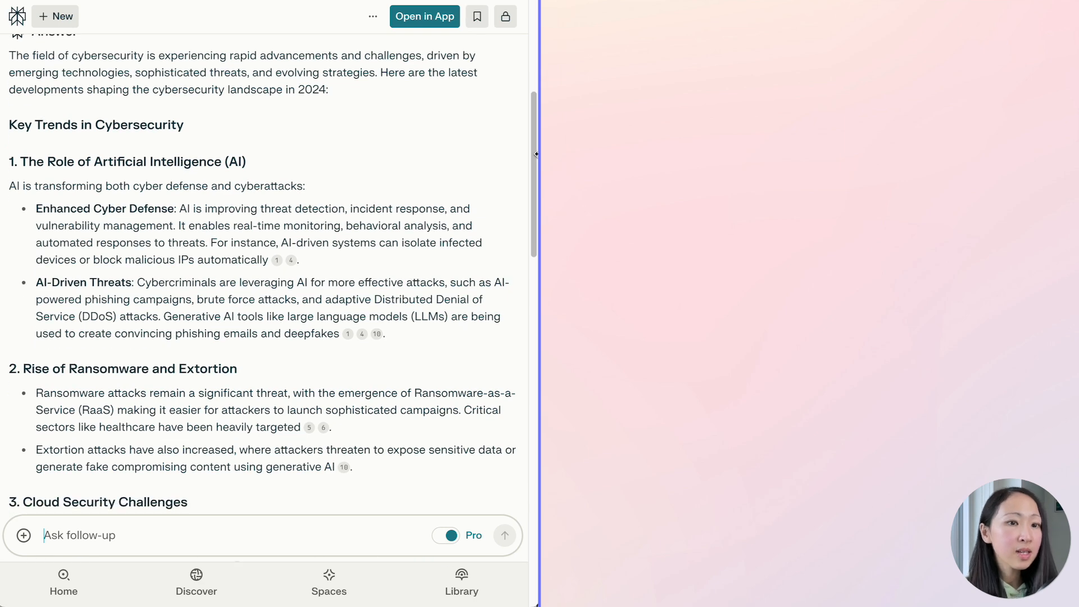
scroll("down", 3)
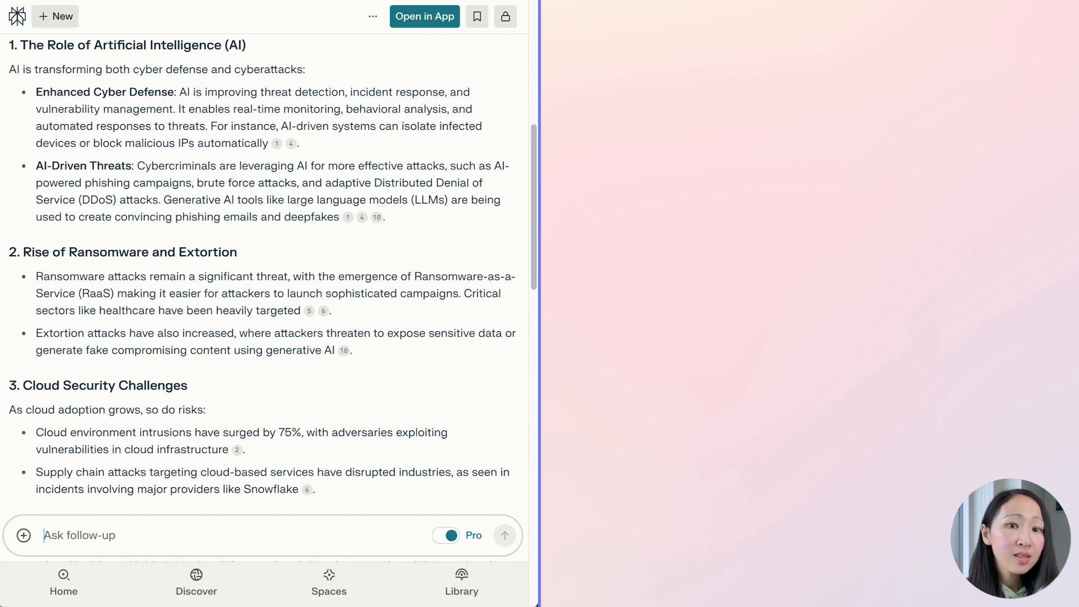
scroll("down", 3)
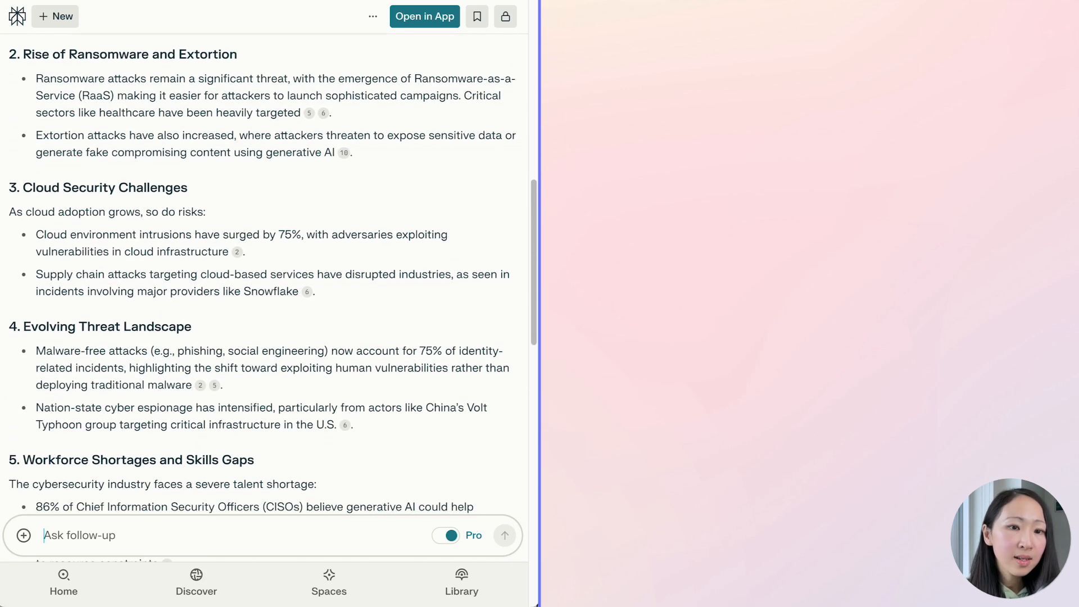
scroll("down", 3)
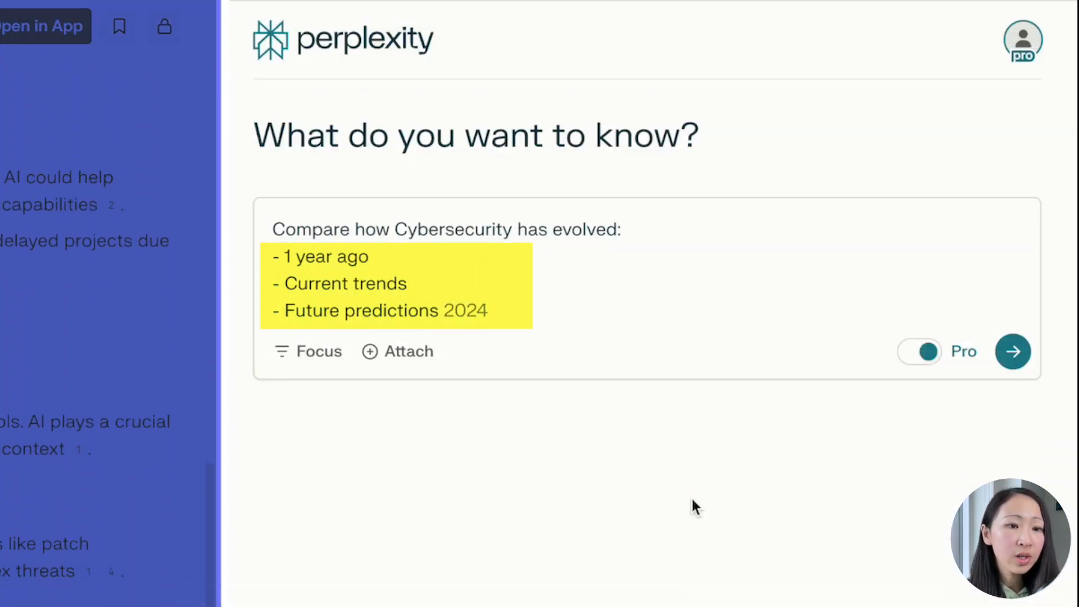
- Submit the multi-line 'Compare how Cybersecurity has evolved' prompt and review the opening of the answer
scroll("down", 3)
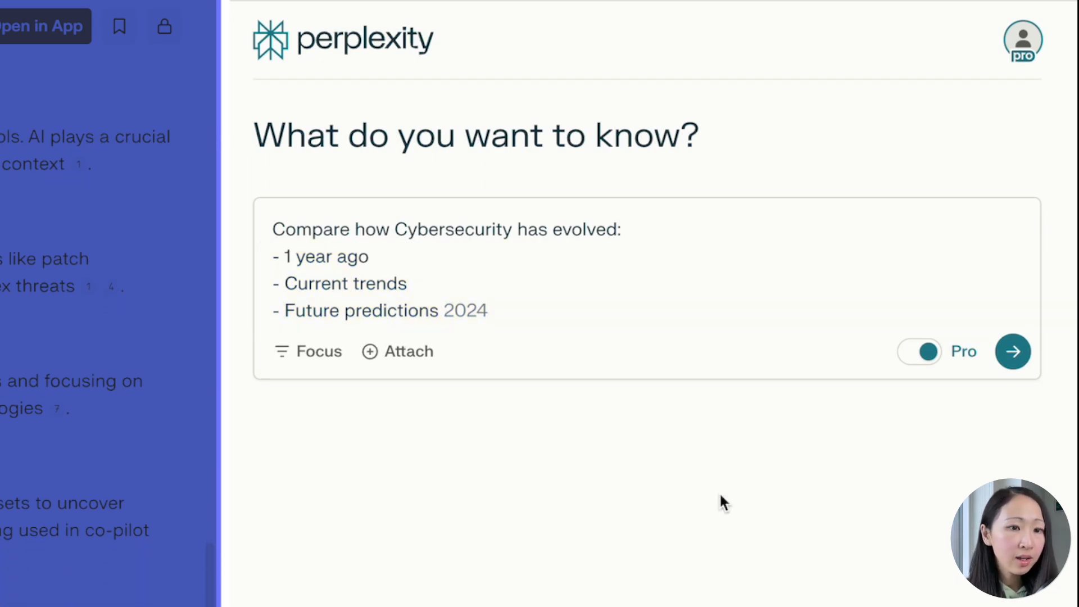
left_click(1013, 351)
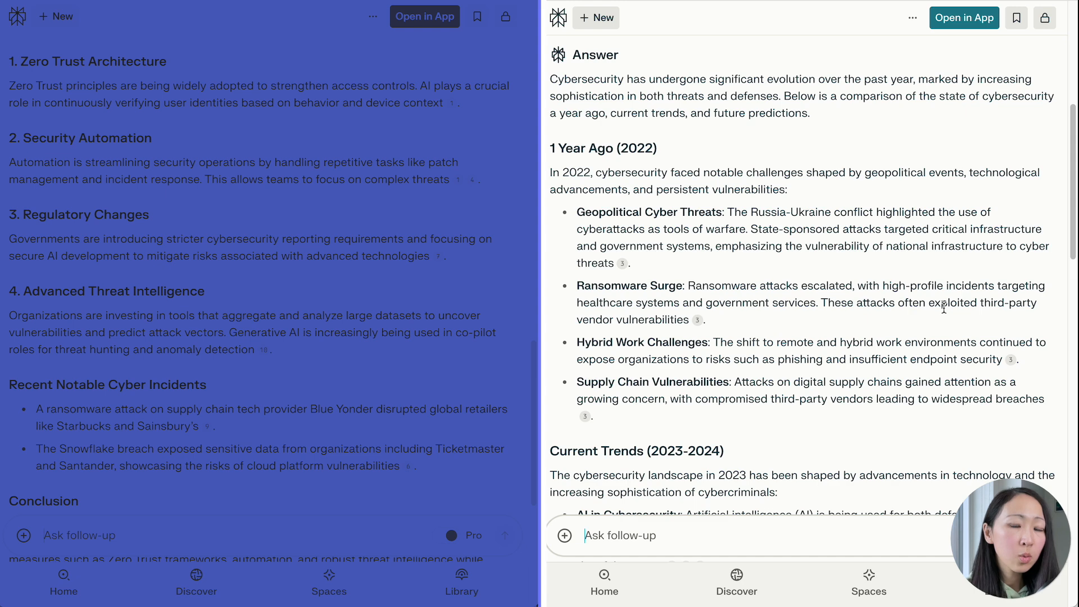
scroll("up", 3)
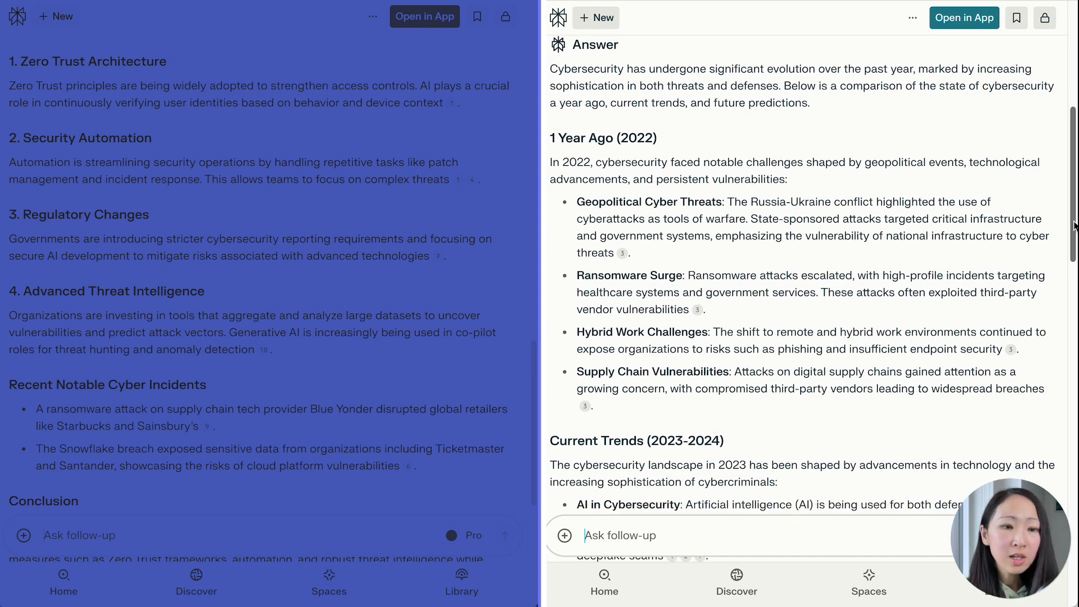
scroll("up", 3)
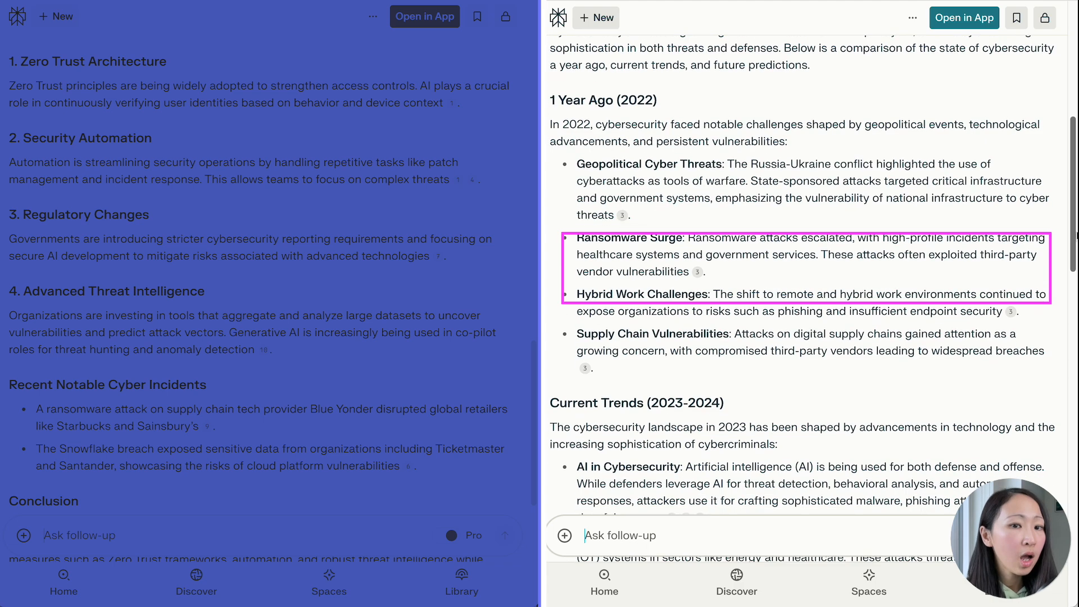
scroll("down", 3)
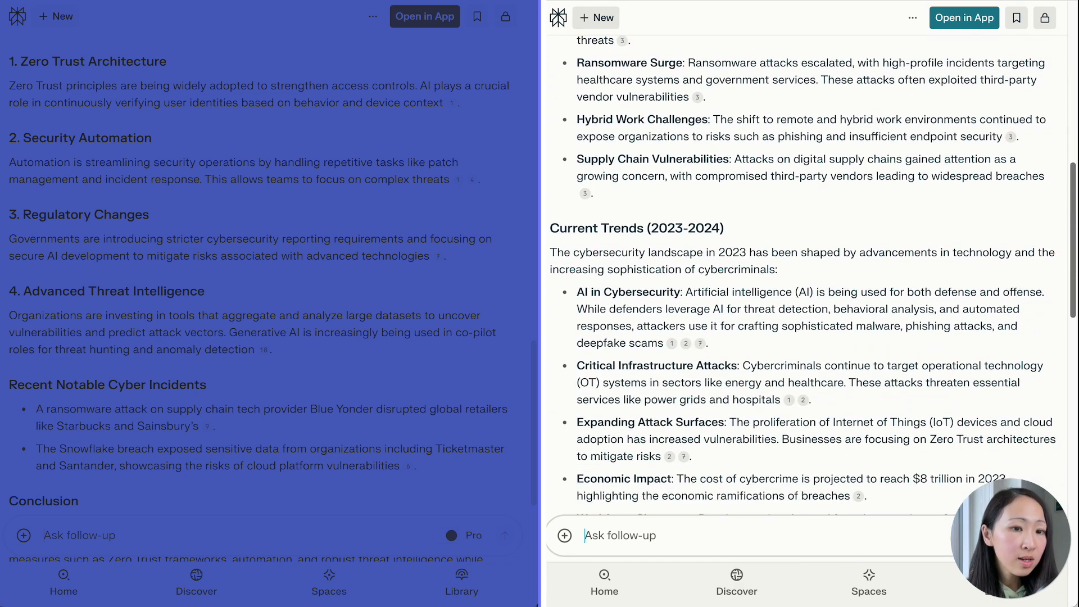
scroll("down", 3)
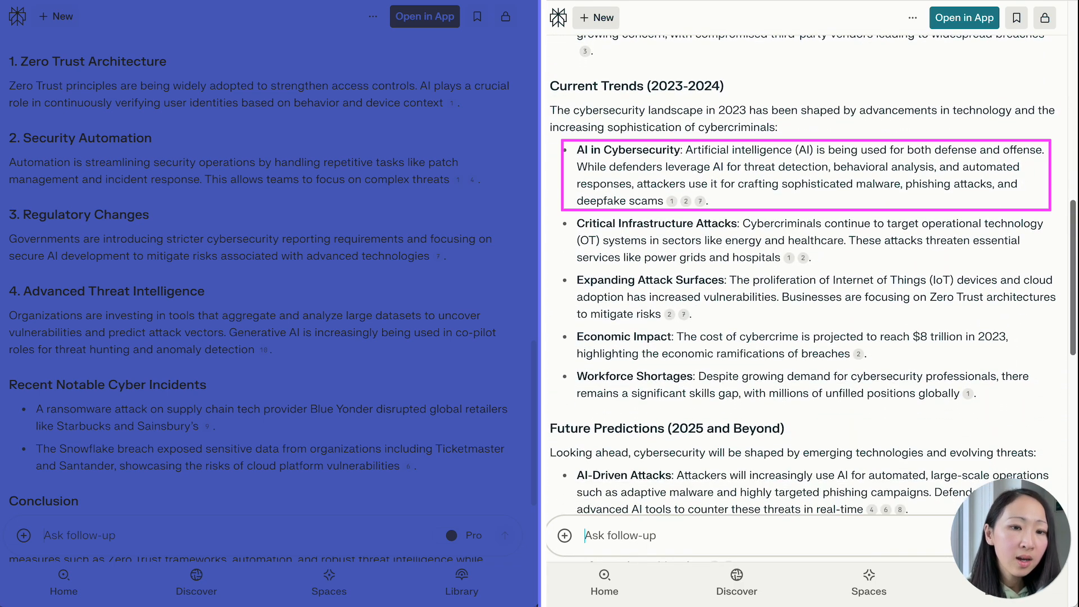
- Read down through the year-ago, current and future sections to the 2022–2025+ comparison table
scroll("up", 3)
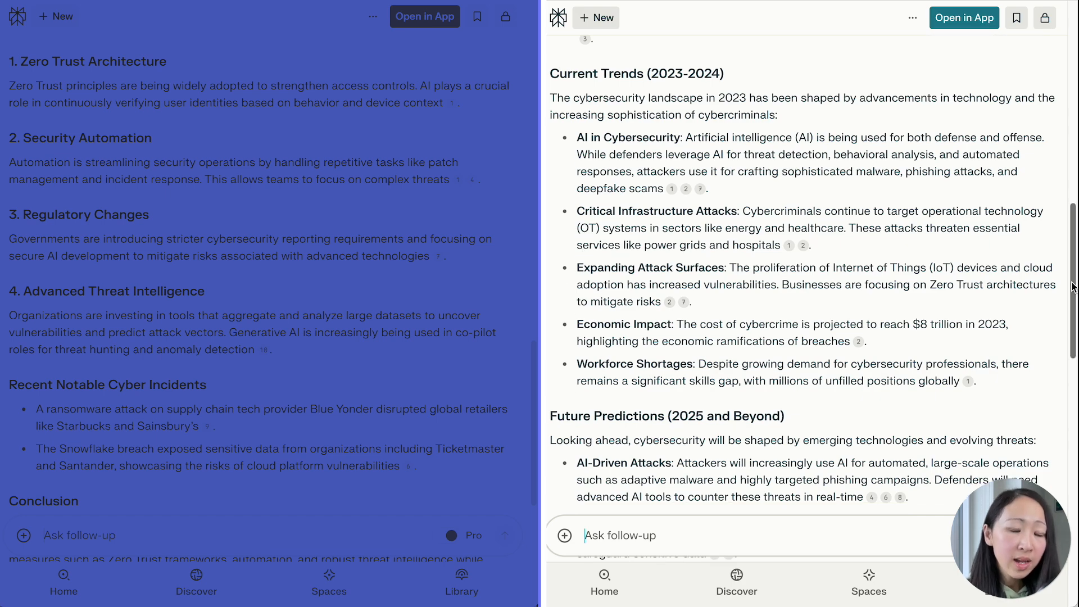
scroll("down", 3)
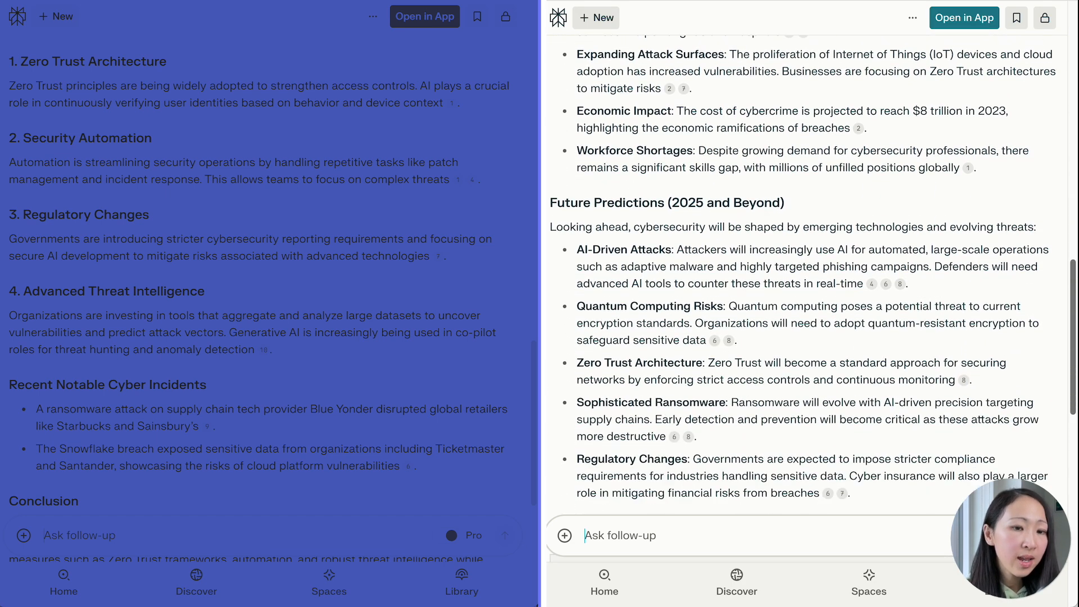
scroll("down", 3)
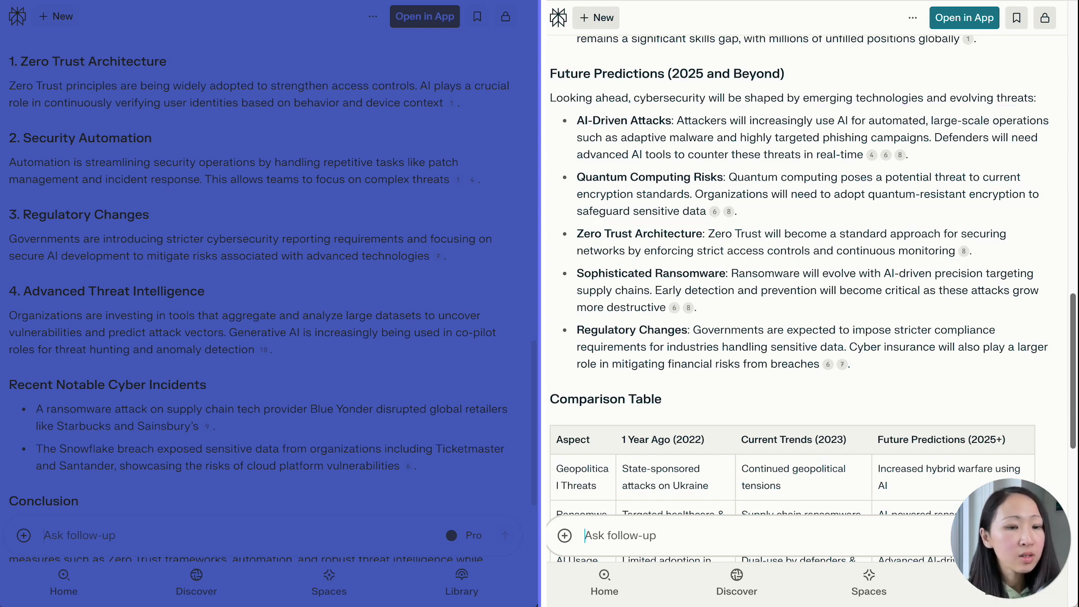
scroll("down", 3)
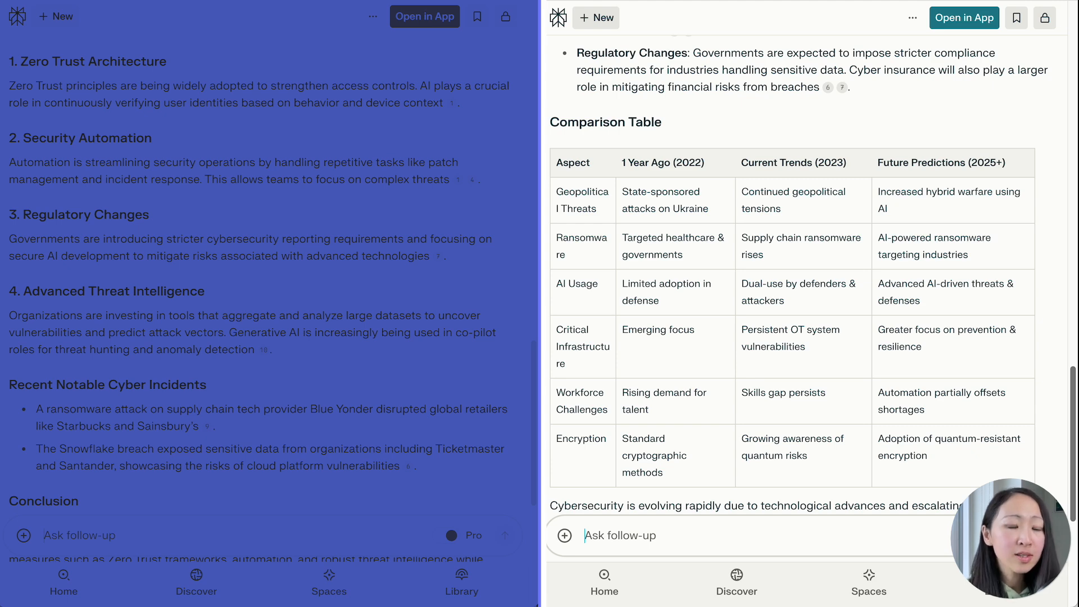
scroll("down", 3)
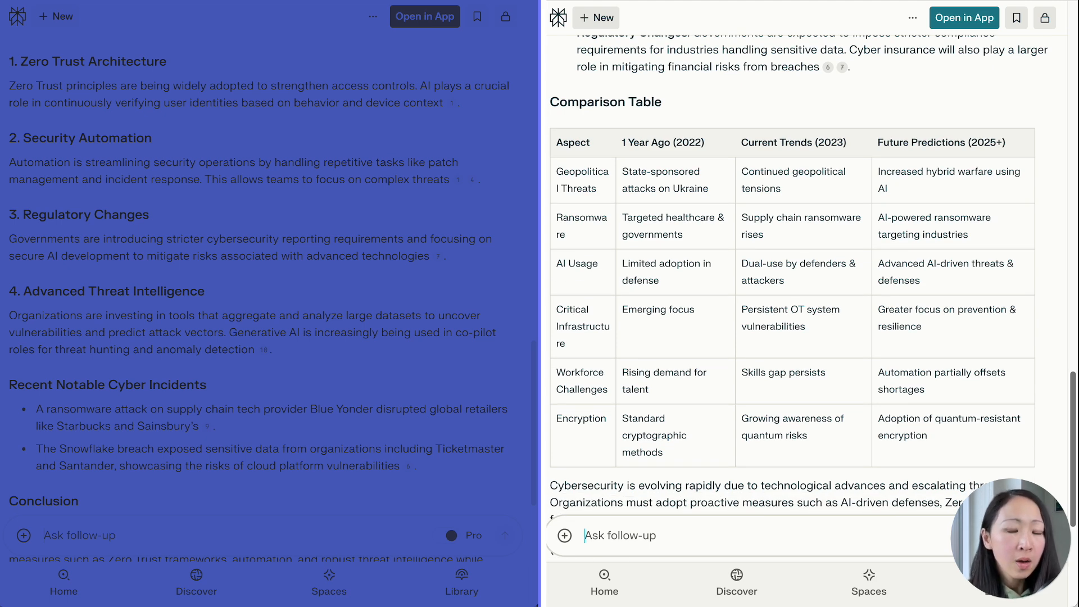
scroll("down", 3)
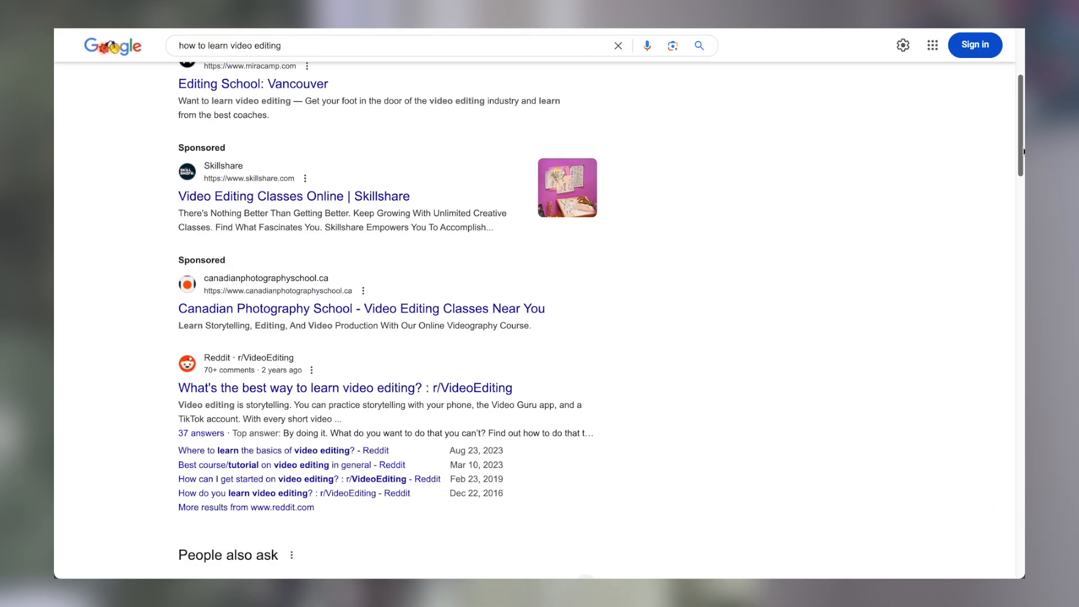
scroll("down", 3)
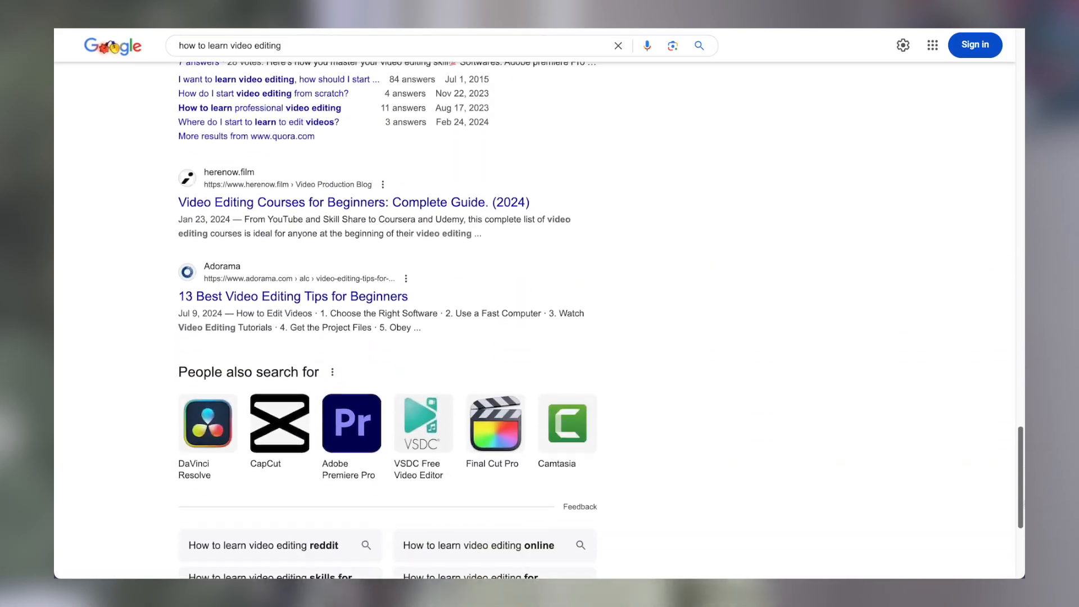
scroll("up", 3)
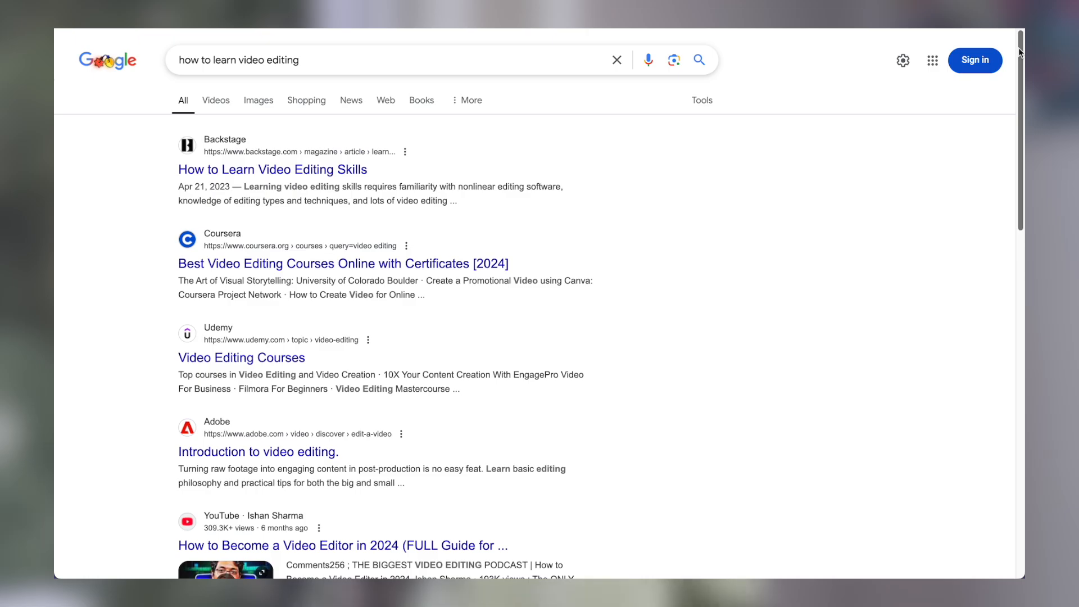
scroll("down", 3)
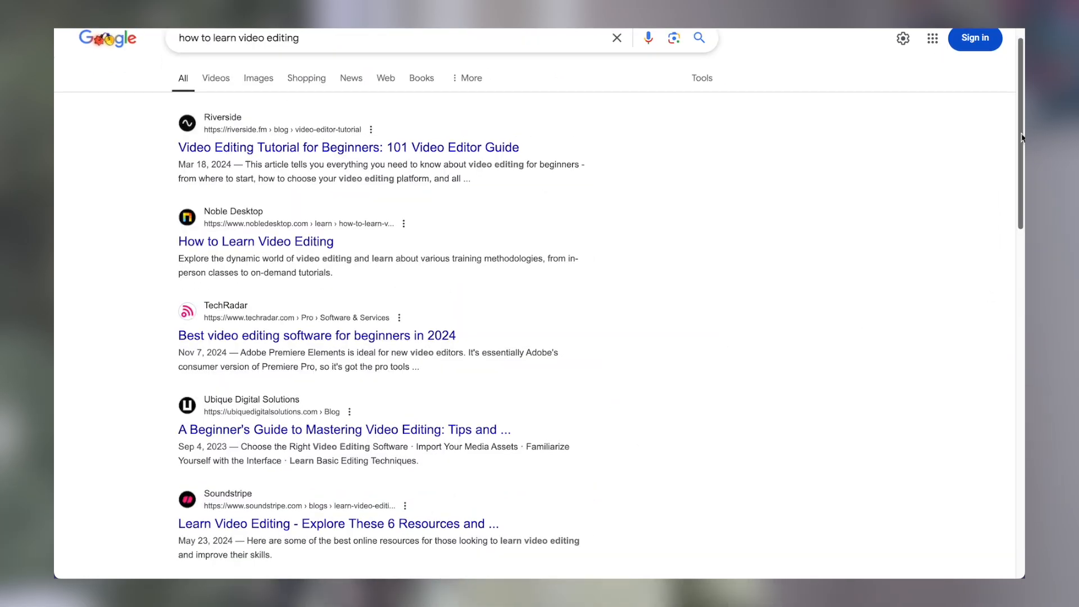
left_click(255, 242)
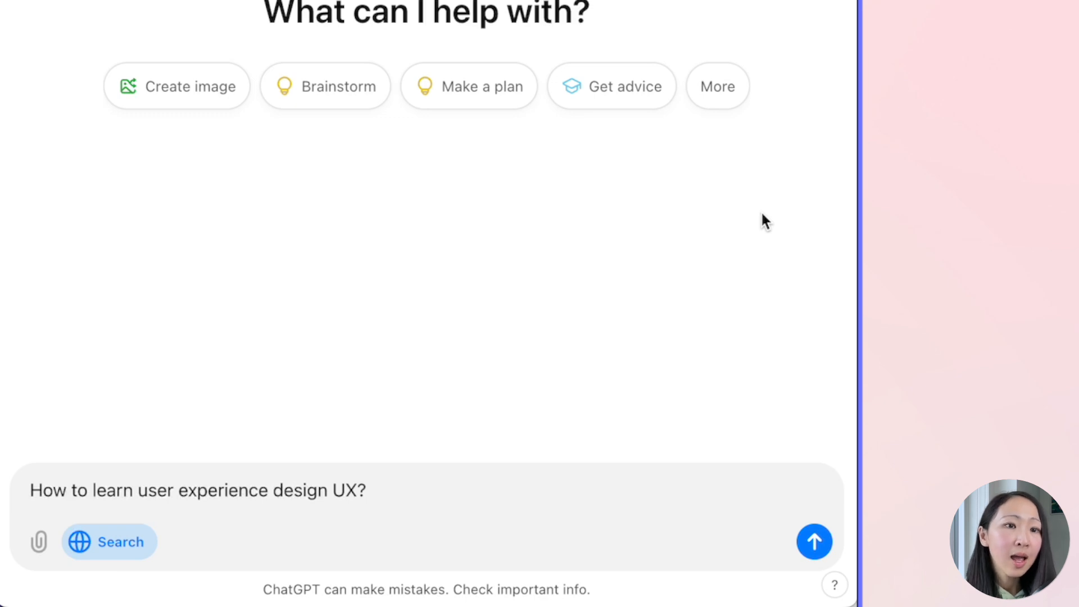
- Send 'How to learn user experience design UX?' with Search on and read the eight-step guide with sources
left_click(814, 542)
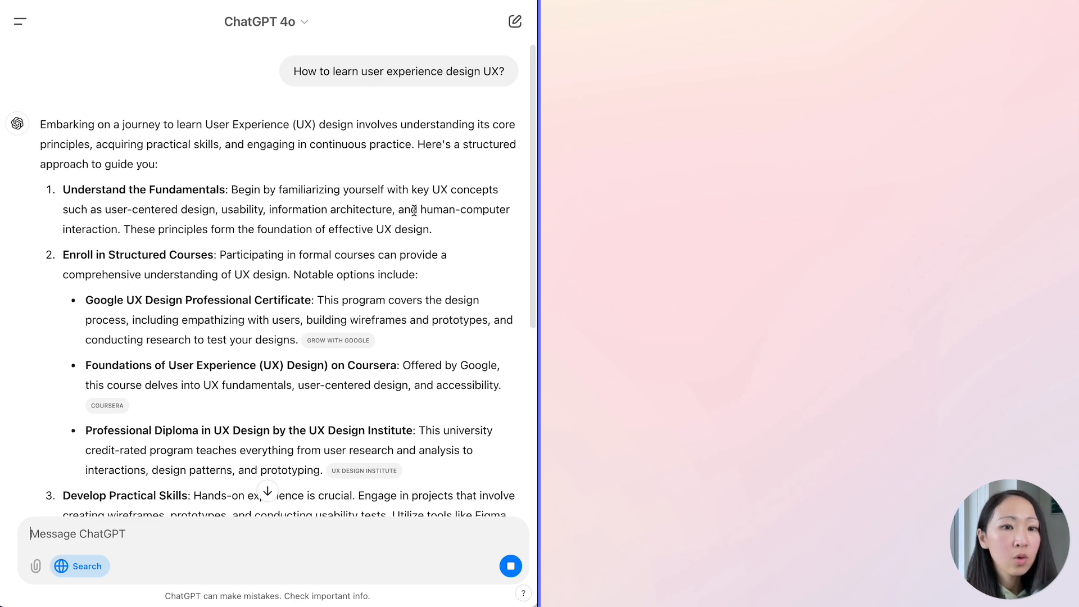
scroll("down", 3)
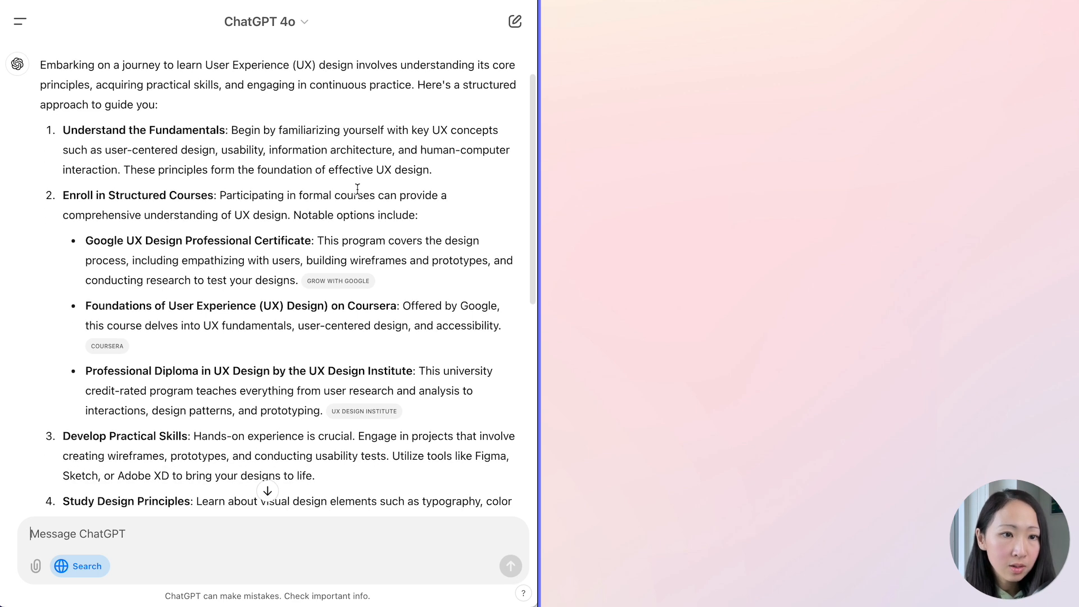
scroll("down", 3)
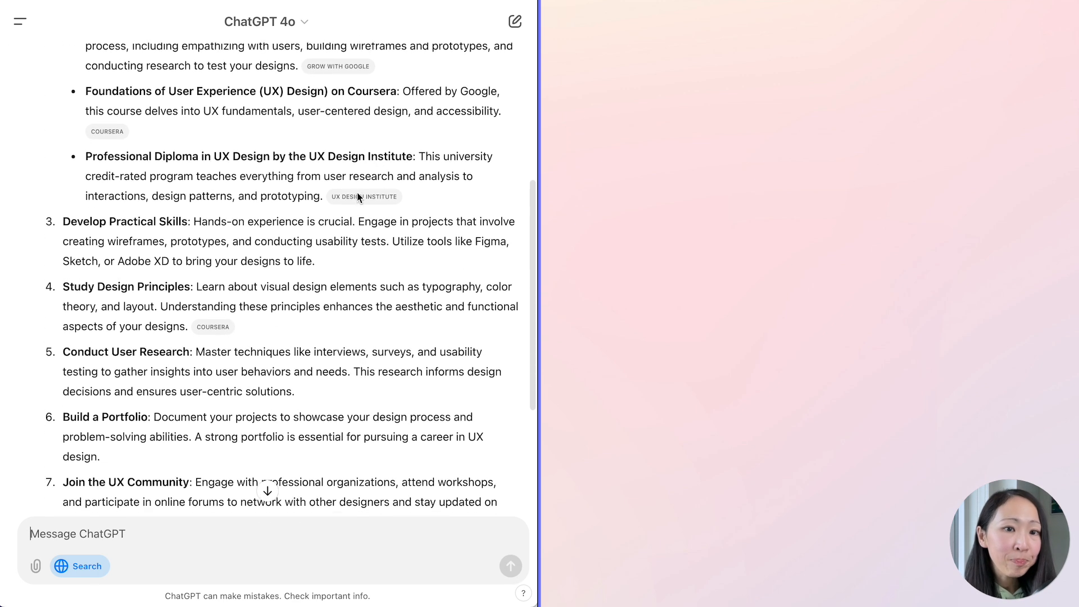
scroll("down", 3)
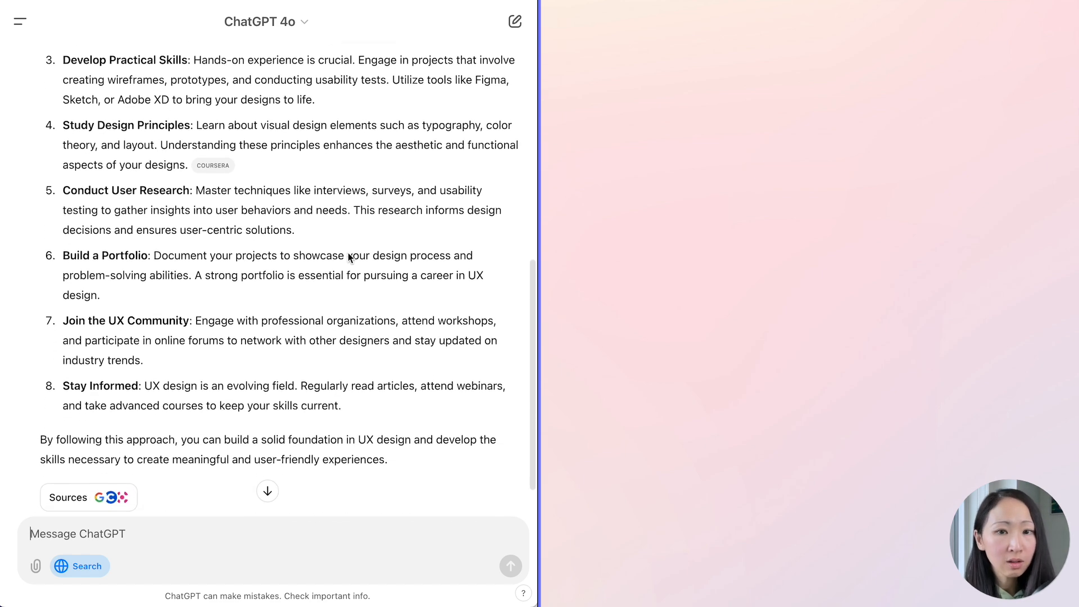
left_click(88, 497)
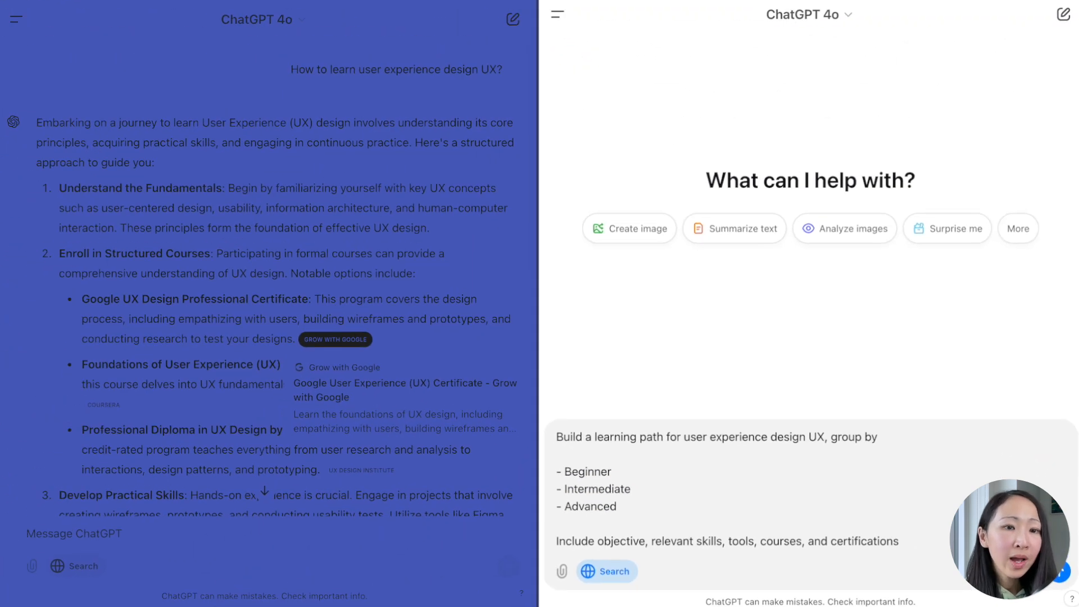
- Send the Beginner/Intermediate/Advanced UX learning-path prompt in a new chat and read the first levels
left_click(606, 570)
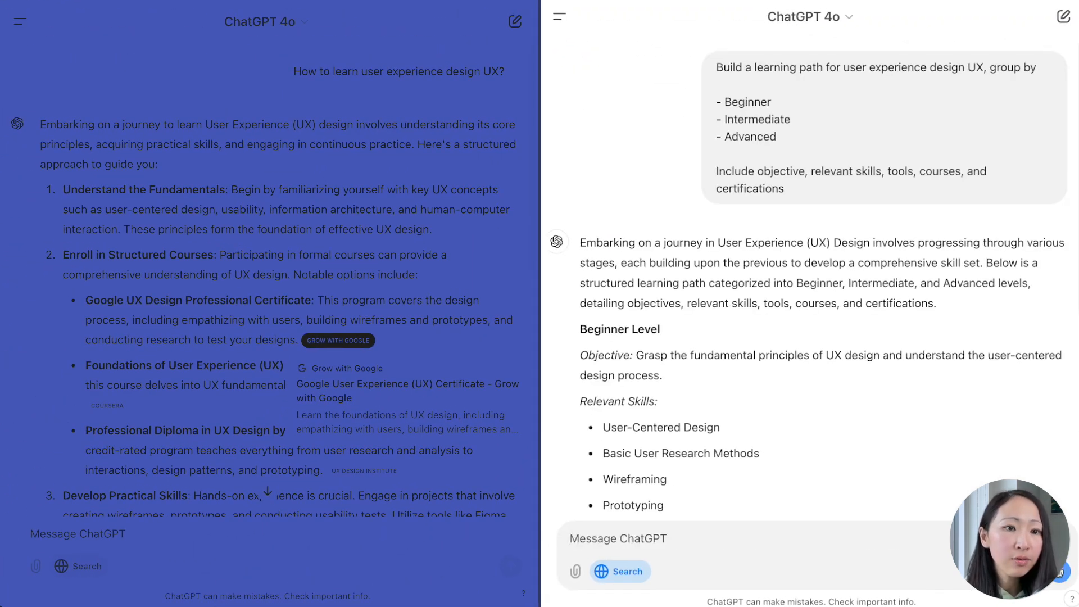
scroll("down", 3)
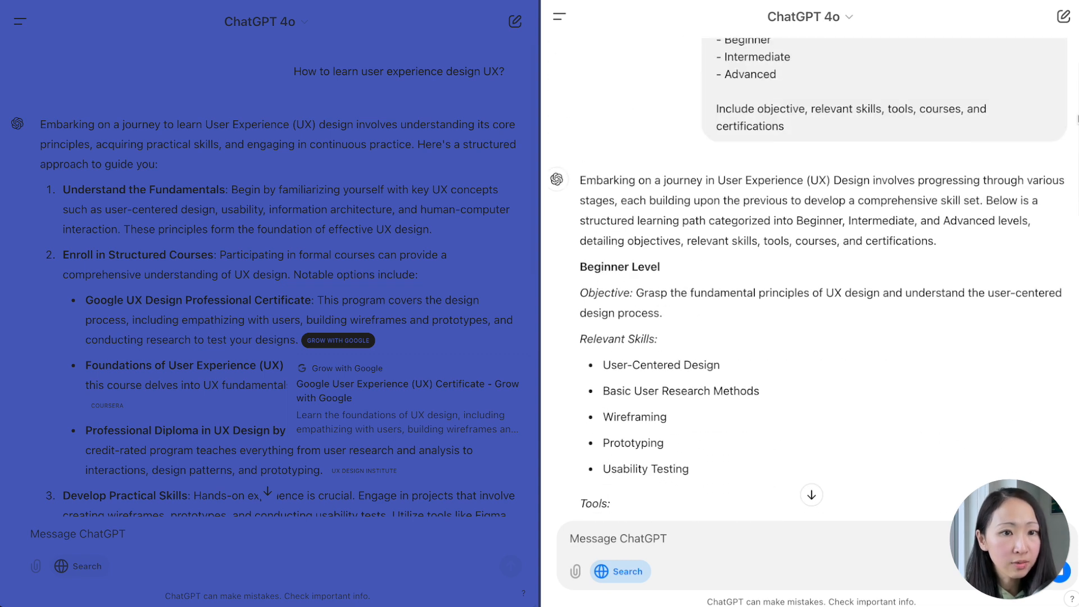
scroll("down", 3)
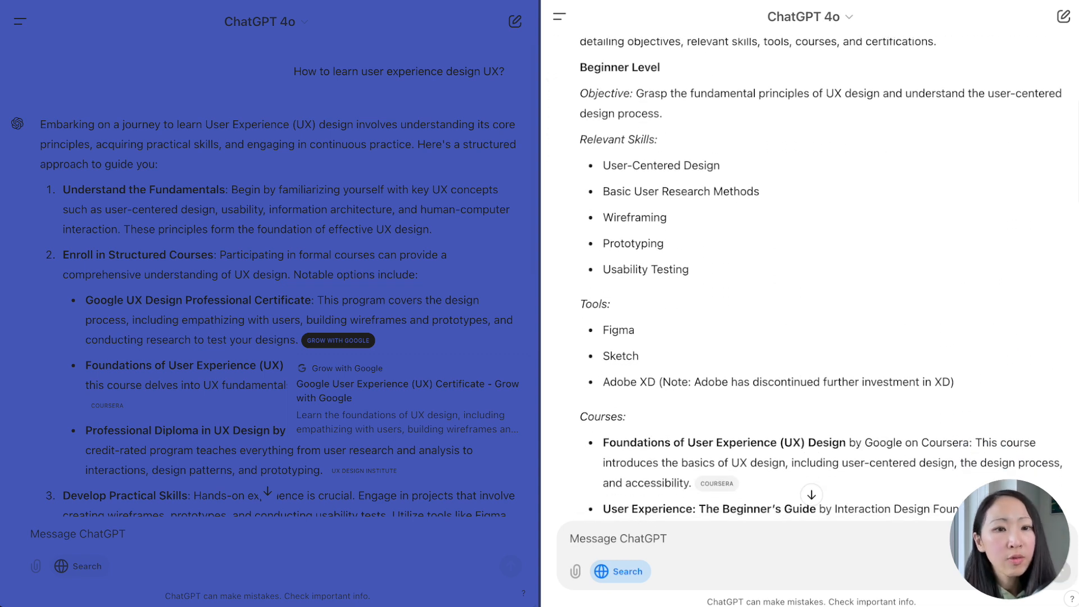
scroll("down", 3)
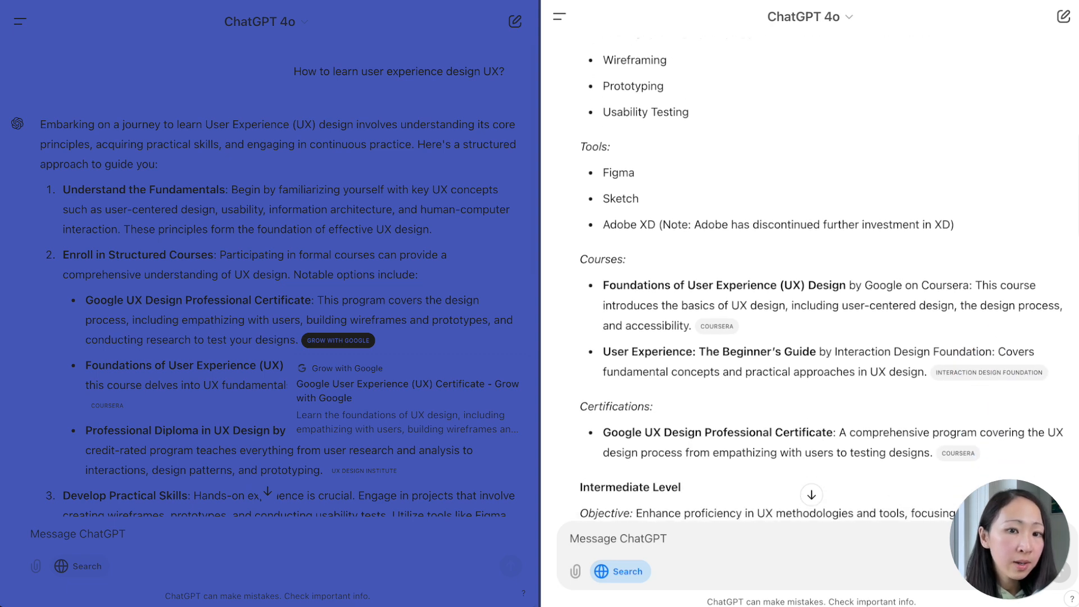
scroll("down", 3)
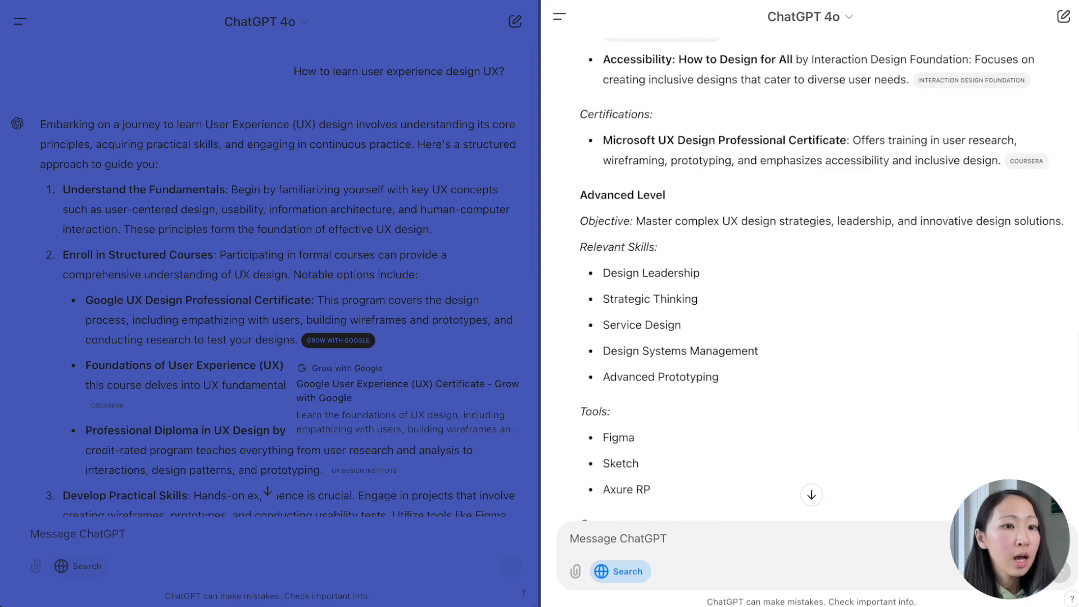
- Read the remaining levels' skills, tools, courses and certifications, then return toward the top
scroll("down", 3)
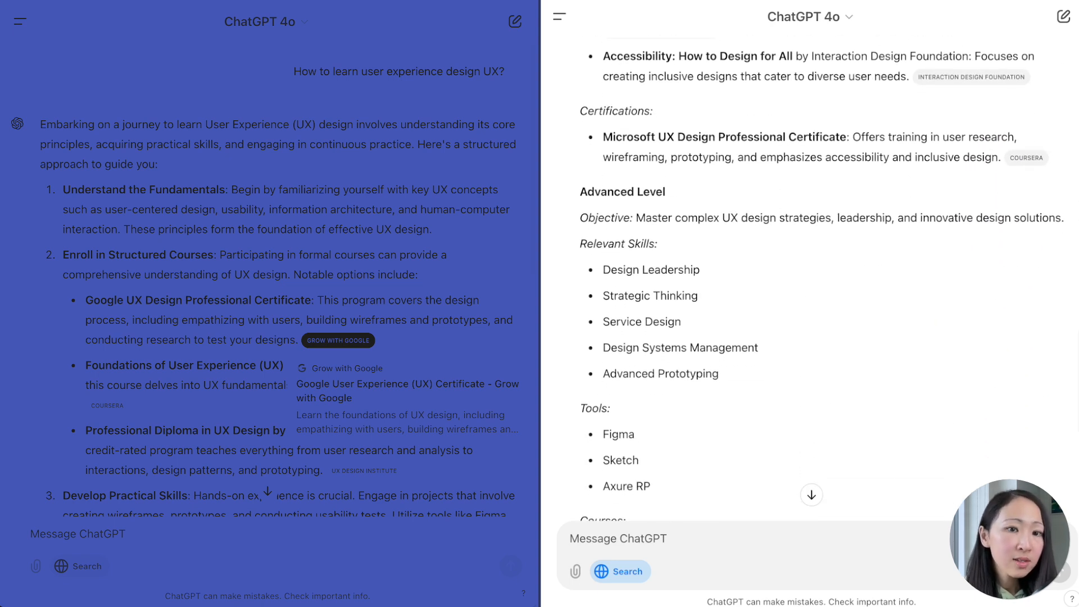
scroll("down", 3)
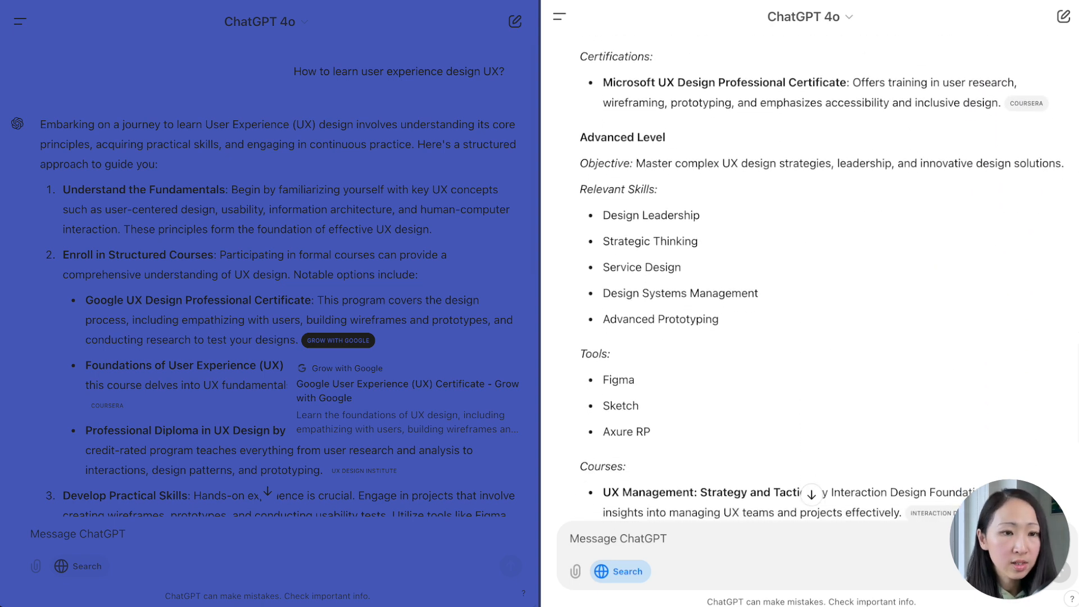
scroll("down", 3)
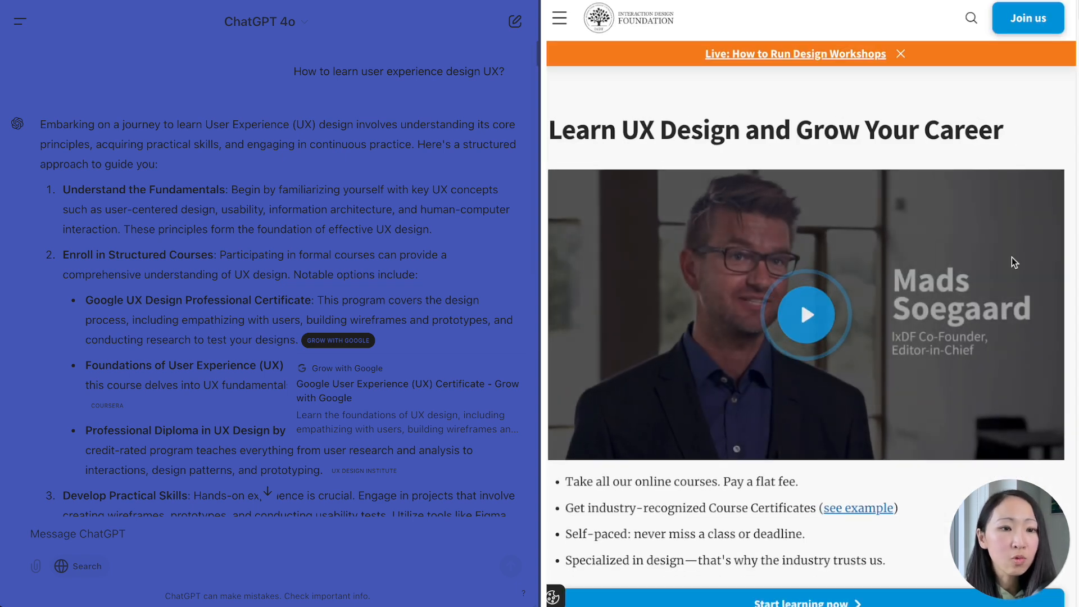
scroll("down", 3)
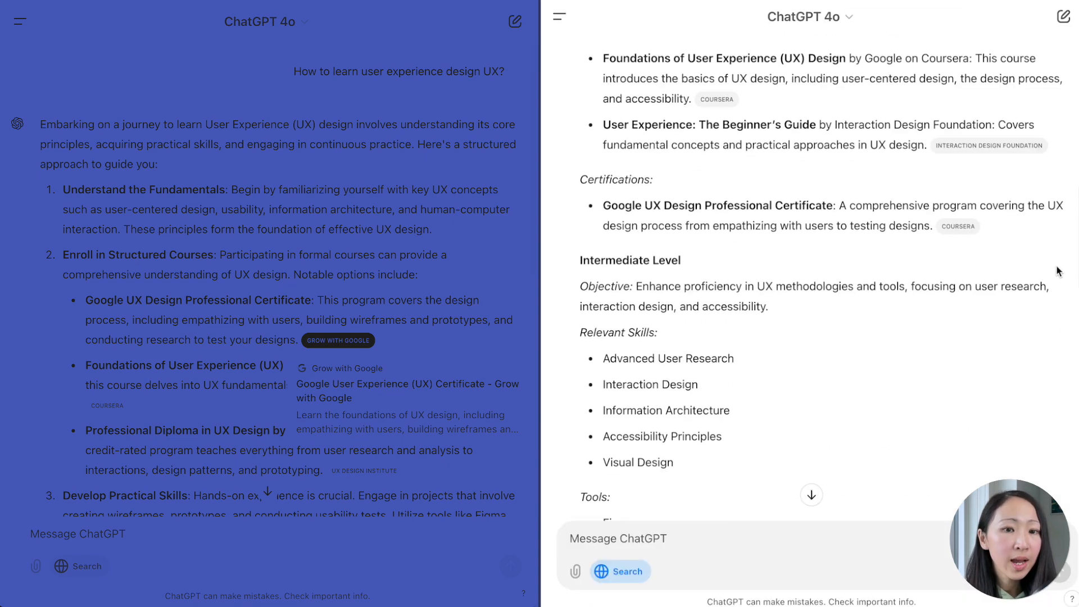
scroll("up", 3)
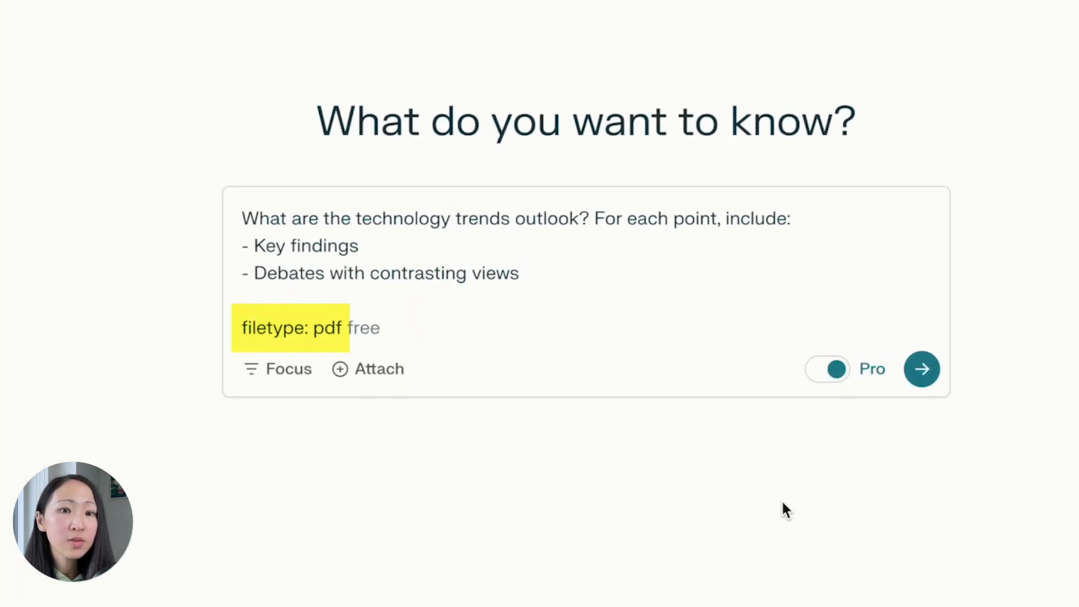
- Run the PDF-only technology trends prompt with Pro on and read its sources, key findings and debates
left_click(921, 369)
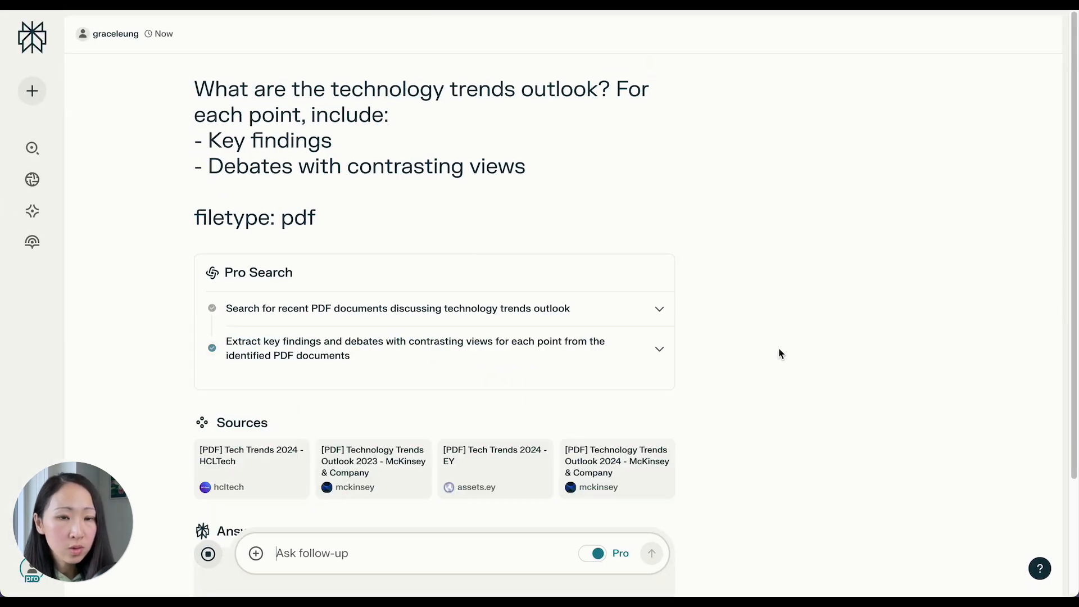
scroll("down", 3)
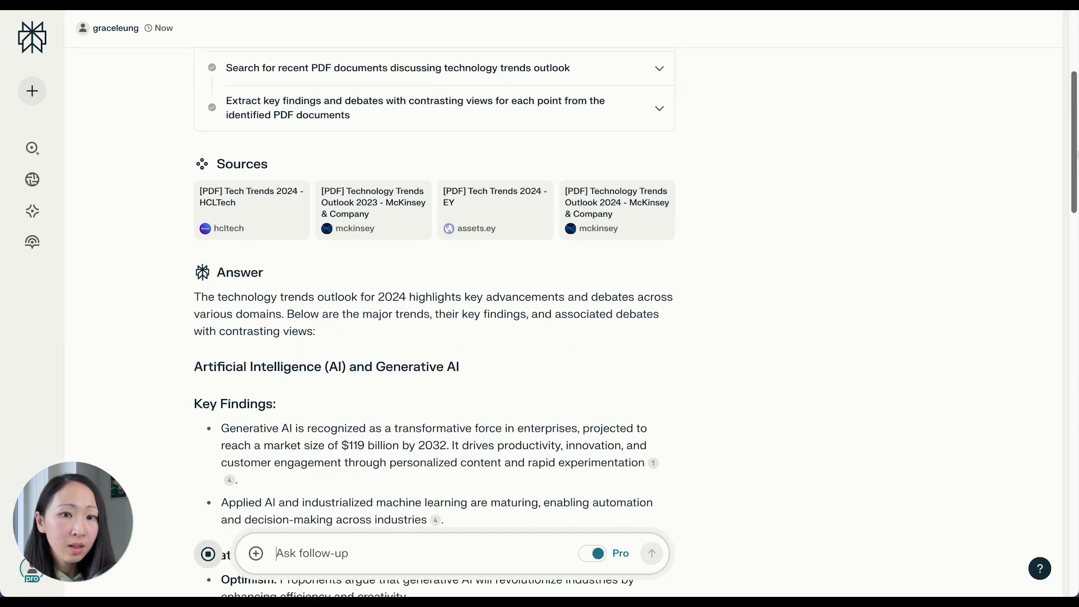
mouse_move(616, 108)
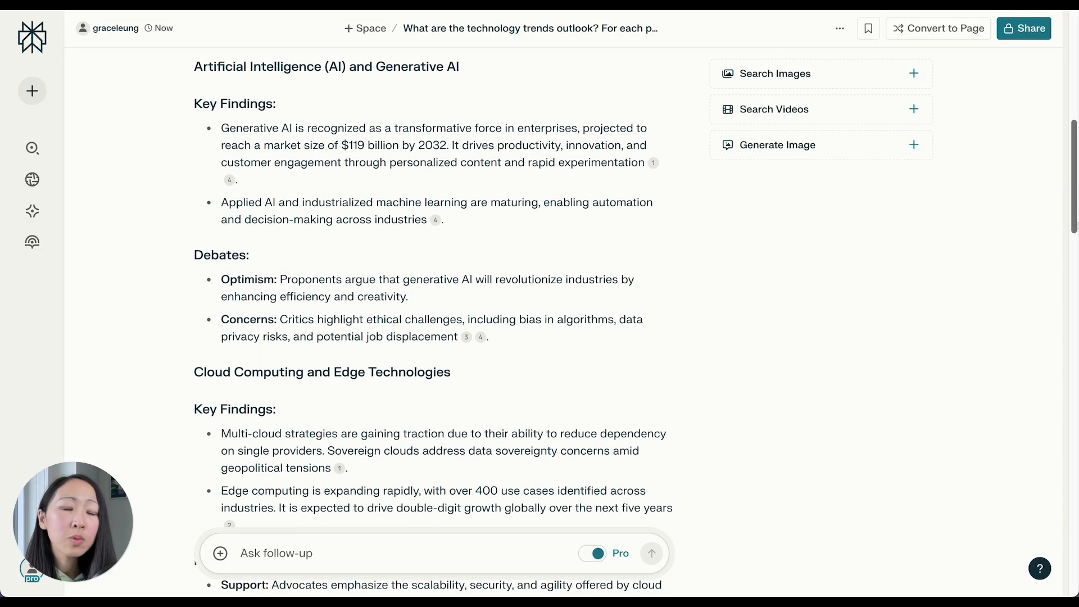
scroll("down", 3)
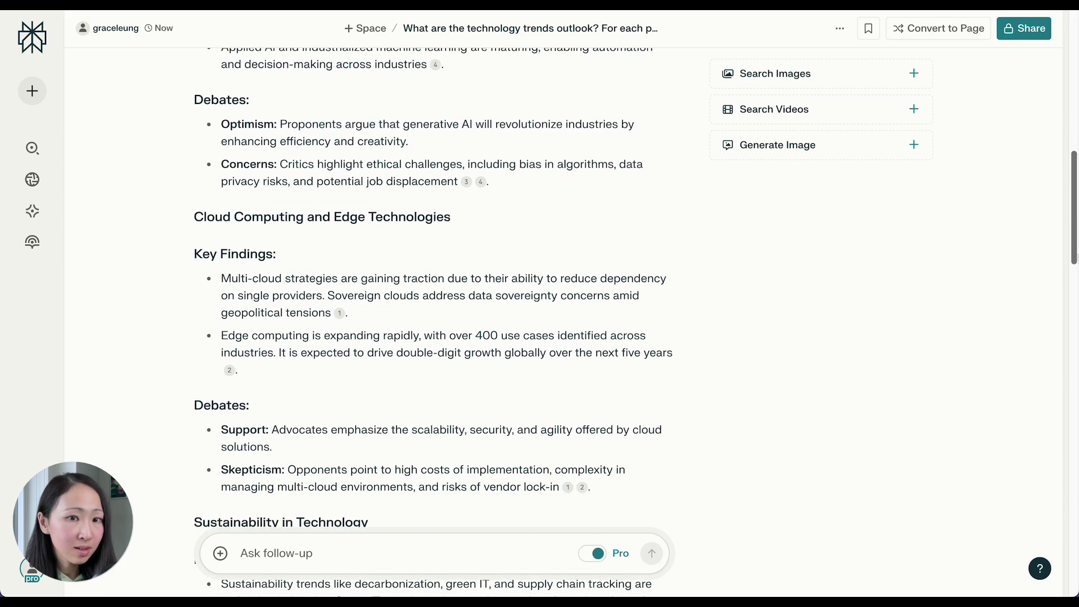
scroll("down", 3)
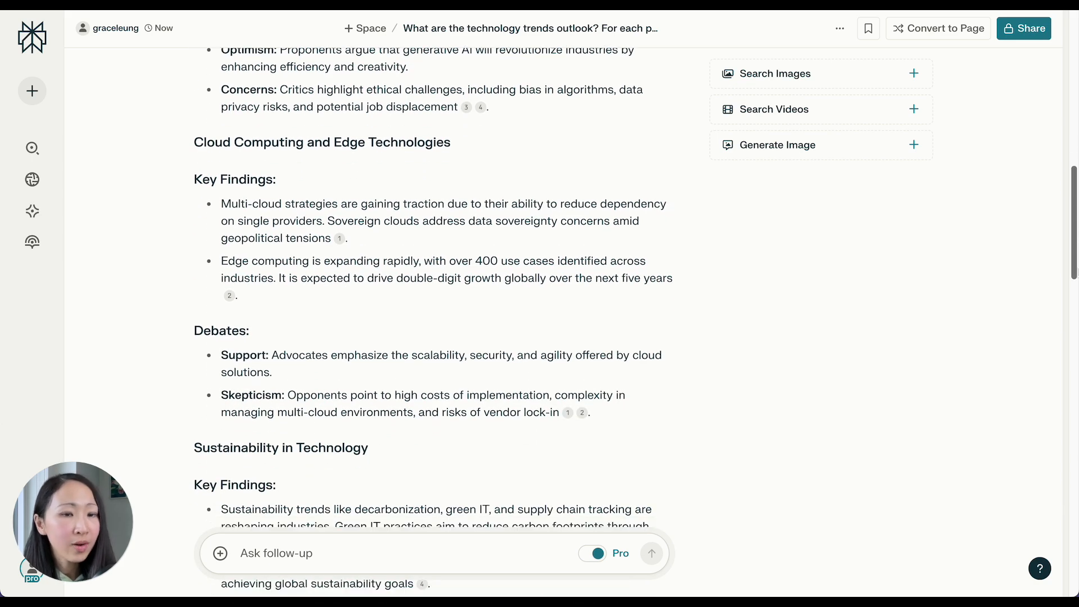
scroll("down", 3)
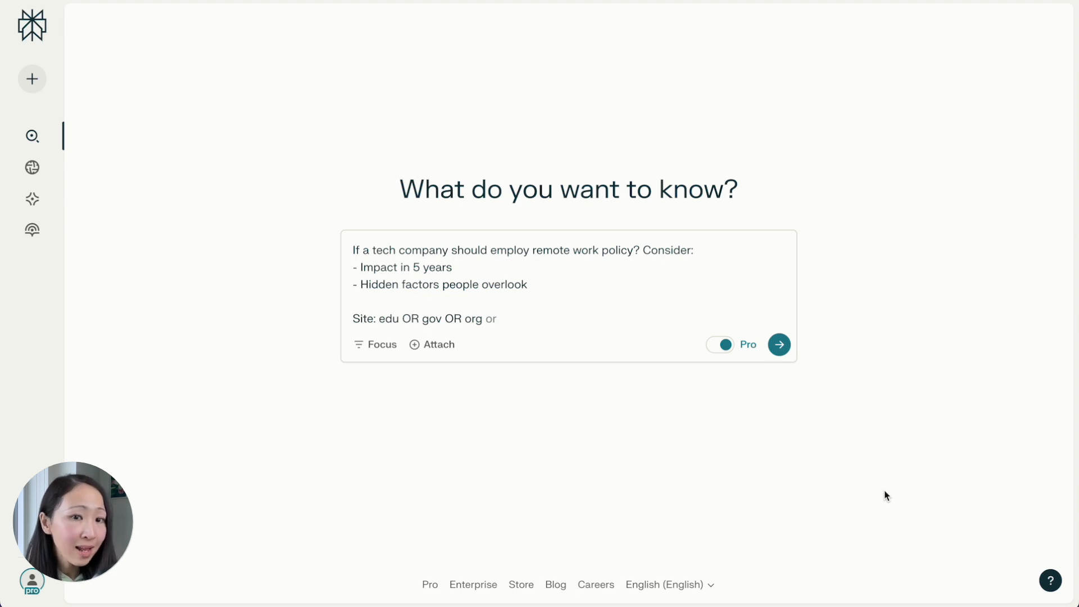
- Submit the remote work policy question and read the cited Bureau of Labor Statistics source
left_click(778, 345)
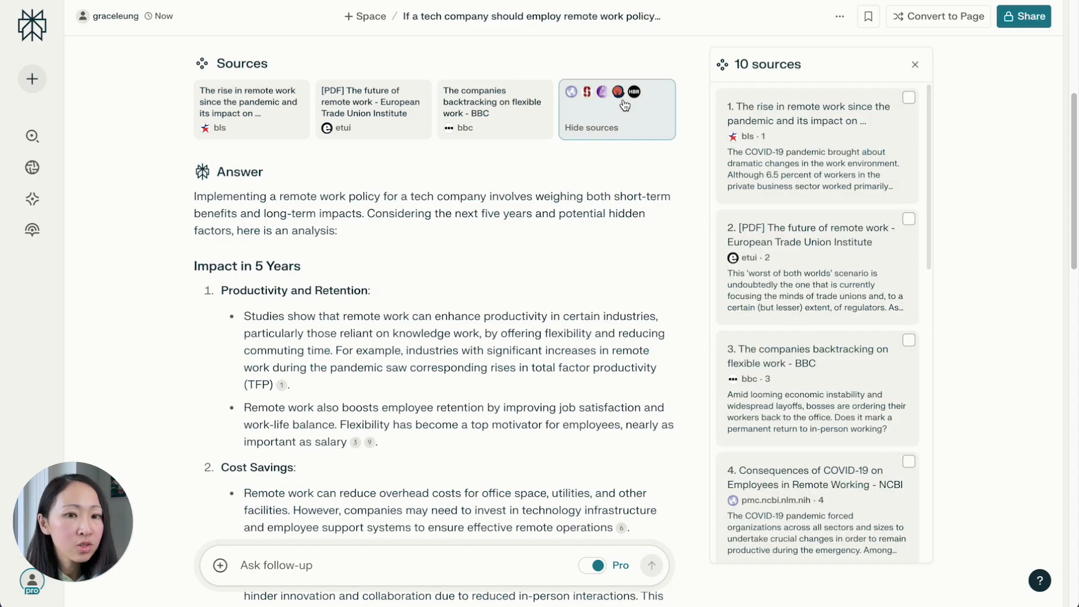
left_click(249, 109)
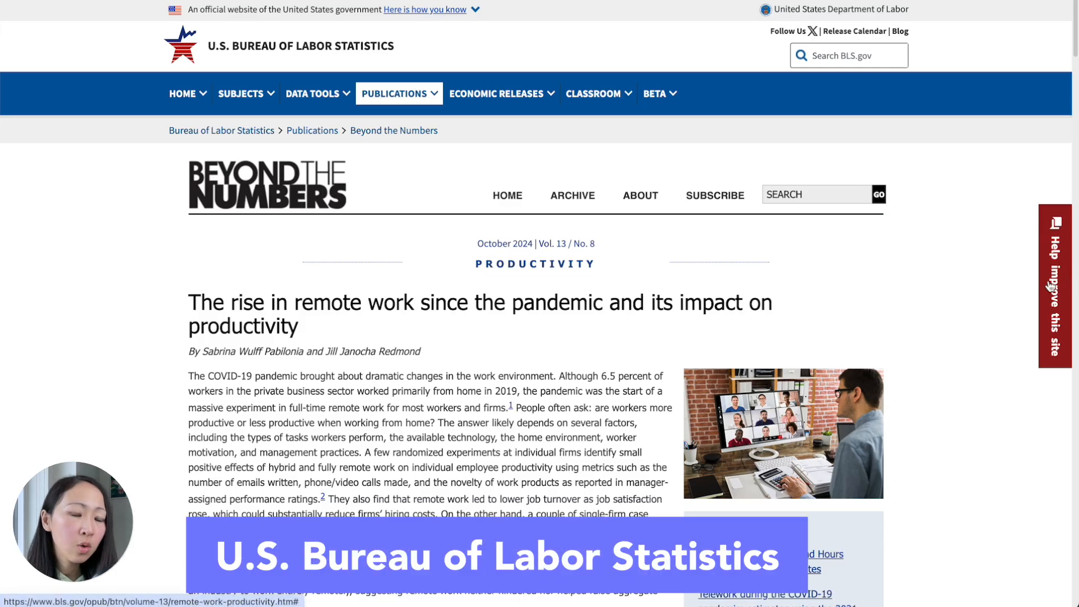
scroll("down", 3)
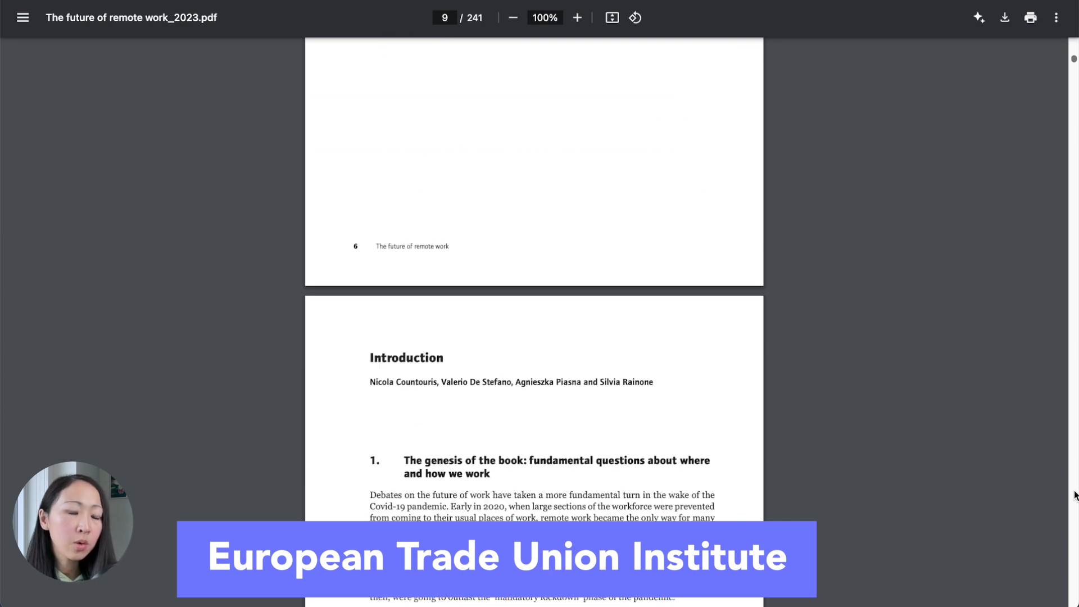
scroll("down", 3)
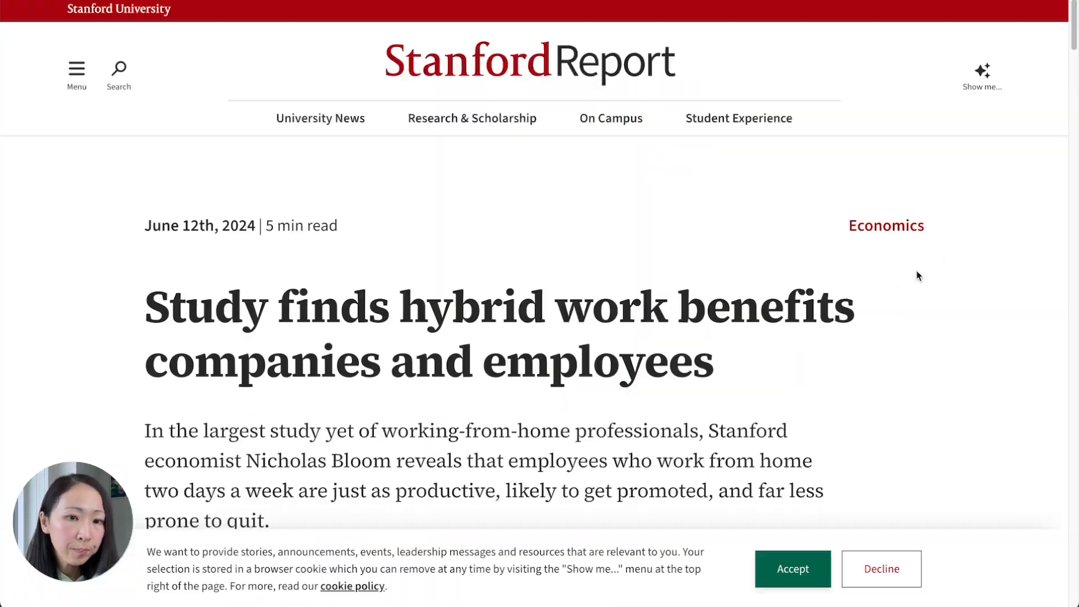
mouse_move(1065, 32)
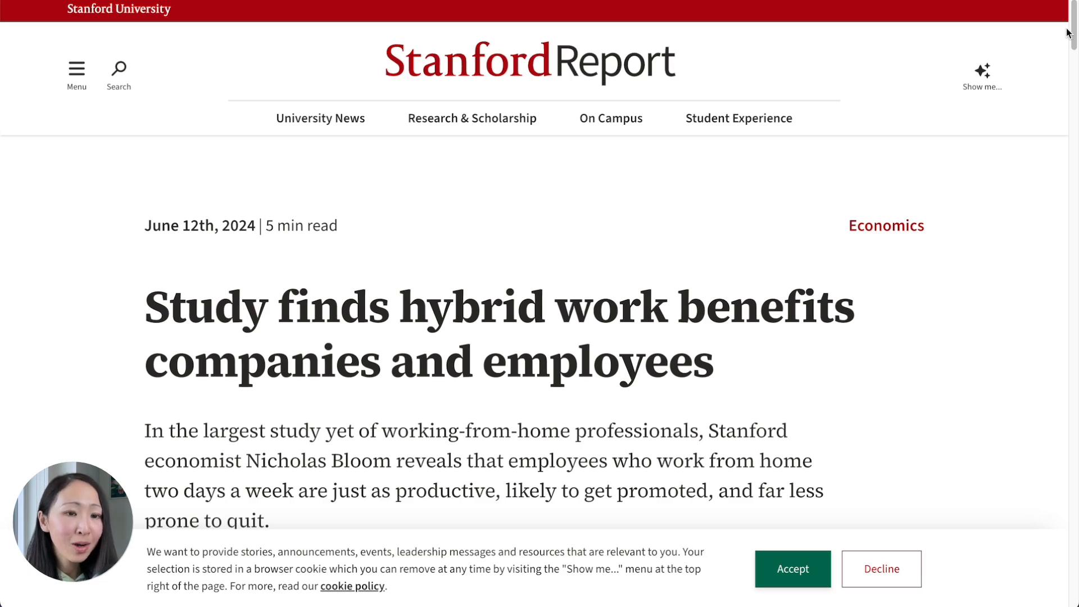
scroll("down", 3)
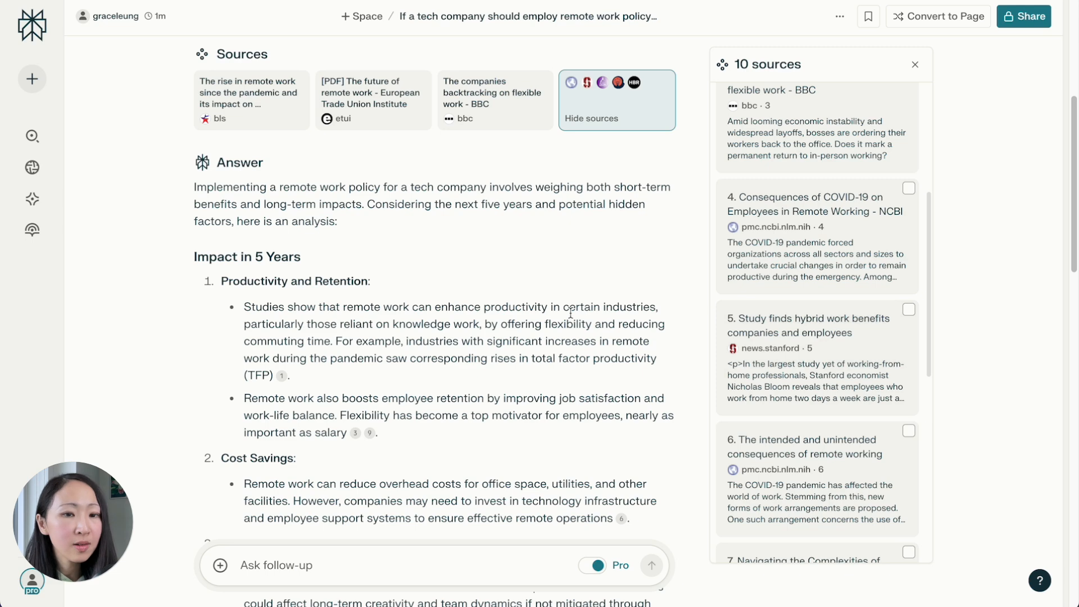
scroll("down", 3)
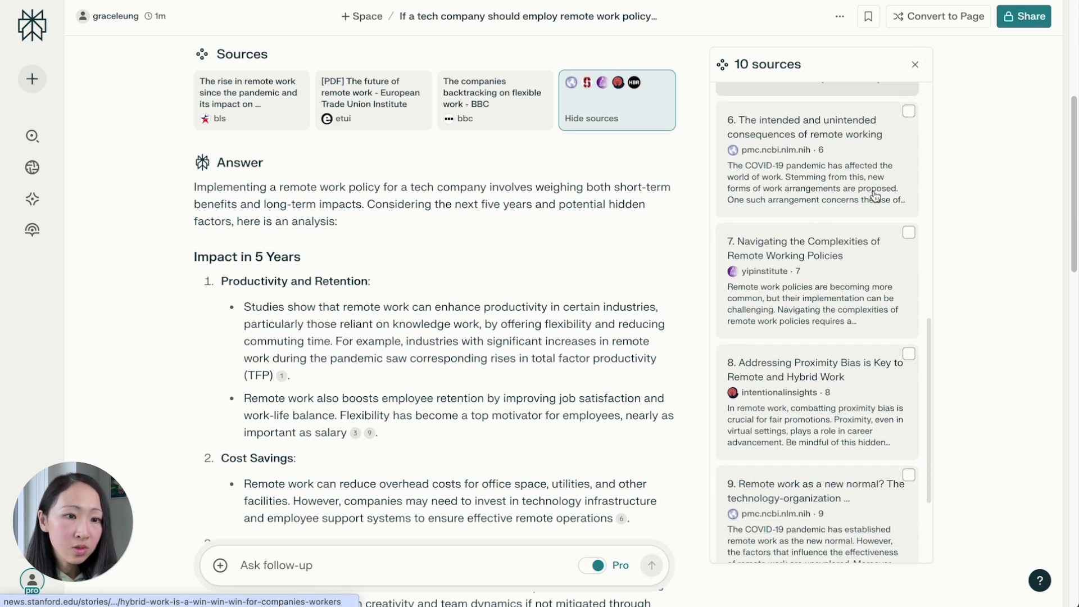
- Read through the cited Harvard Business Review article on proximity bias
left_click(811, 369)
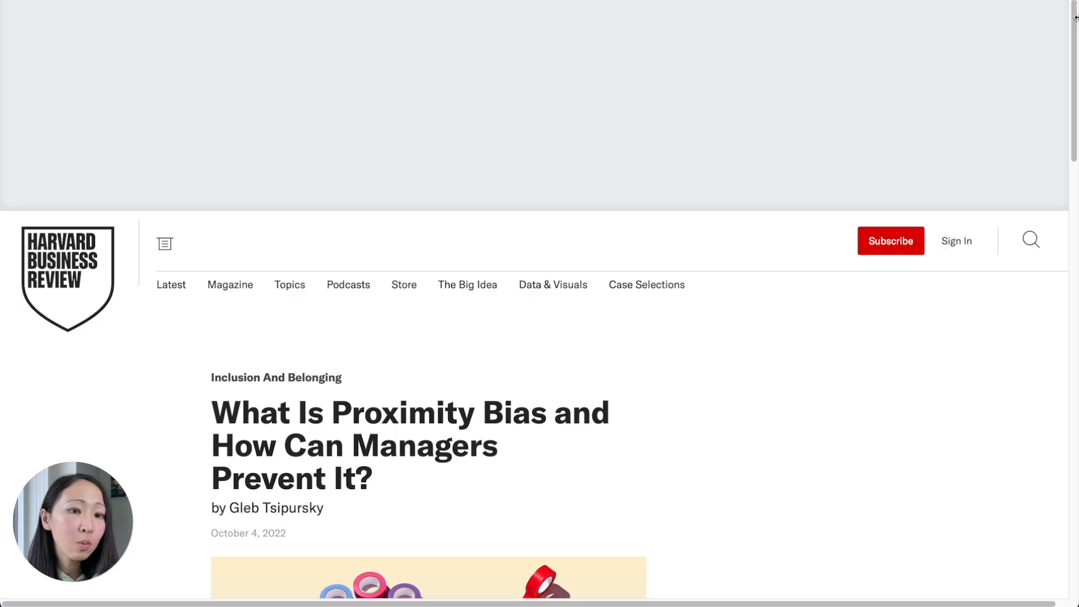
scroll("down", 3)
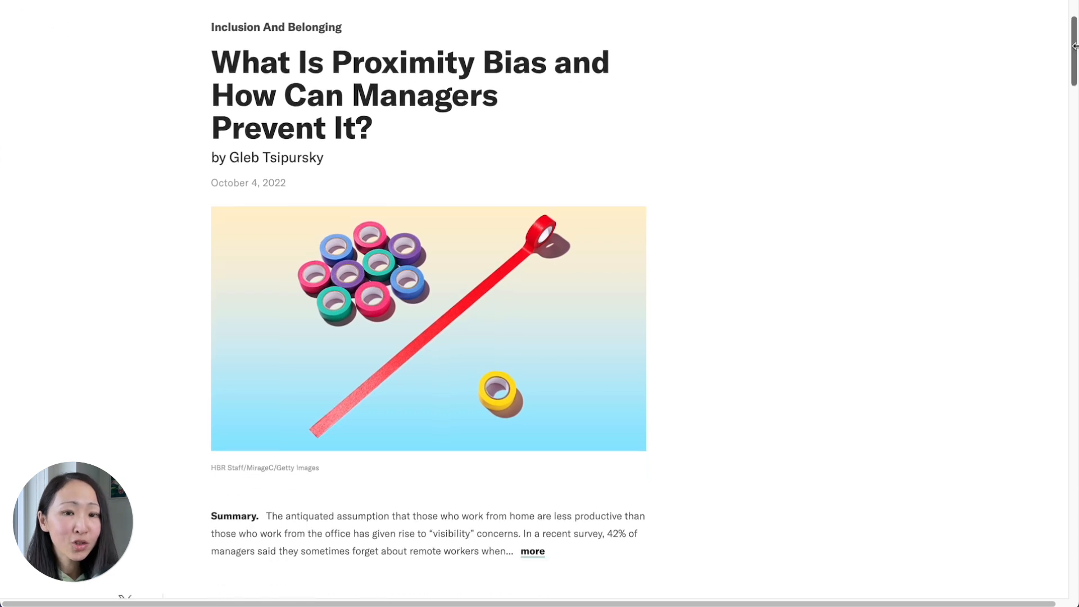
scroll("down", 3)
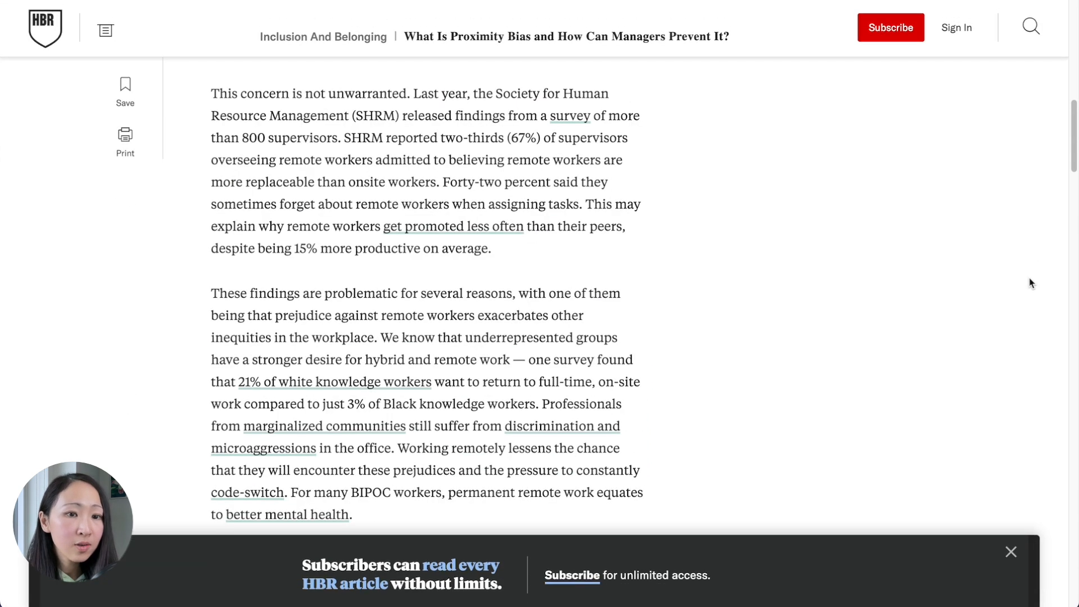
scroll("down", 3)
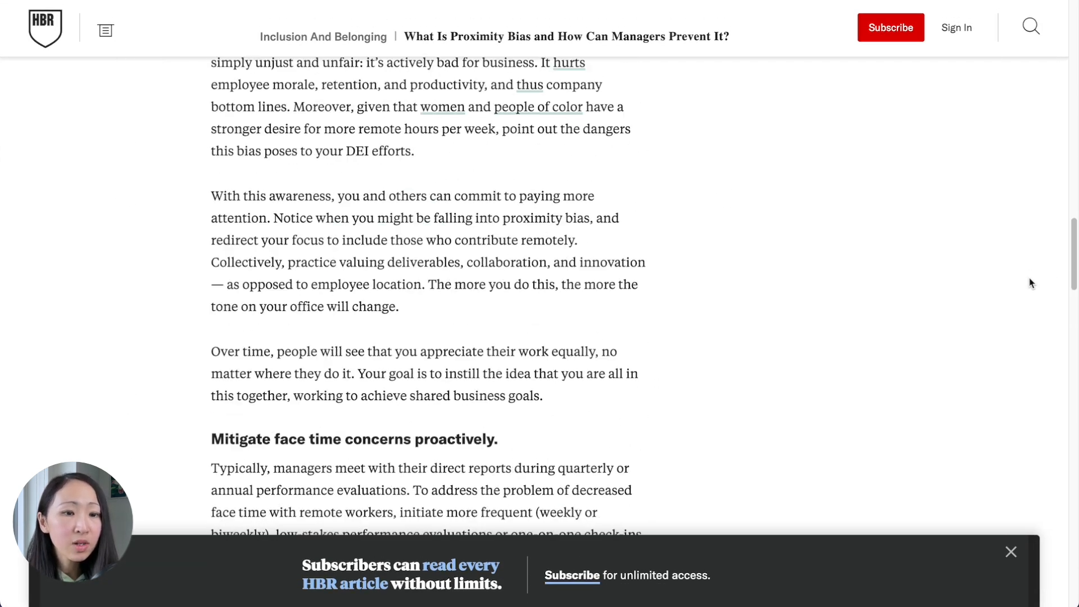
scroll("up", 3)
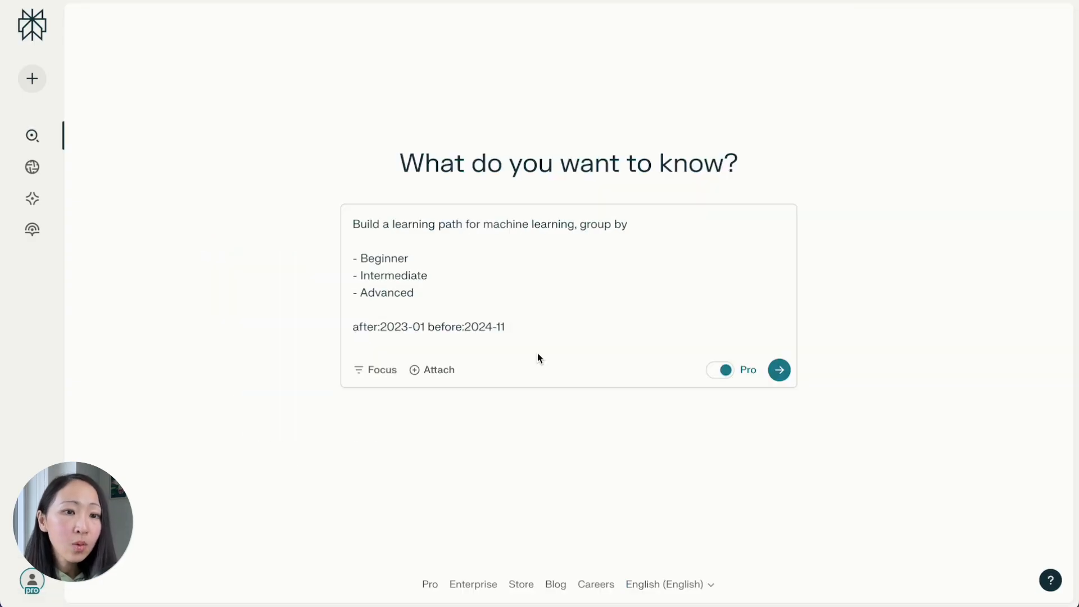
mouse_move(967, 294)
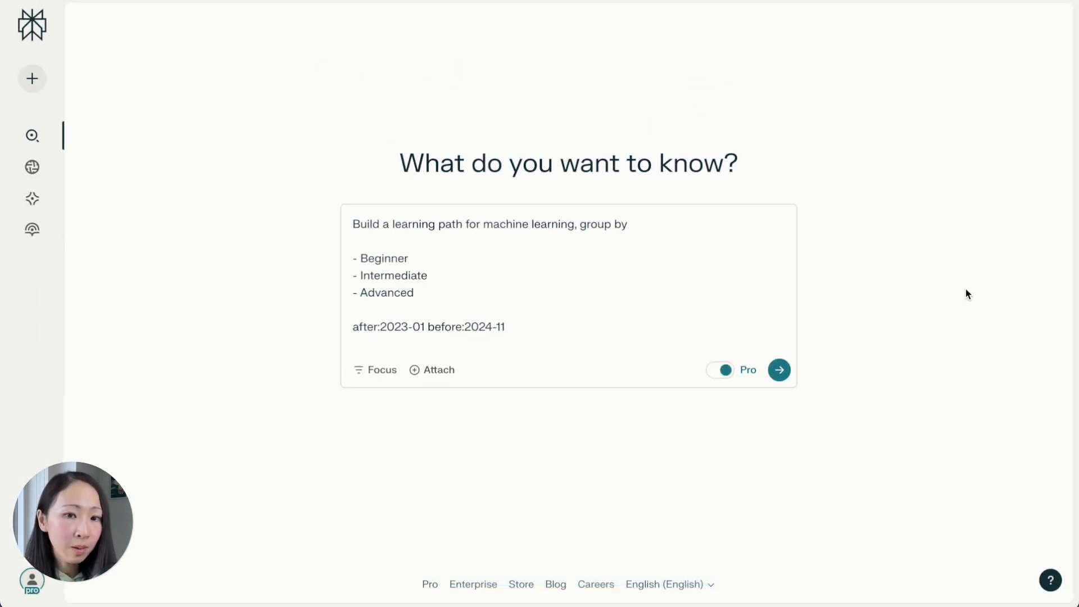
- Get the Beginner/Intermediate/Advanced learning path with after:2023-01 before:2024-11 and check the source for Karpathy's course
left_click(778, 370)
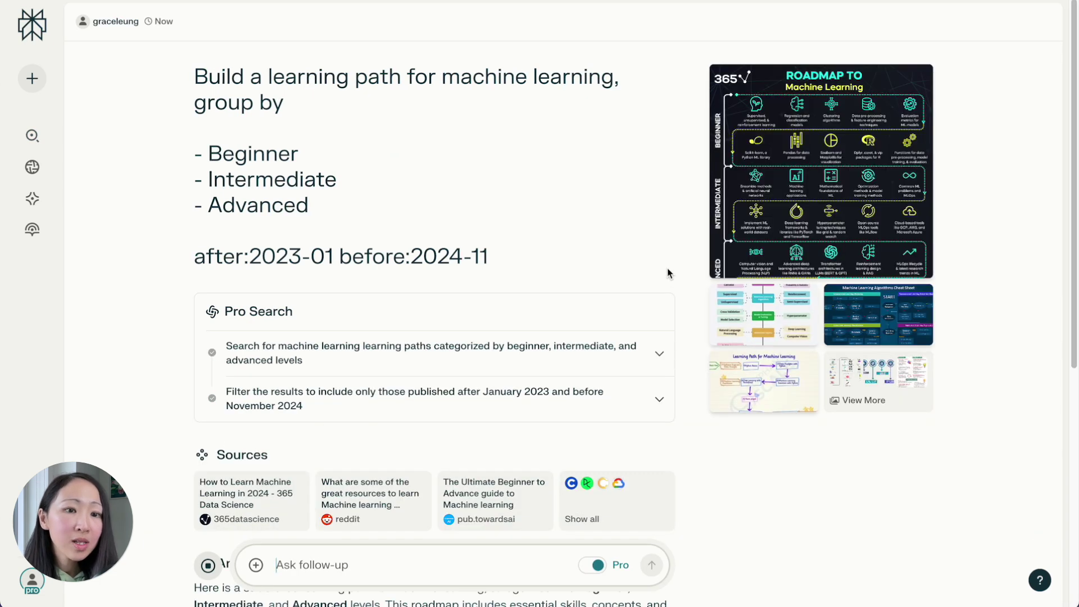
scroll("down", 3)
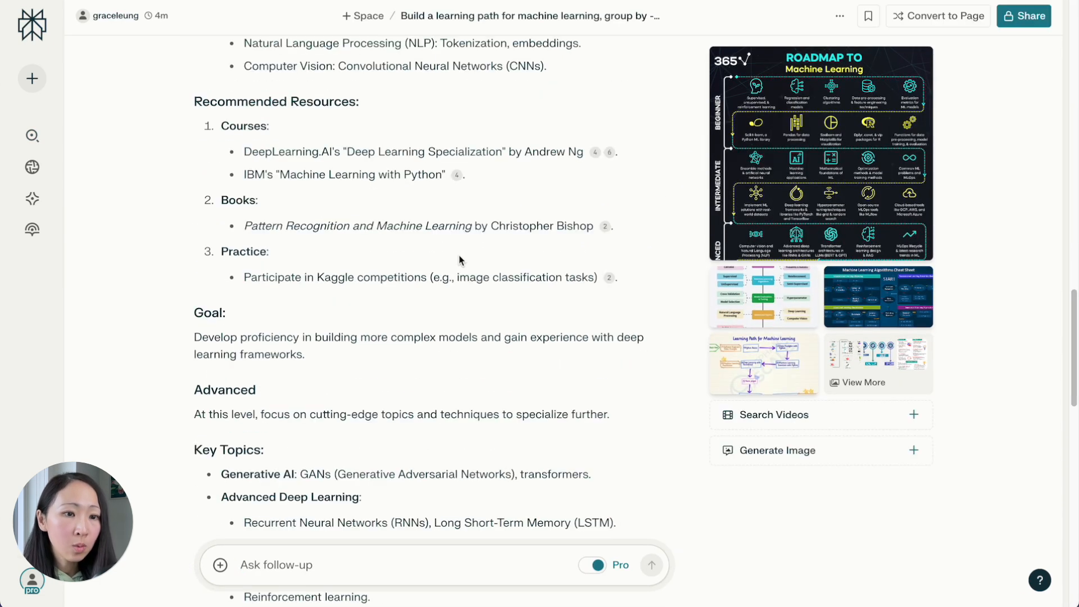
scroll("down", 3)
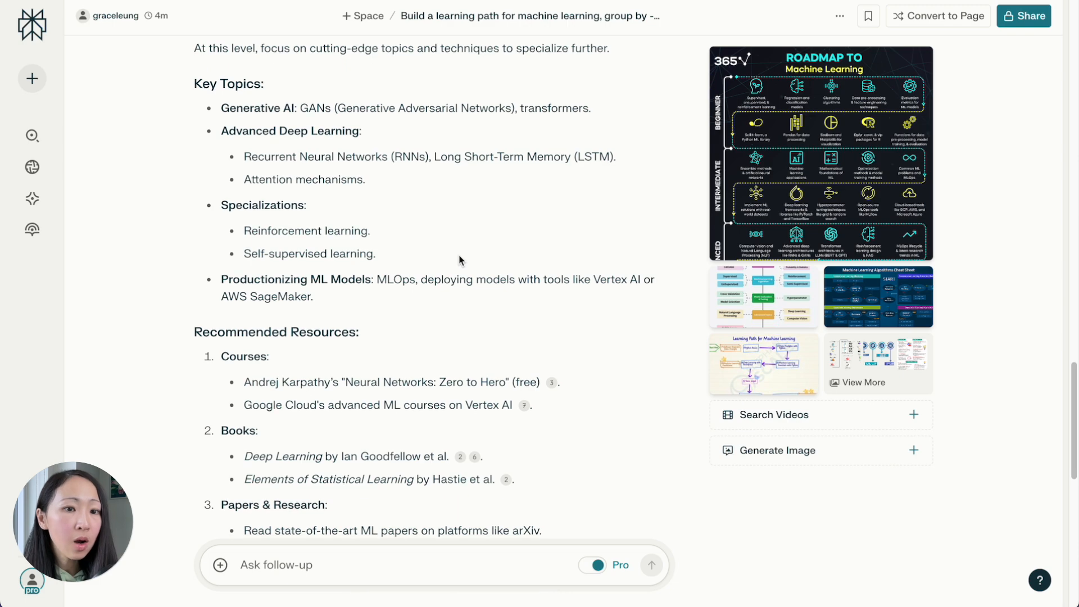
mouse_move(550, 363)
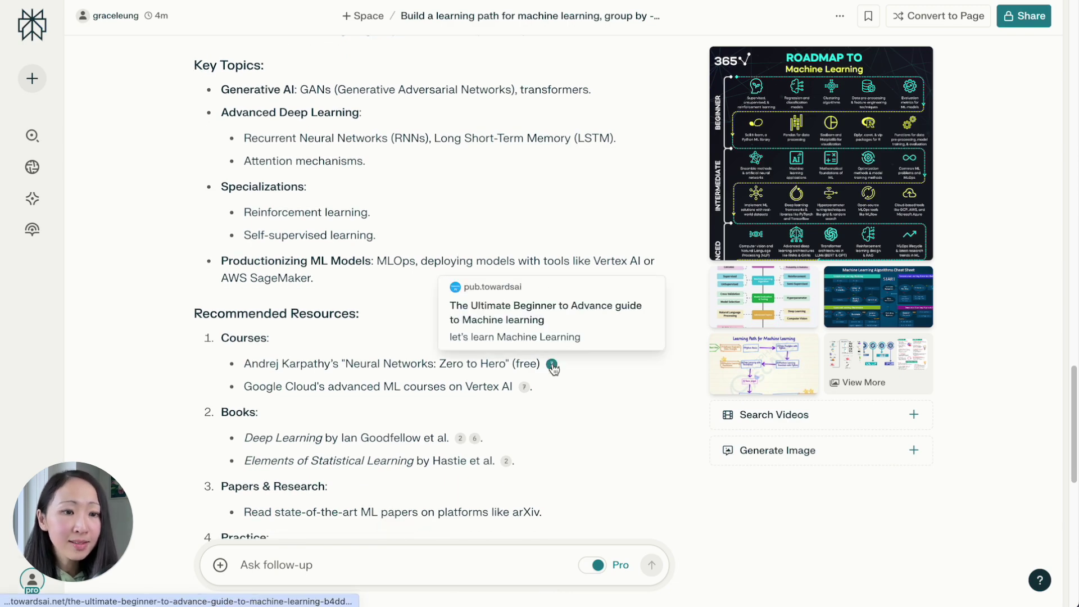
left_click(553, 366)
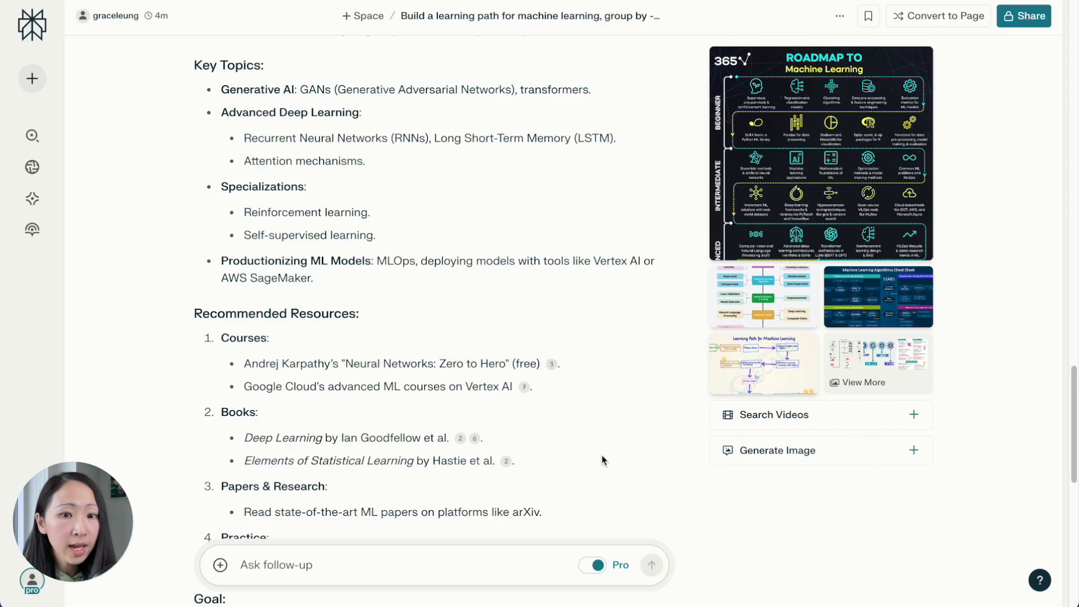
scroll("down", 3)
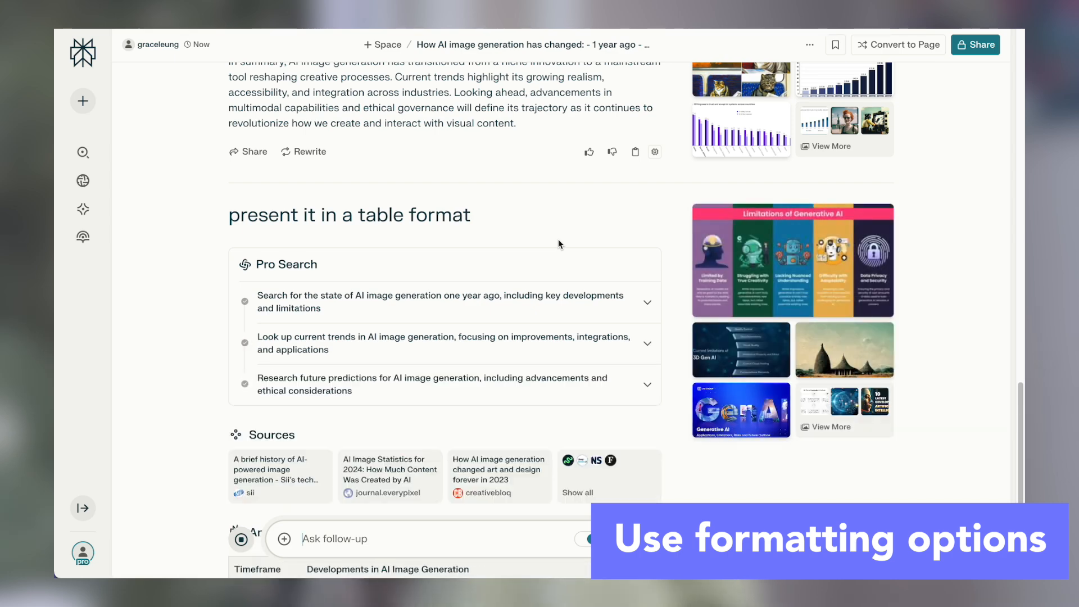
- Scroll to the table of AI image generation developments across past, current and future rows
scroll("down", 3)
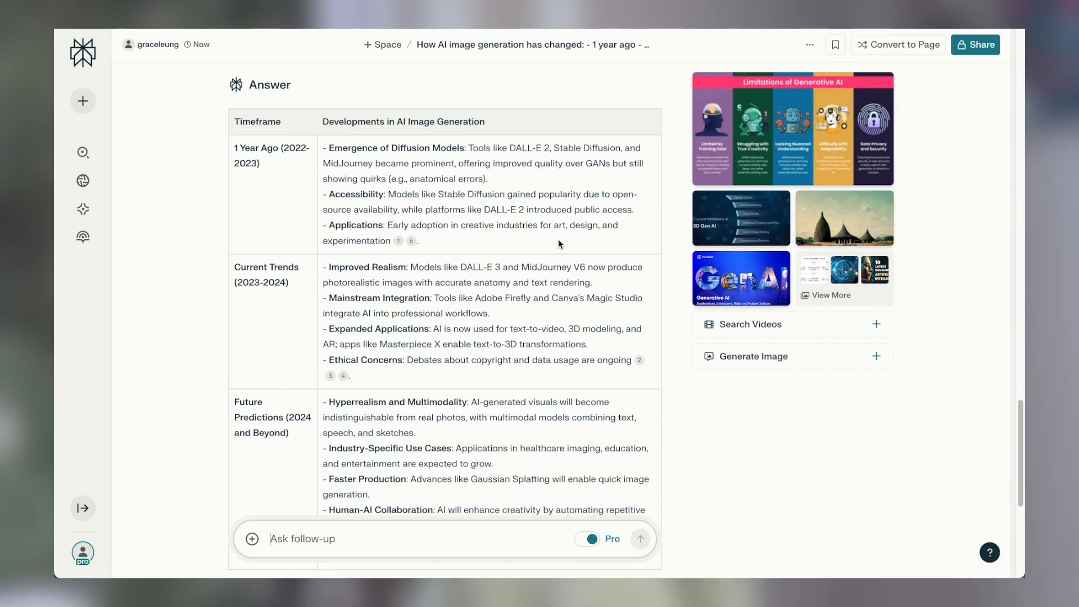
scroll("down", 3)
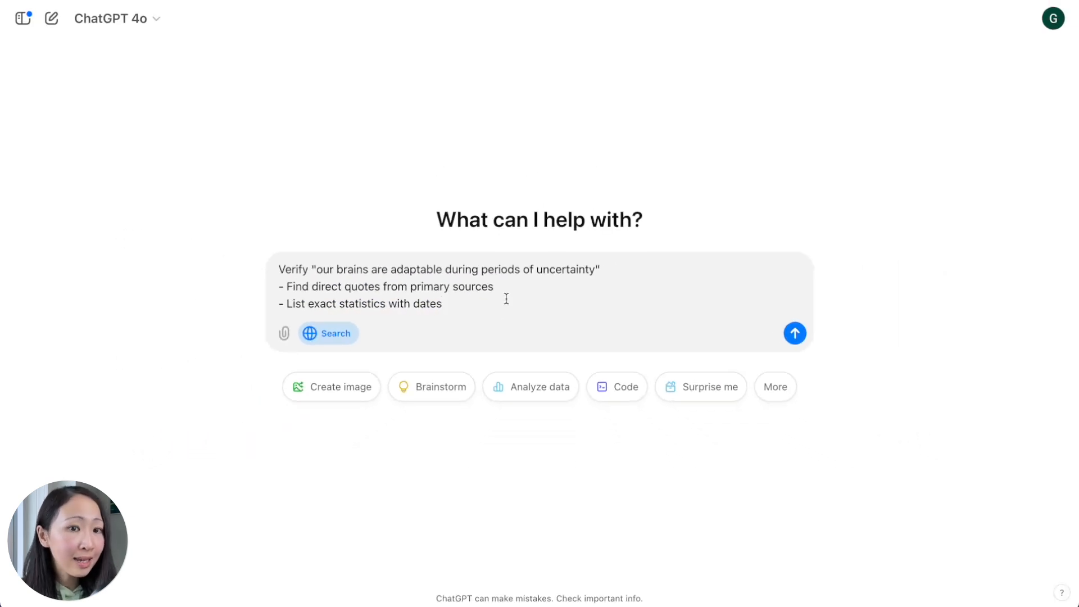
- Submit the Verify prompt on brain adaptability and read the MIT News source behind the quote
left_click(794, 332)
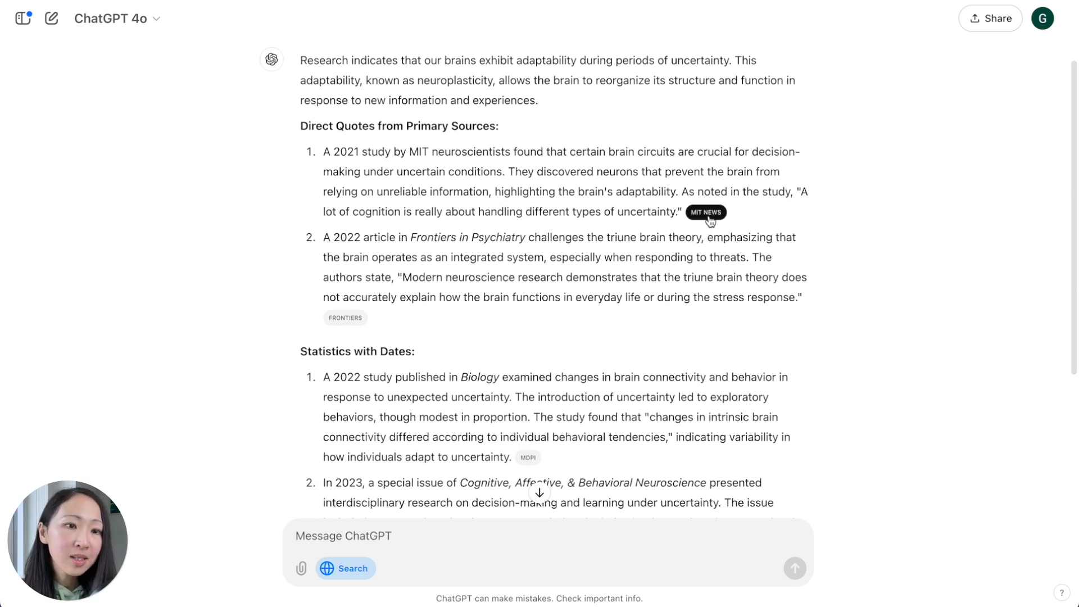
left_click(706, 212)
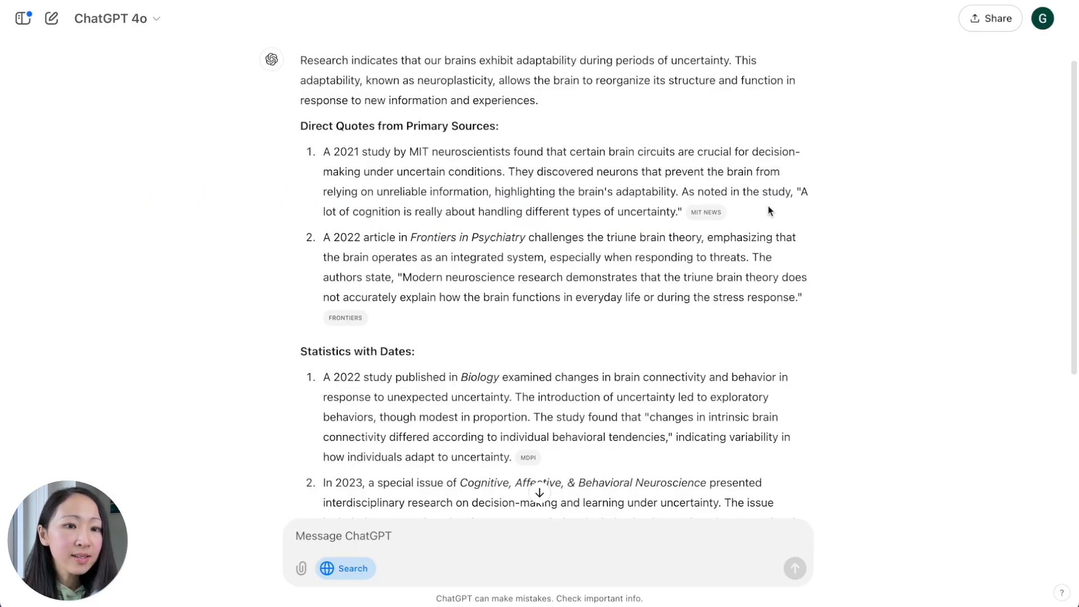
scroll("down", 3)
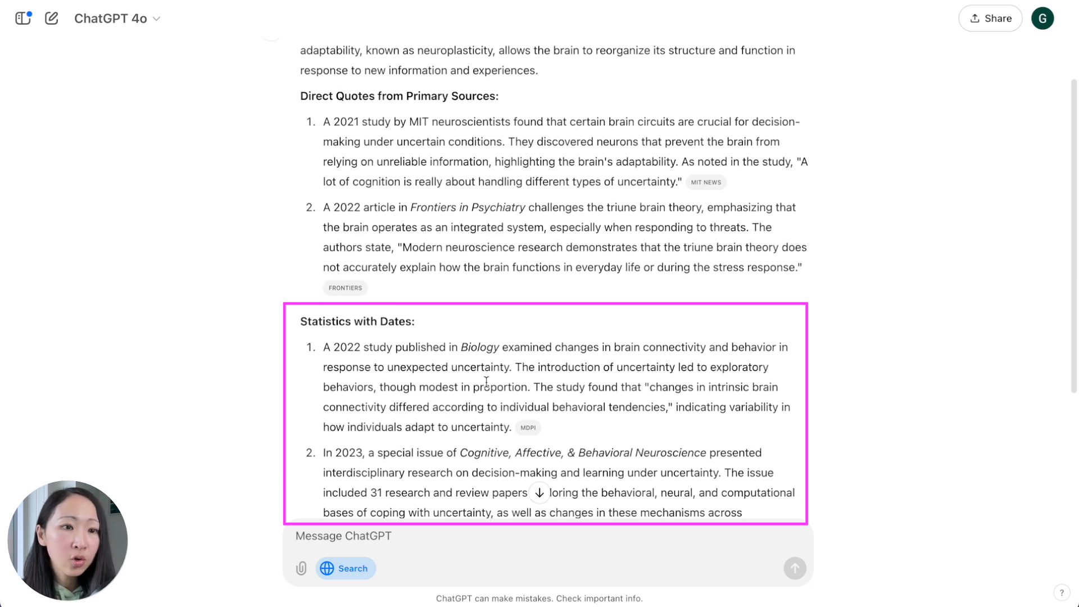
scroll("down", 3)
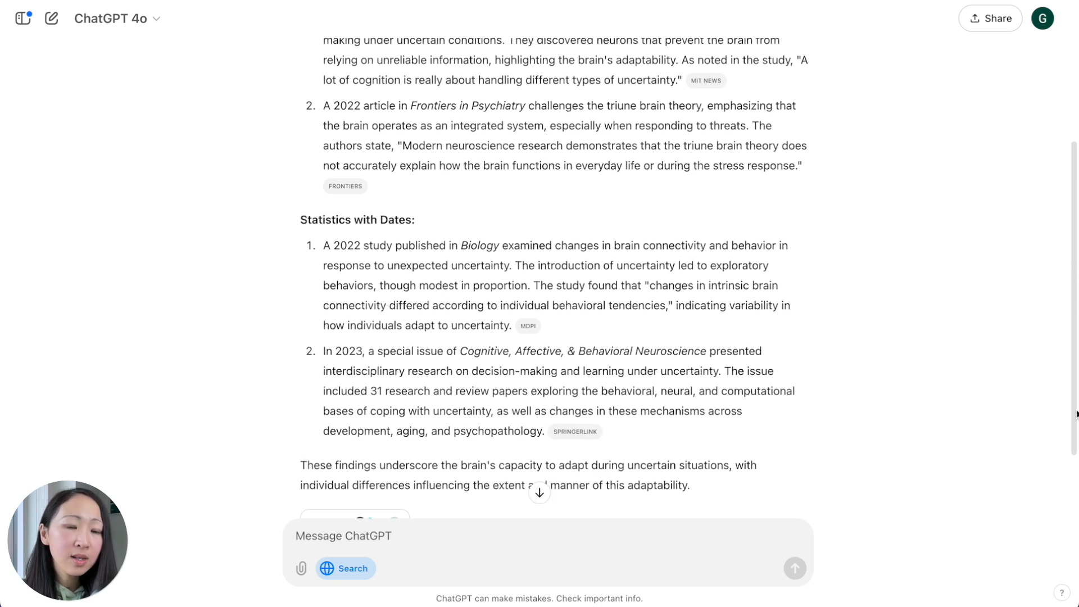
- Check the Biology study's publication date at its MDPI source and return to the answer
left_click(528, 326)
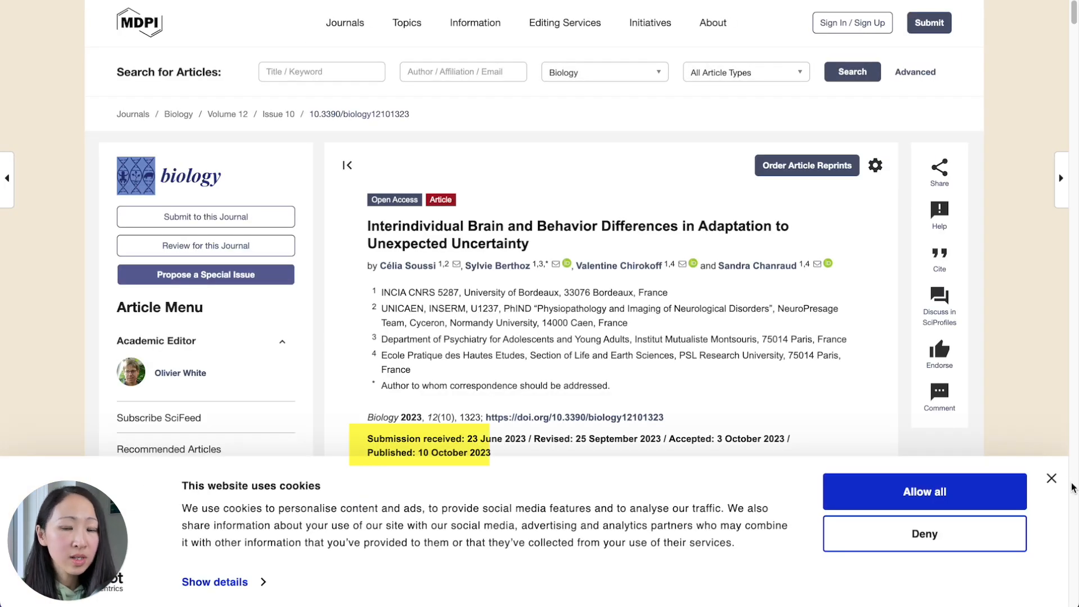
left_click(1052, 478)
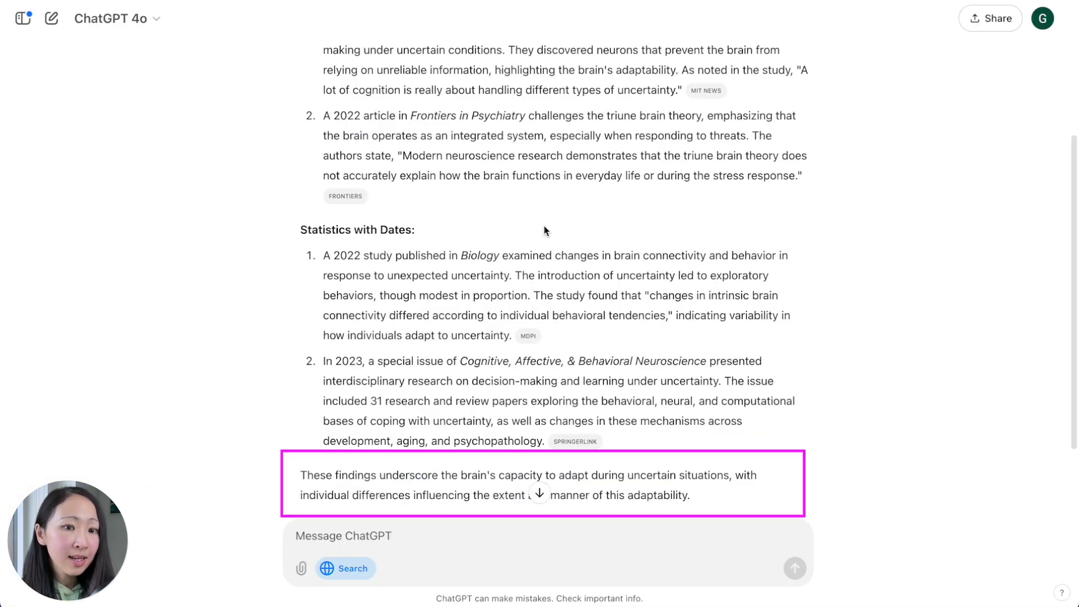
mouse_move(320, 510)
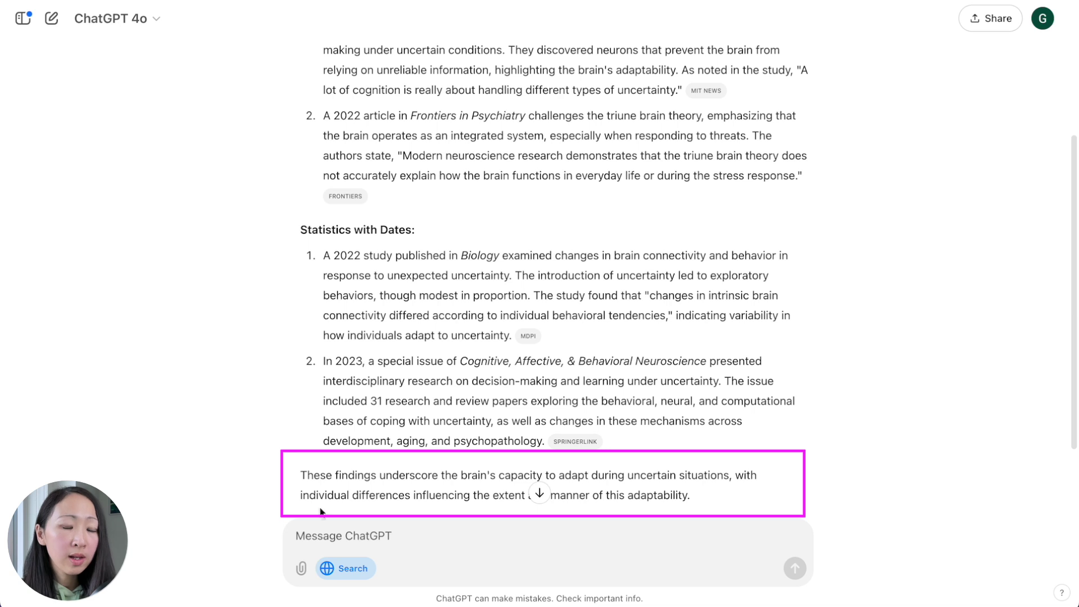
left_click(52, 18)
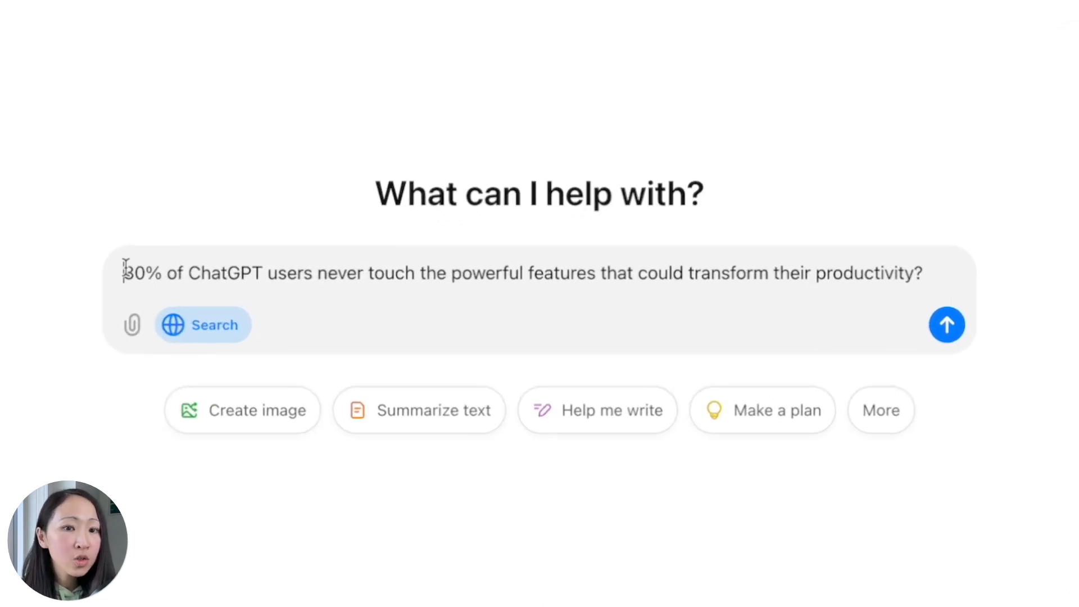
- Fact-check 'Is it true' that 80% of users never use powerful features and read the cited Statista usage article
type("Is it")
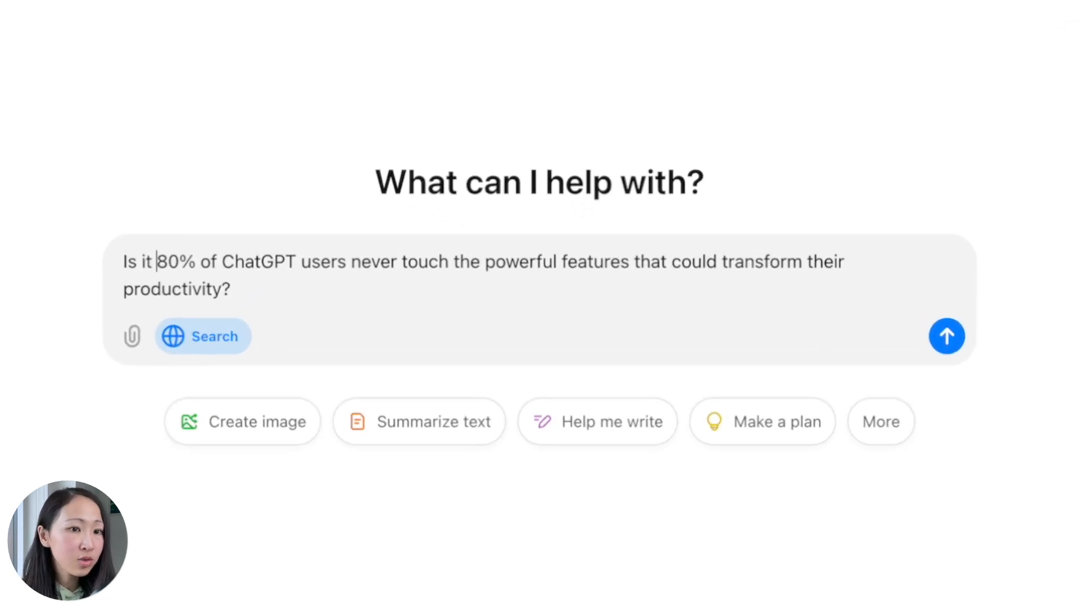
type("true \"")
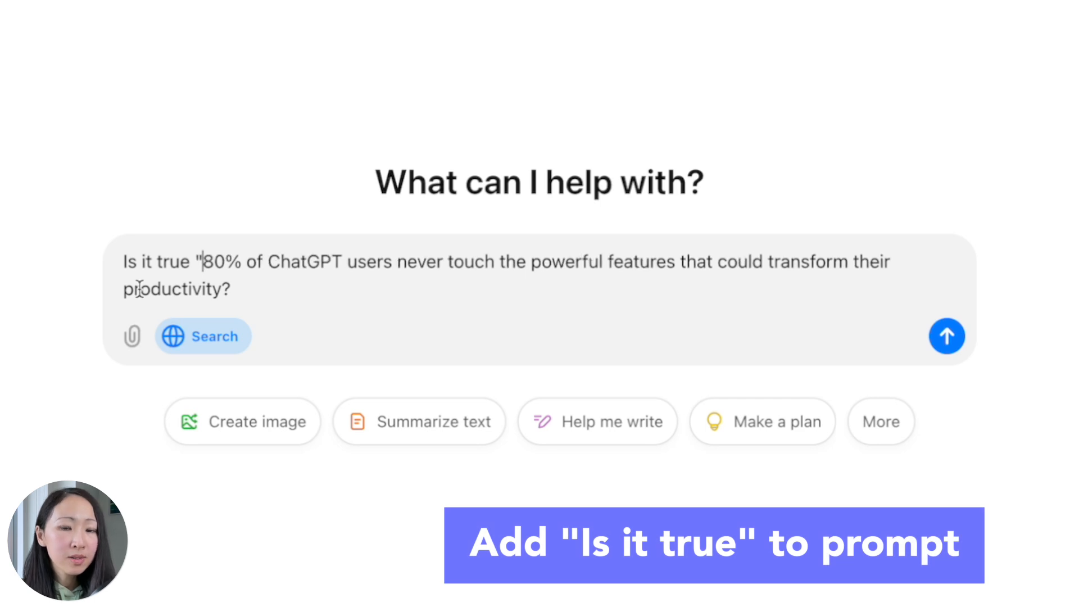
type("\"")
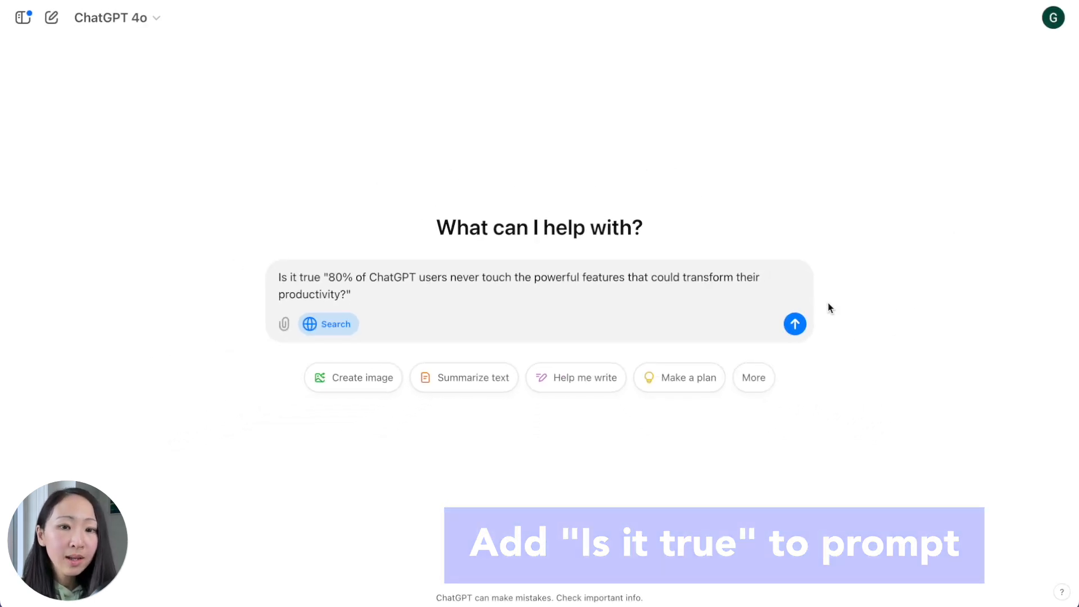
left_click(795, 323)
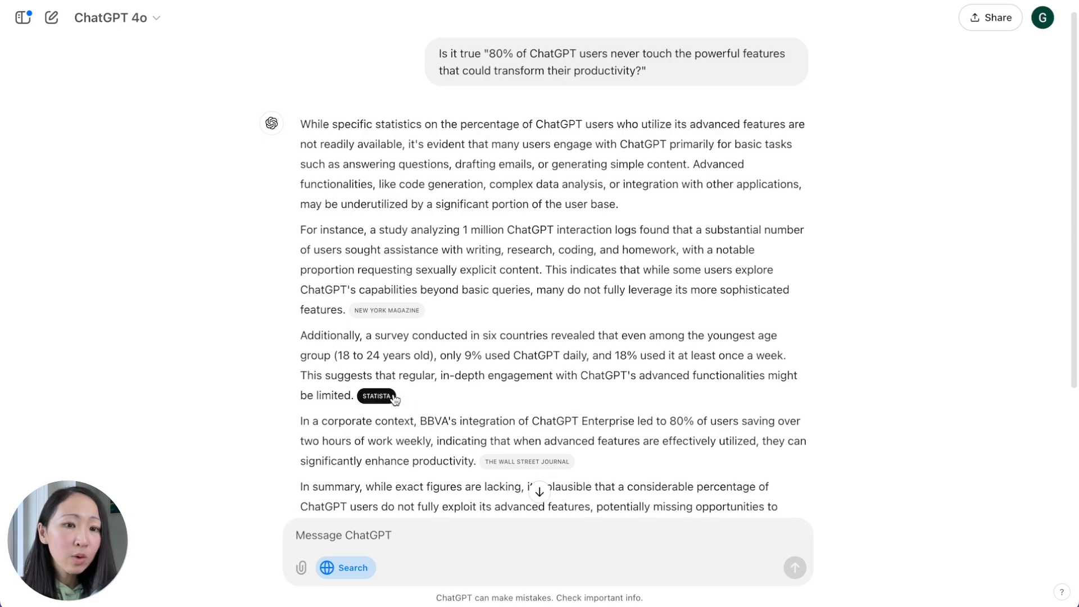
left_click(377, 395)
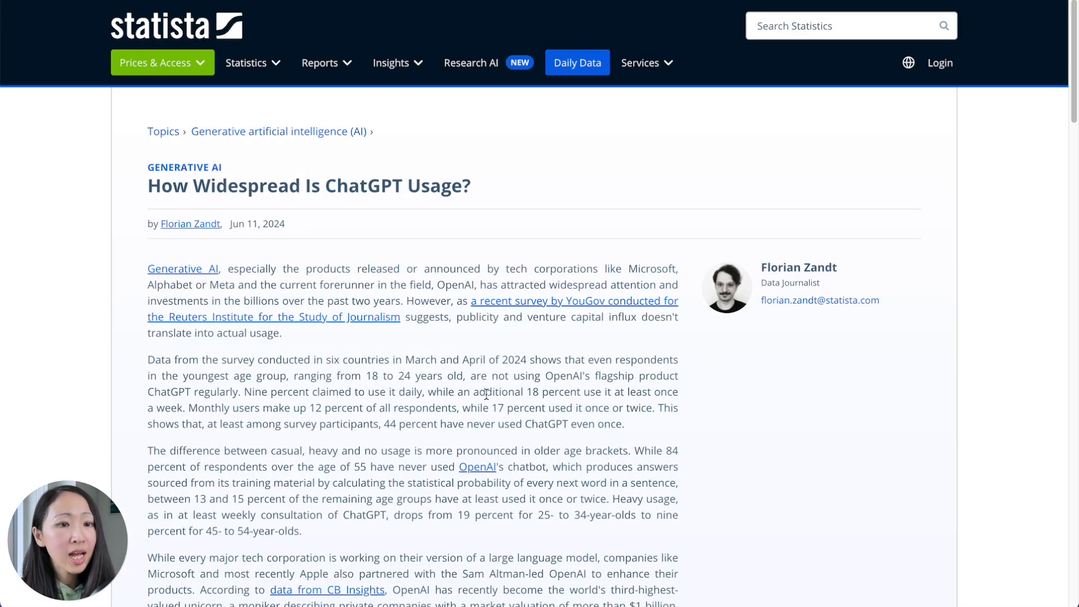
scroll("down", 3)
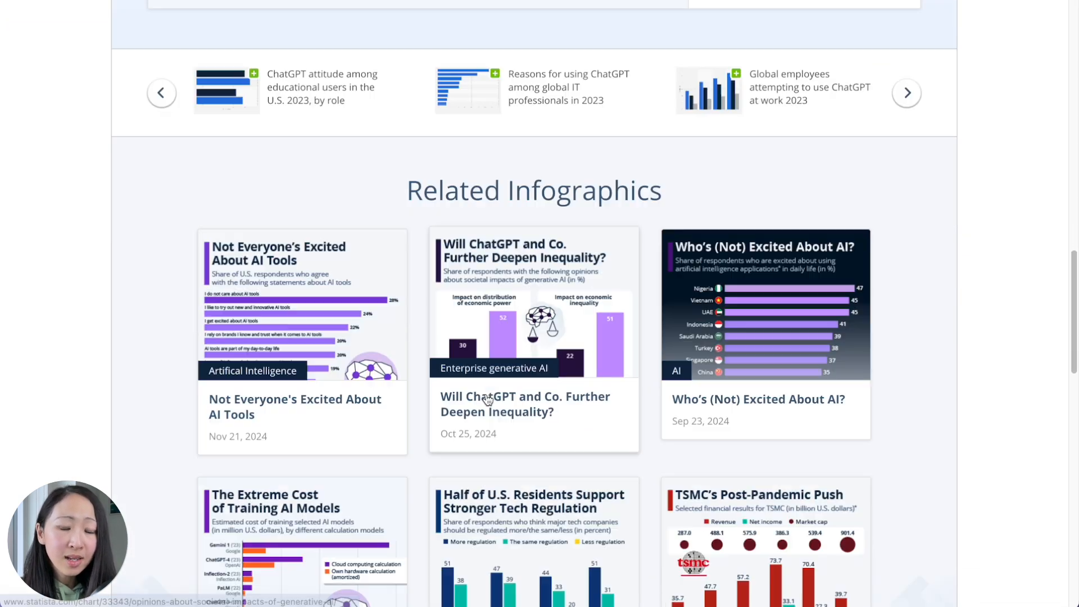